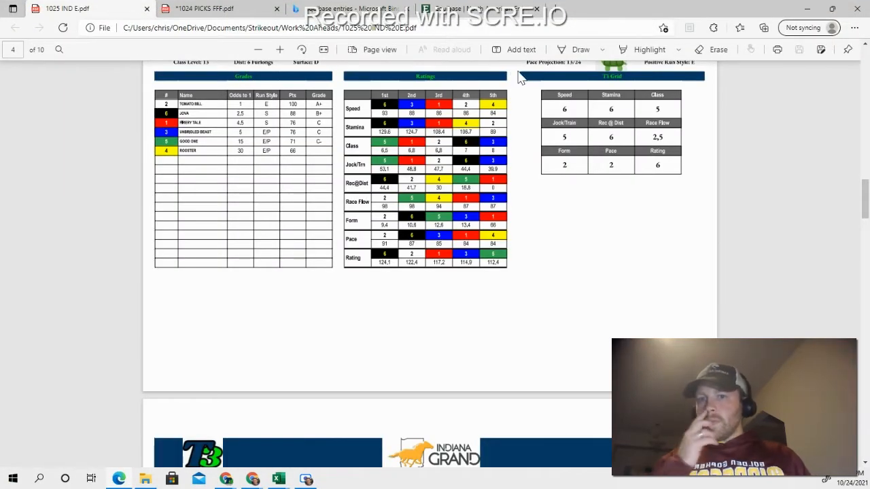
mouse_move(324, 49)
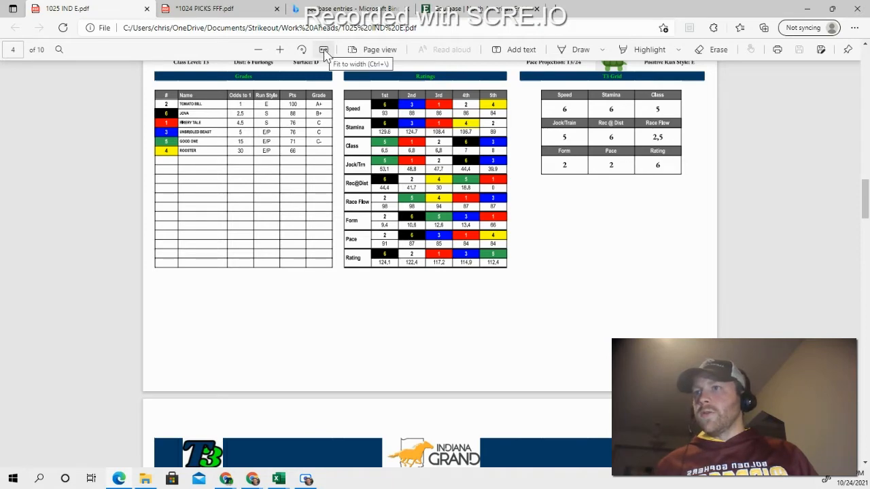
- Fit the Race #3 ratings page to the full window width
click(324, 49)
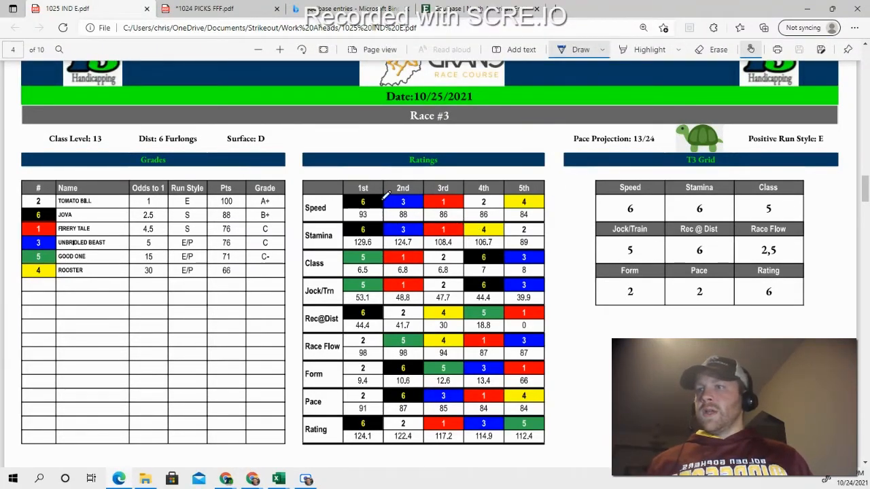
mouse_move(175, 228)
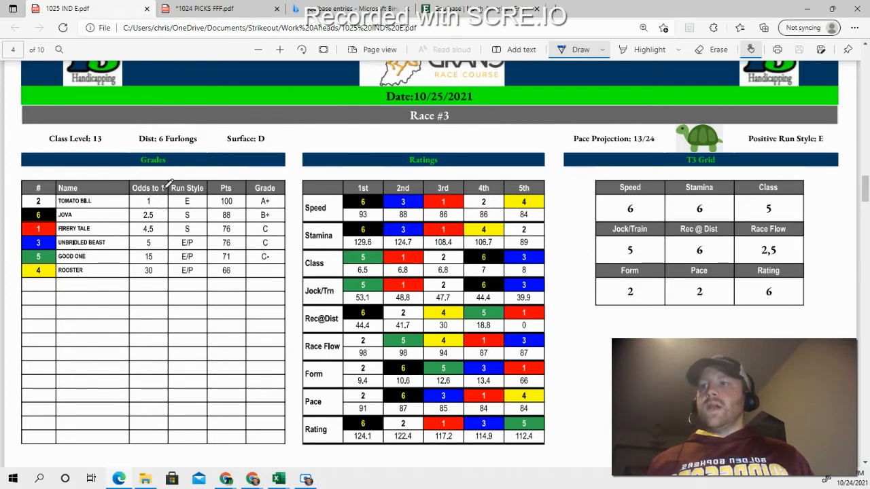
- Pen an underlined A above horse 2 and a B beside horse 6 by the T3 grid
scroll(down, 3)
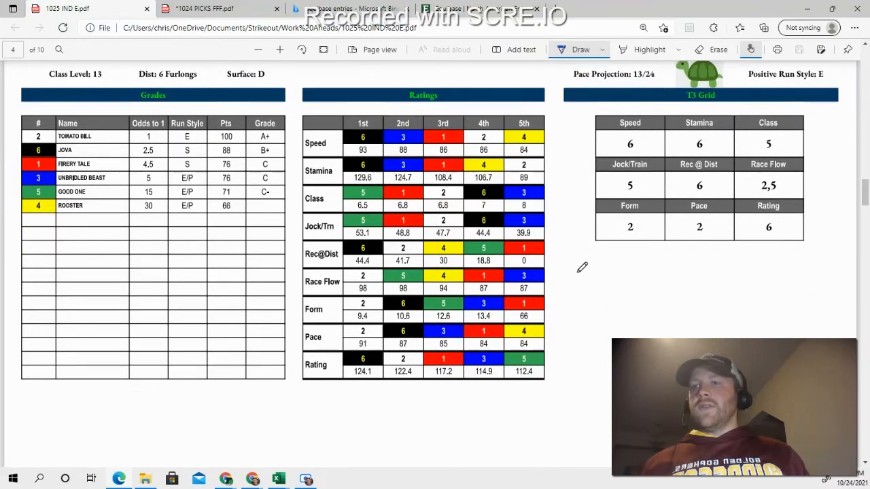
mouse_move(597, 261)
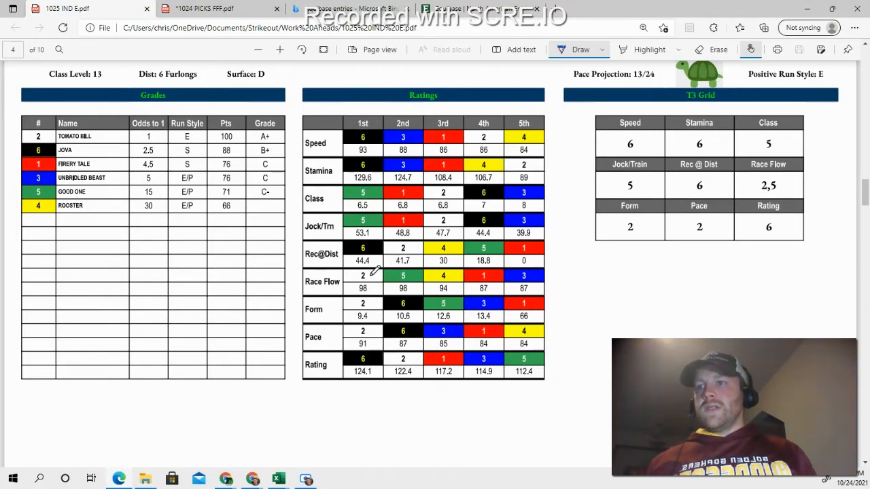
mouse_move(379, 320)
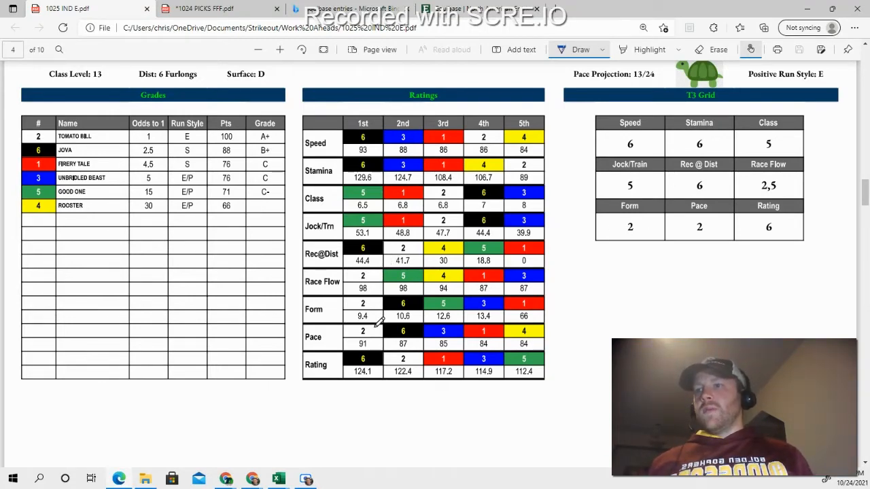
mouse_move(408, 346)
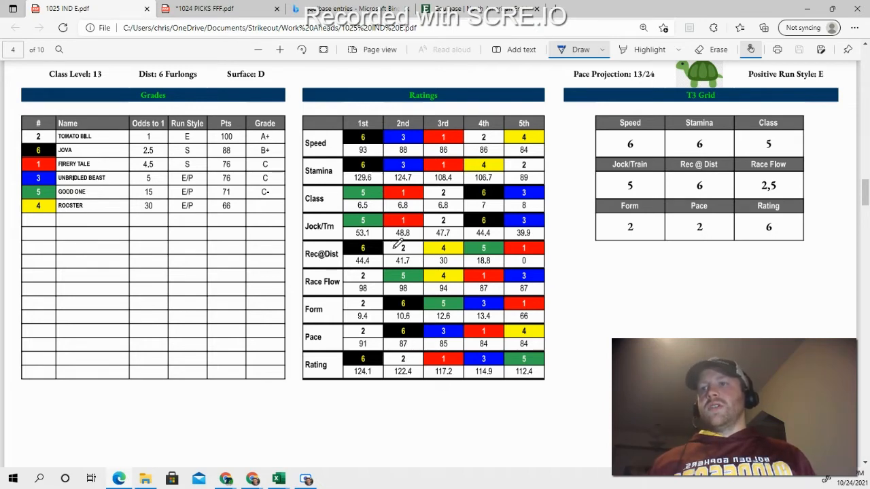
mouse_move(557, 253)
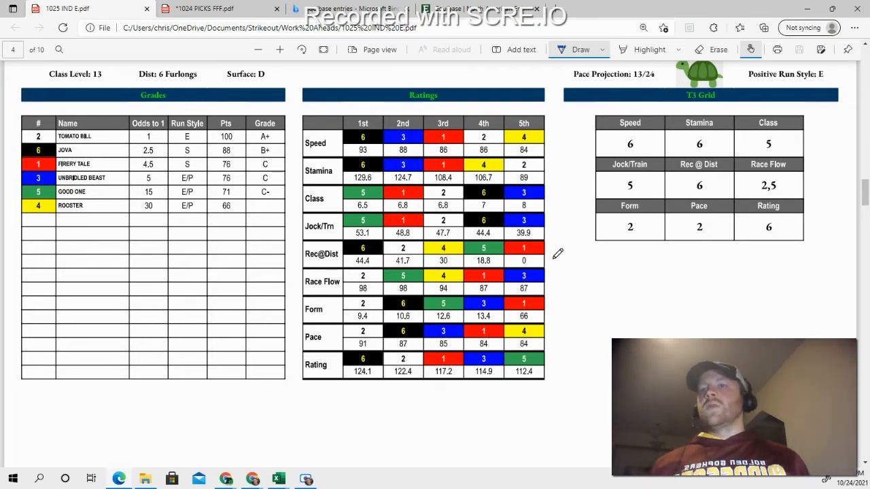
mouse_move(592, 273)
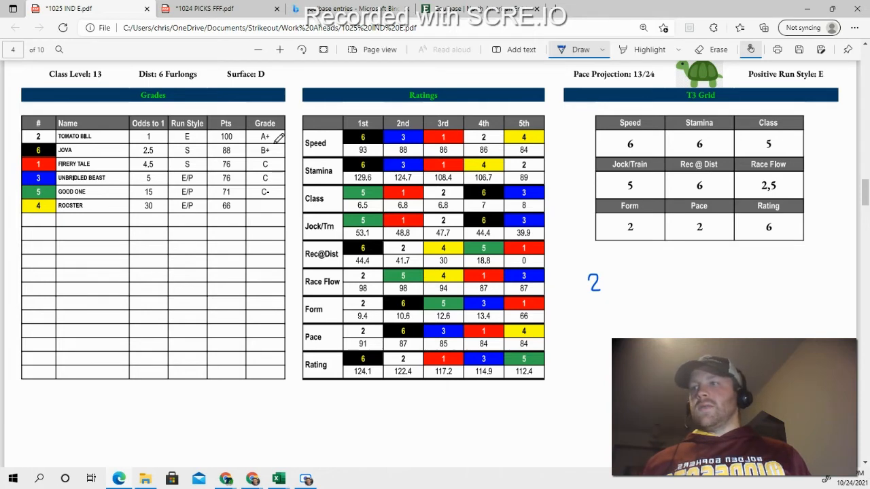
mouse_move(627, 268)
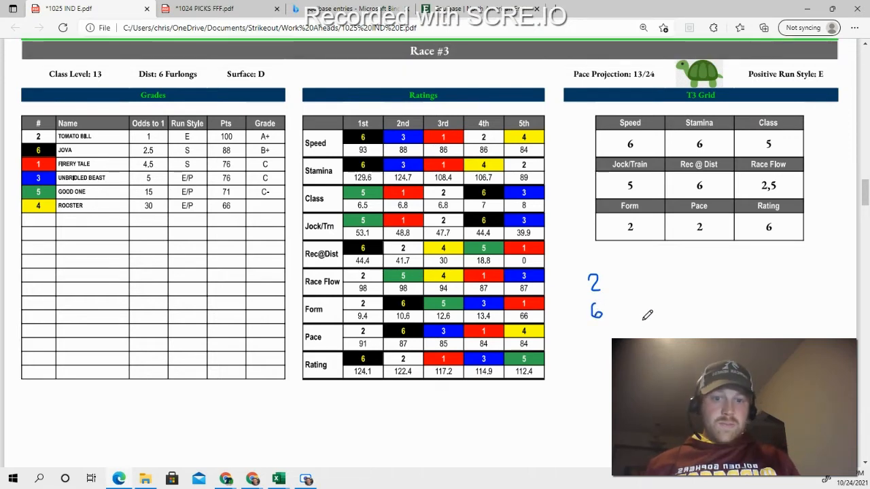
mouse_move(560, 202)
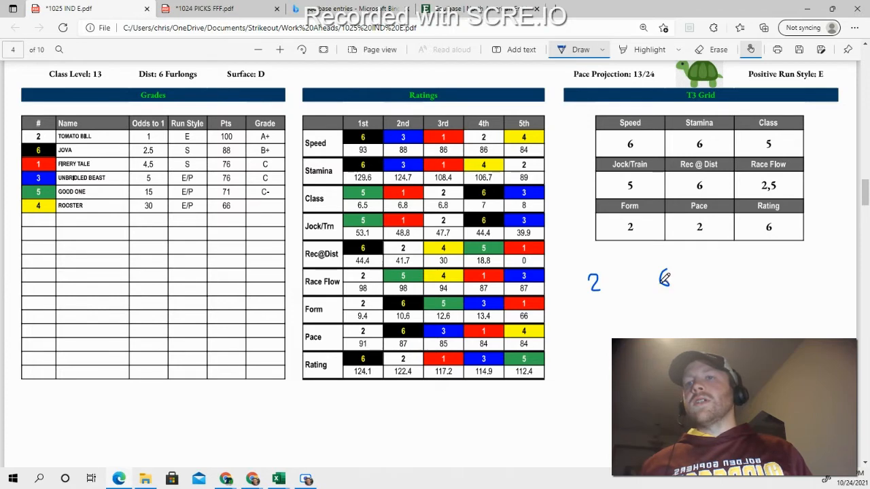
drag(588, 261, 599, 251)
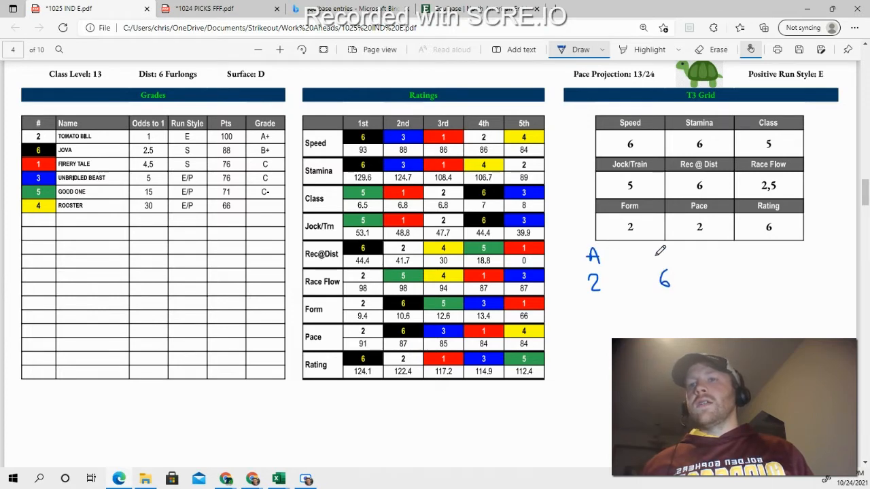
drag(586, 268, 604, 268)
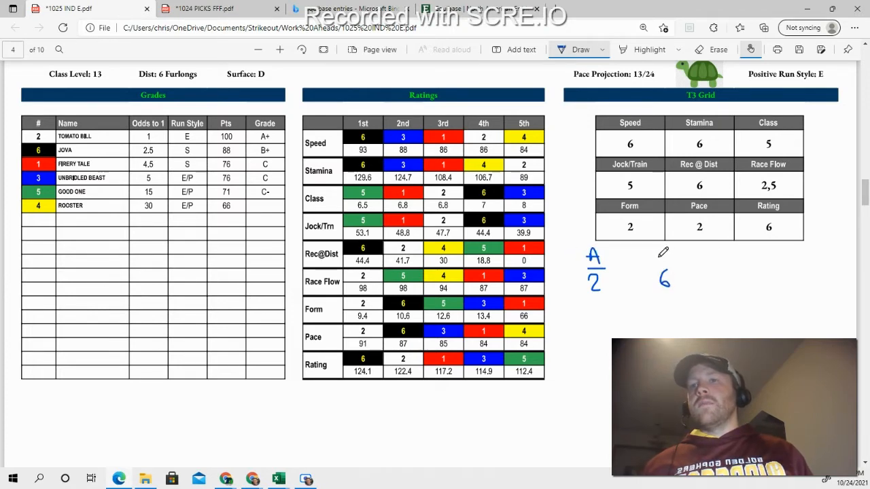
drag(653, 261, 673, 272)
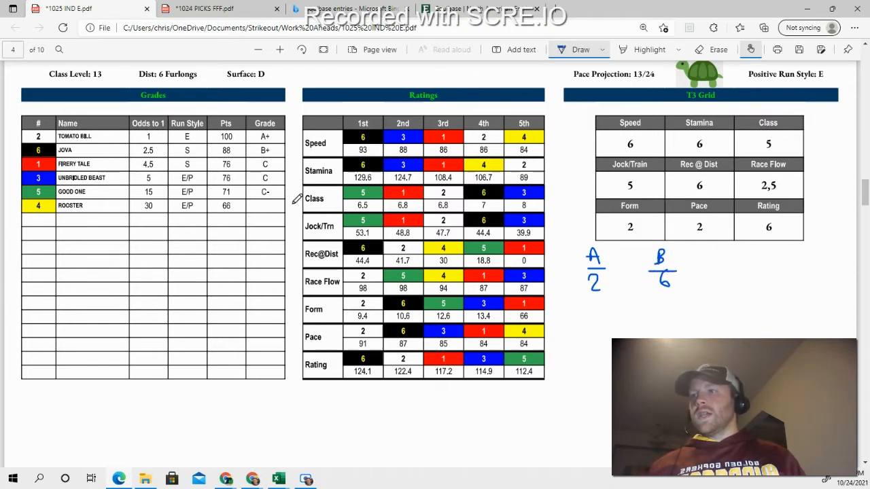
mouse_move(428, 194)
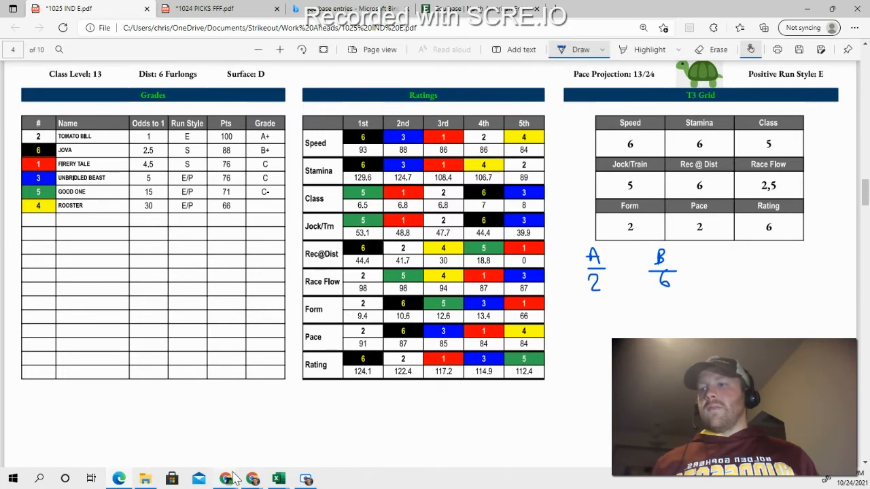
mouse_move(225, 478)
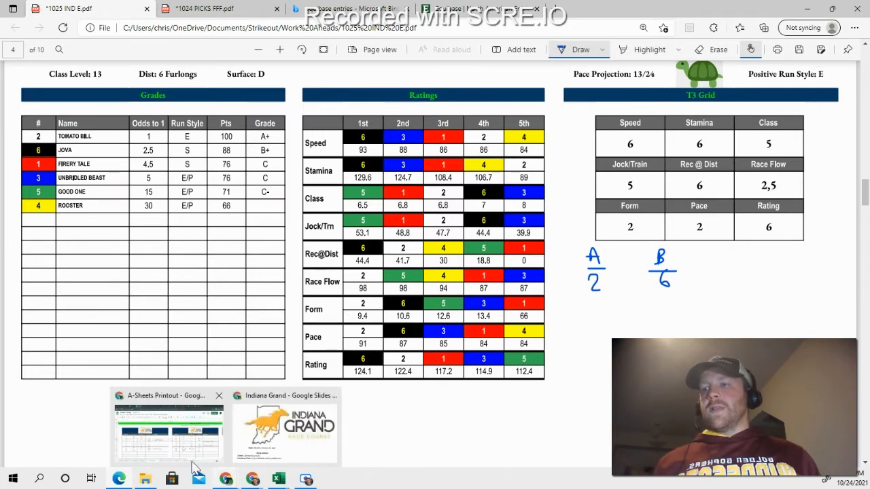
- In the T3 Ticket Constructor, grade horse 2 as A and choose horse 6's grade in Leg 1
click(284, 428)
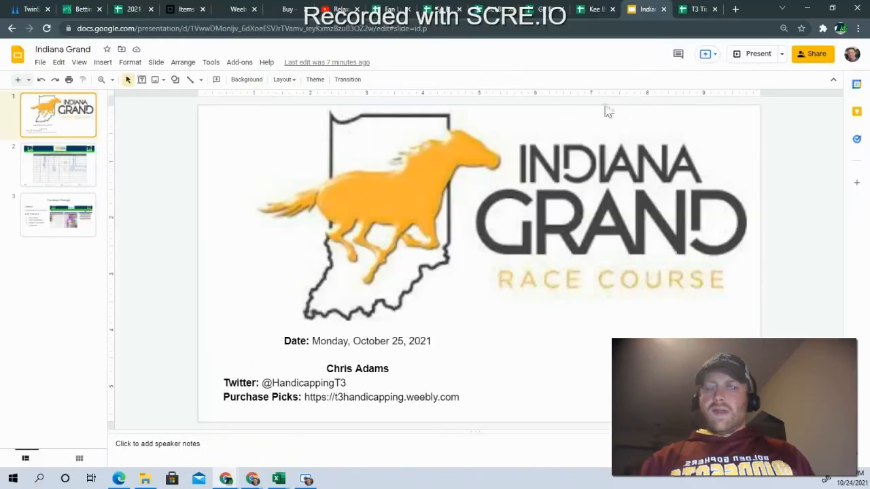
click(694, 9)
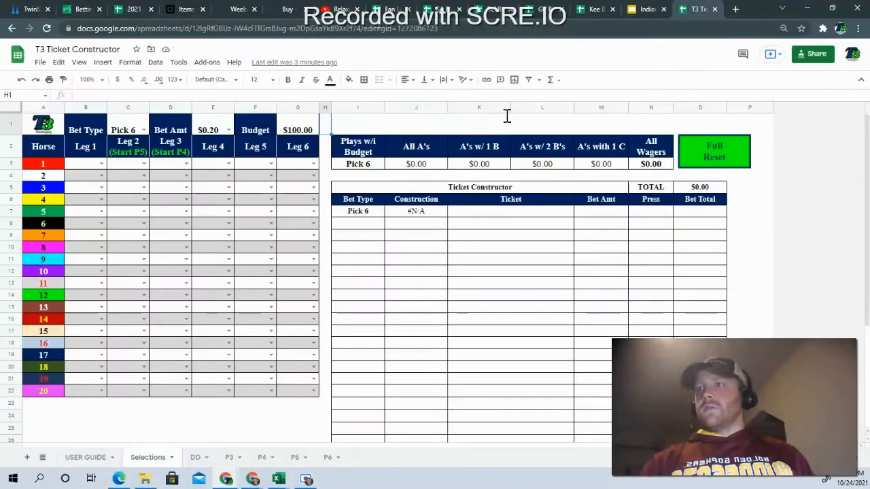
click(101, 175)
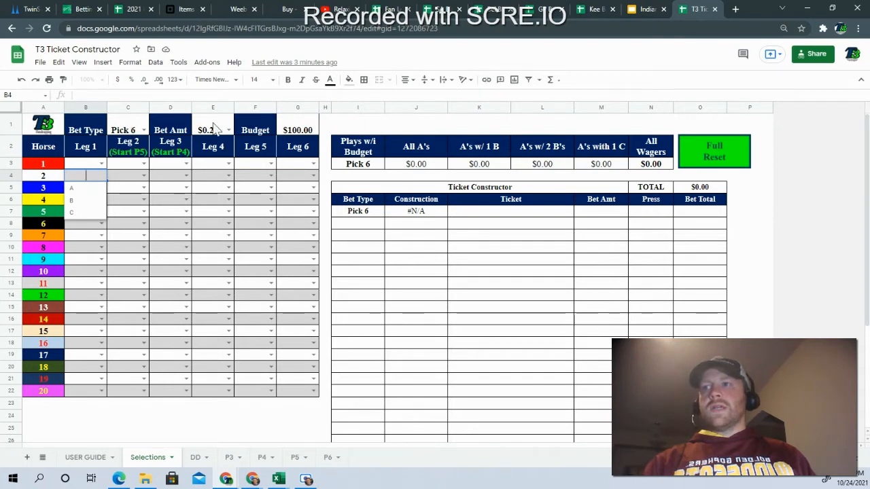
click(80, 175)
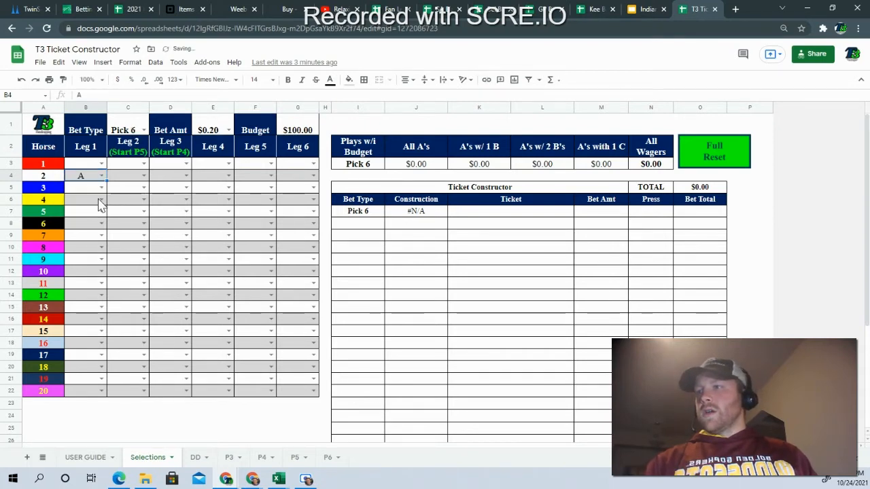
click(101, 223)
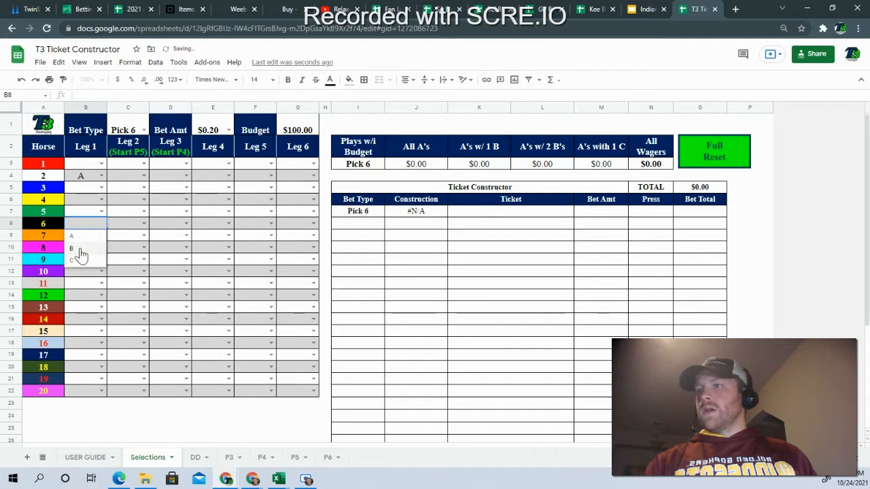
click(71, 248)
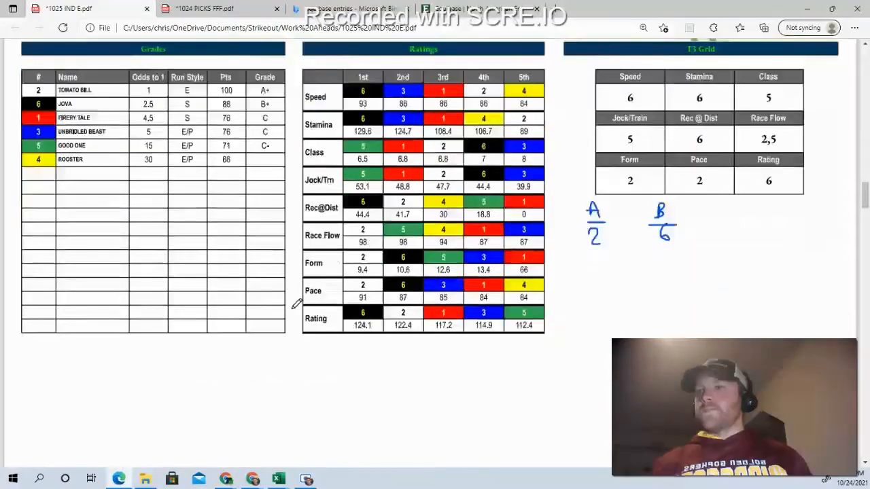
- Scroll back up to show the full Race #3 page with its grades table
scroll(up, 3)
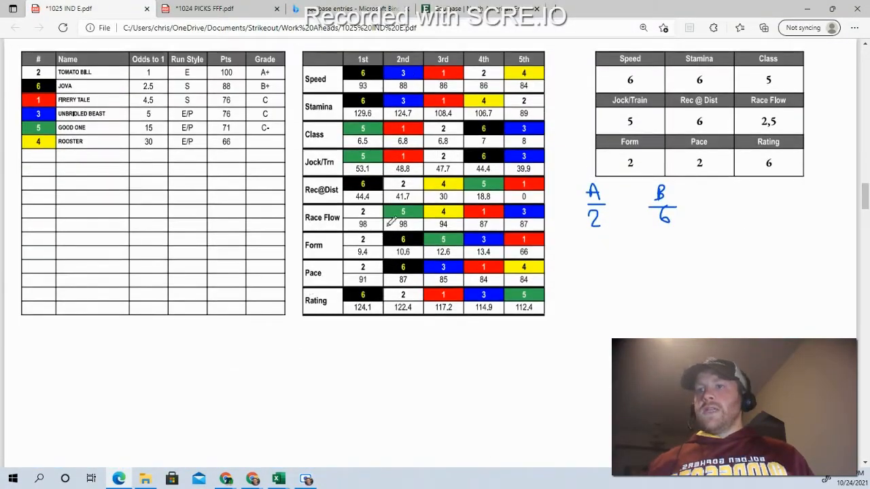
scroll(up, 3)
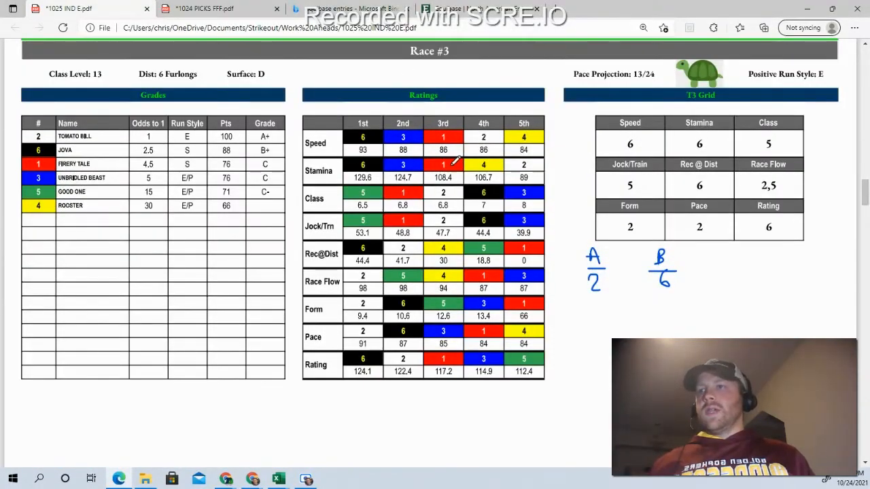
mouse_move(431, 233)
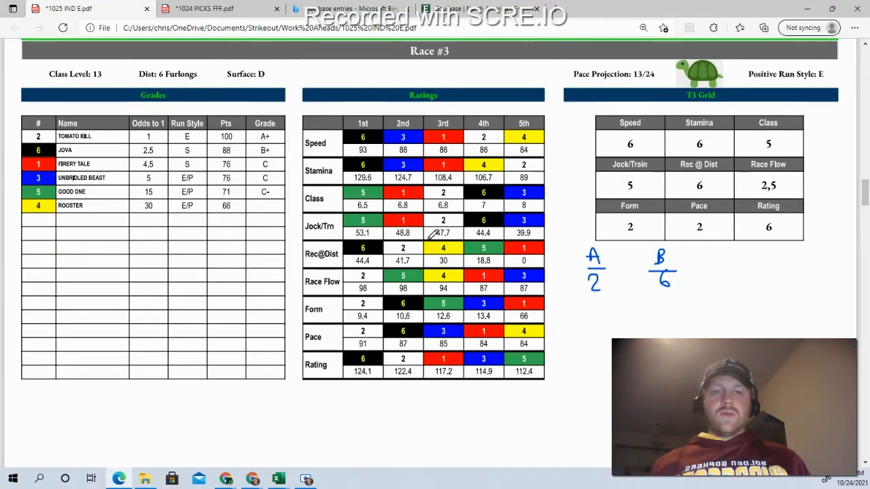
mouse_move(359, 216)
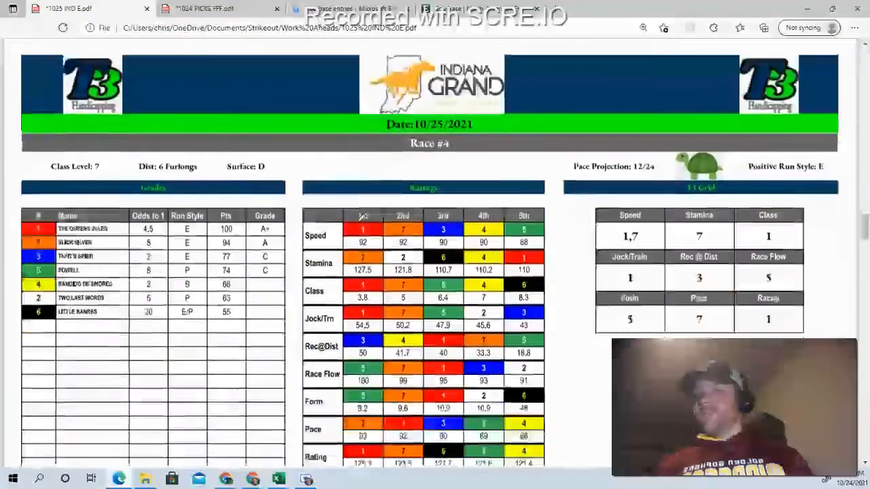
- Scroll down so the Race #4 page with its T3 grid fills the window
scroll(down, 3)
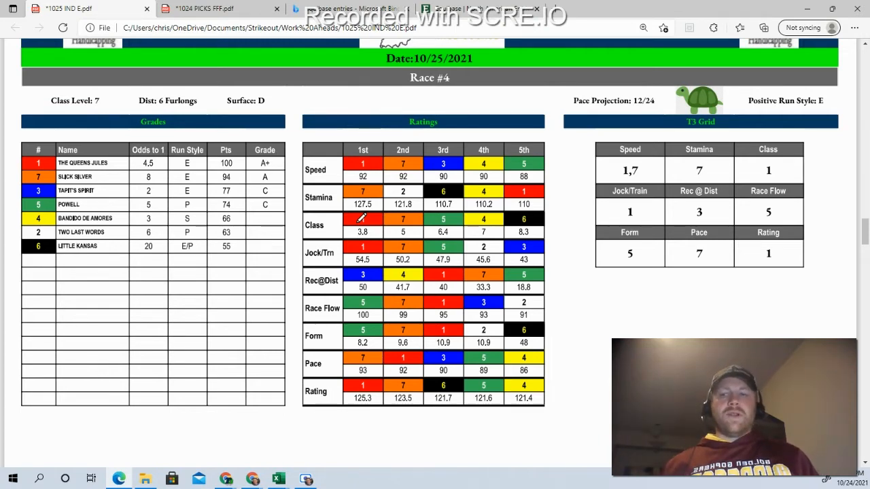
mouse_move(368, 263)
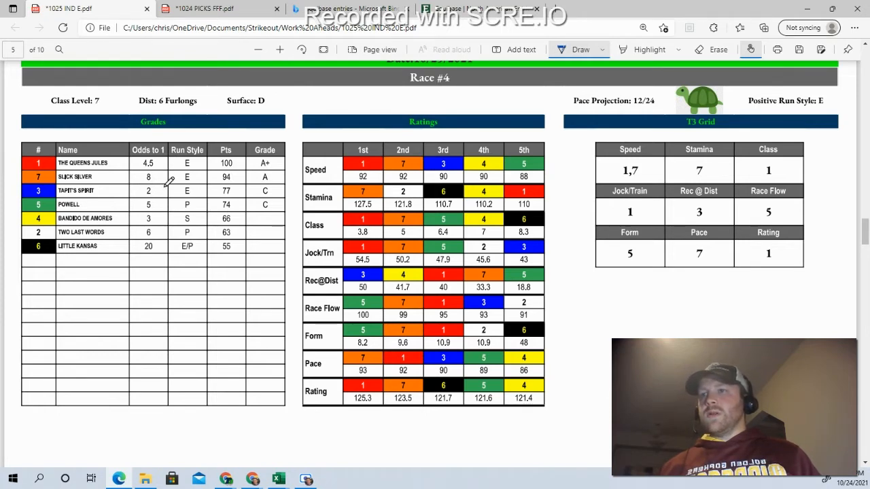
mouse_move(445, 177)
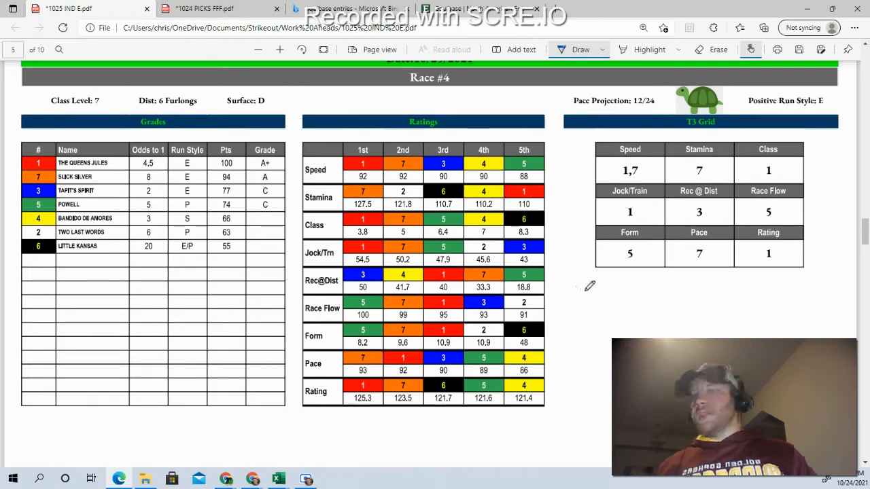
mouse_move(615, 284)
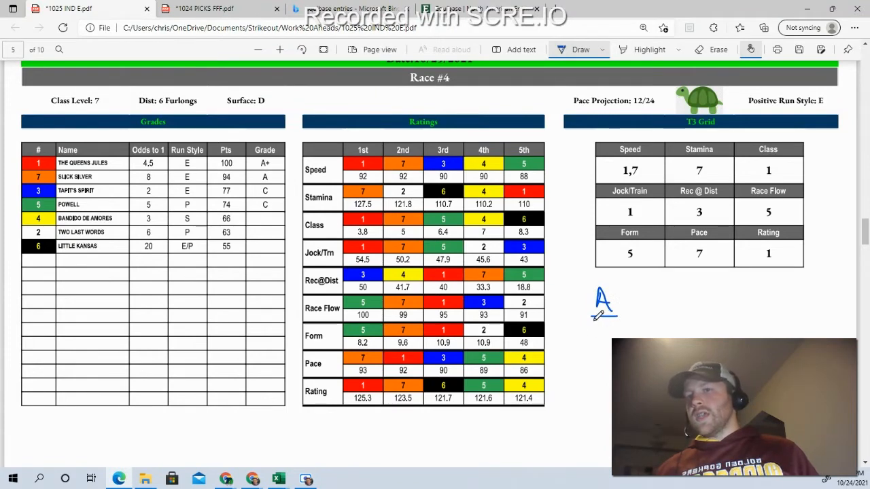
- Pen 1,7 under A, B over 5 and C over a circled 3 beside the Race #4 grid
drag(600, 312, 599, 333)
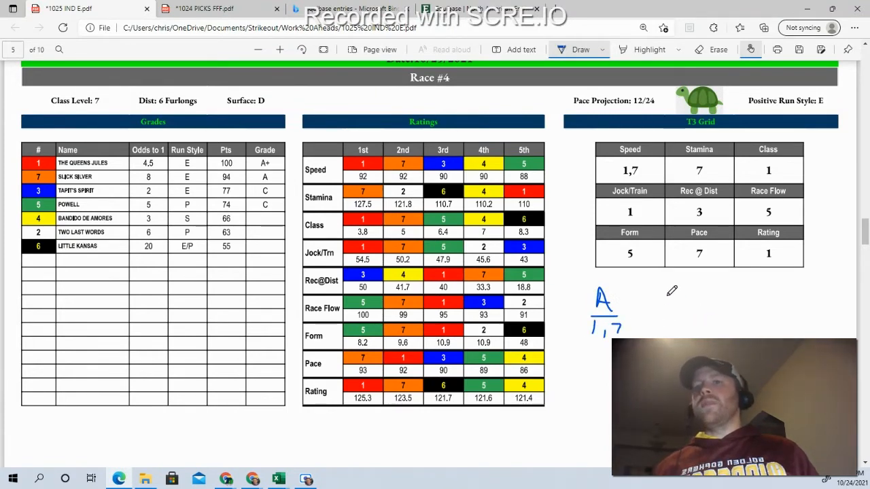
drag(667, 292, 677, 312)
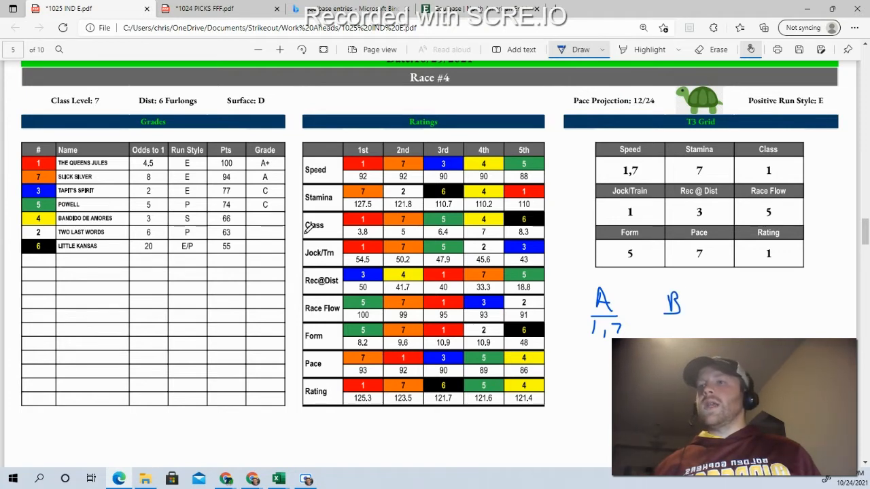
drag(659, 320, 686, 320)
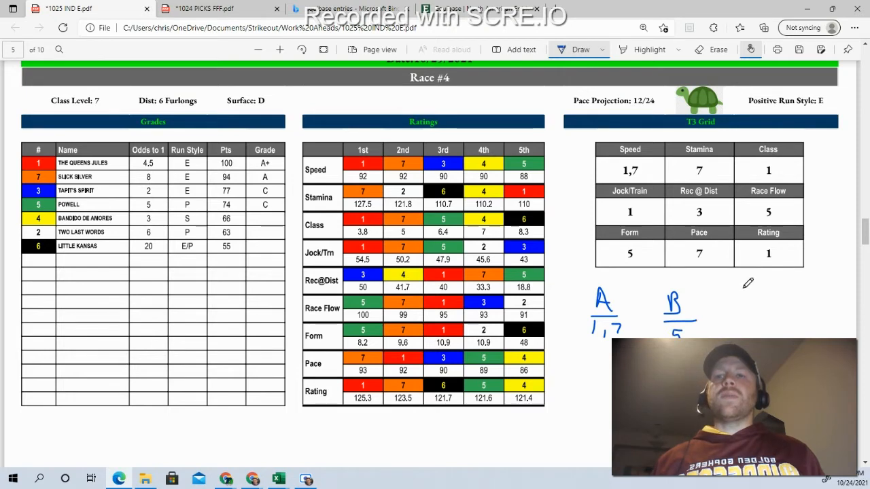
drag(731, 292, 744, 316)
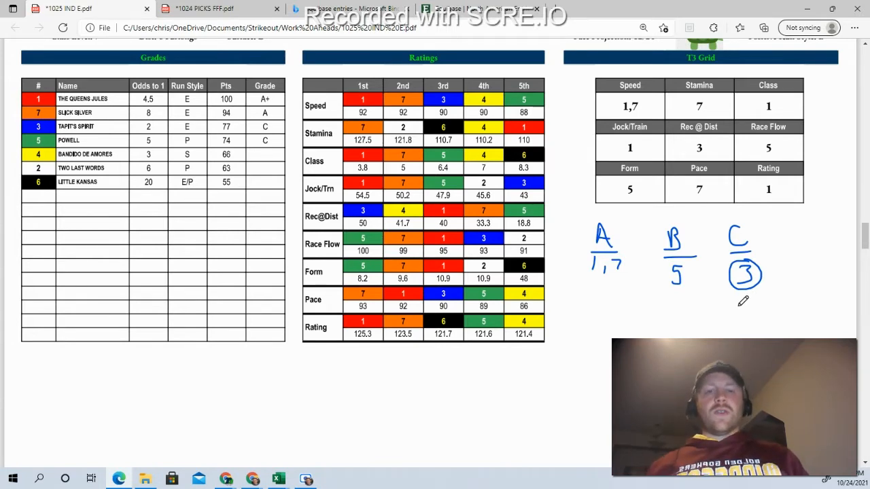
scroll(down, 3)
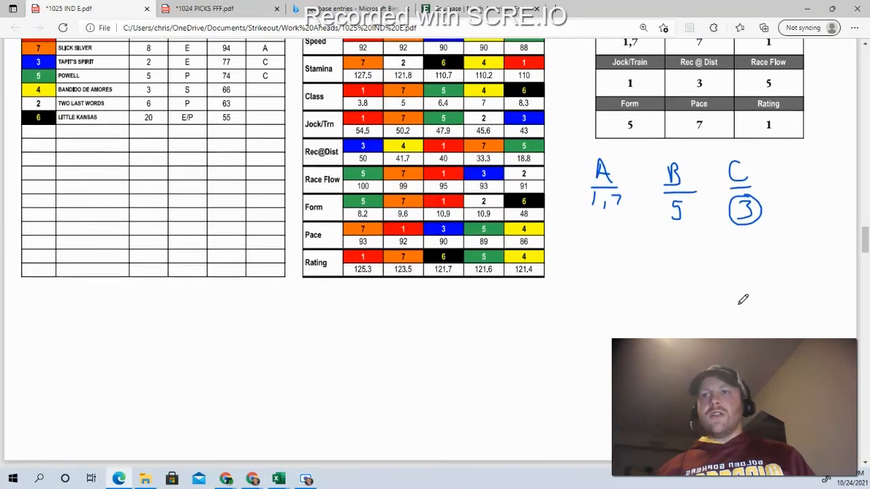
scroll(up, 3)
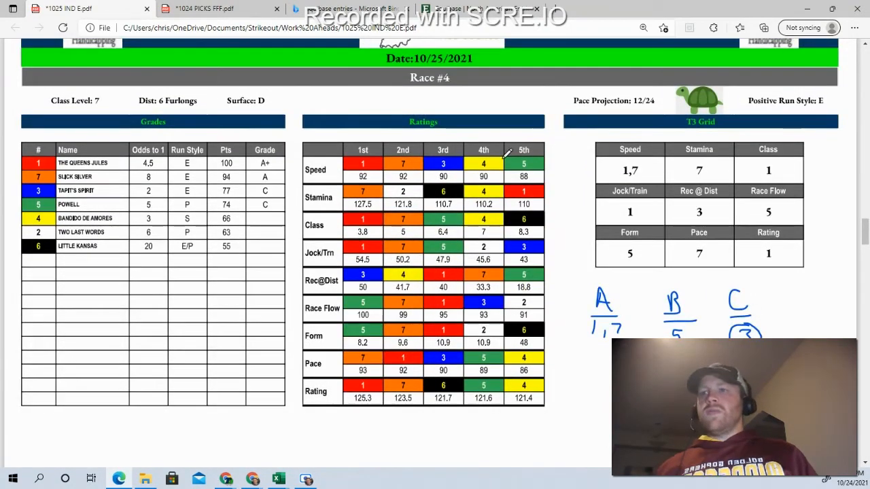
mouse_move(687, 282)
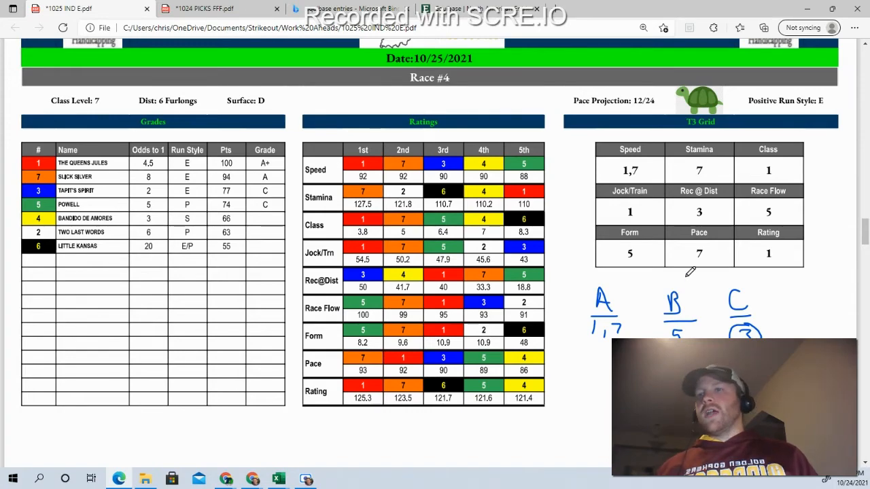
scroll(down, 3)
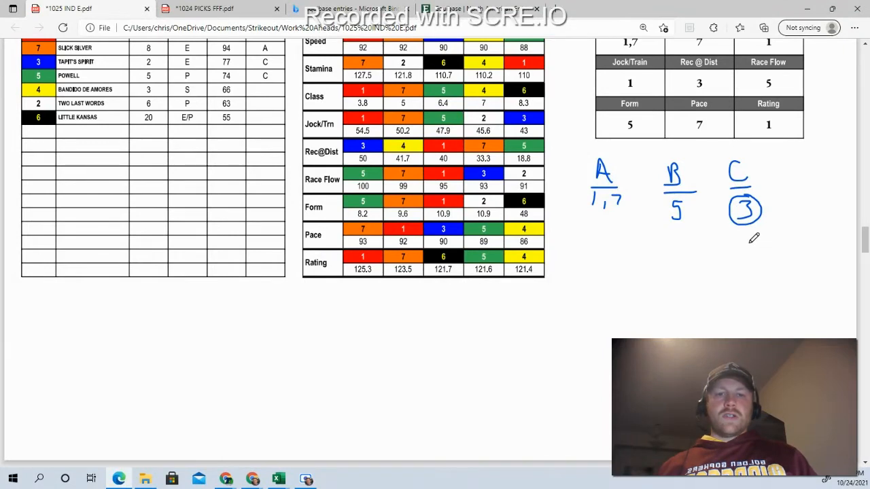
mouse_move(349, 351)
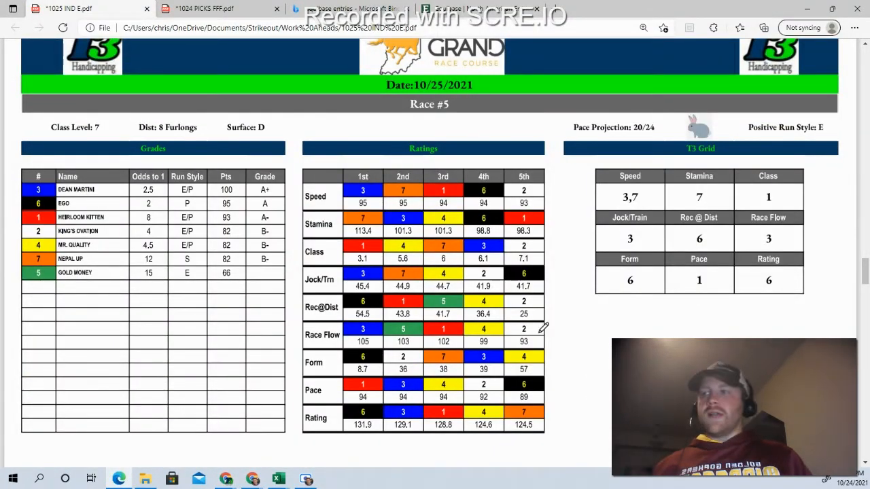
mouse_move(192, 157)
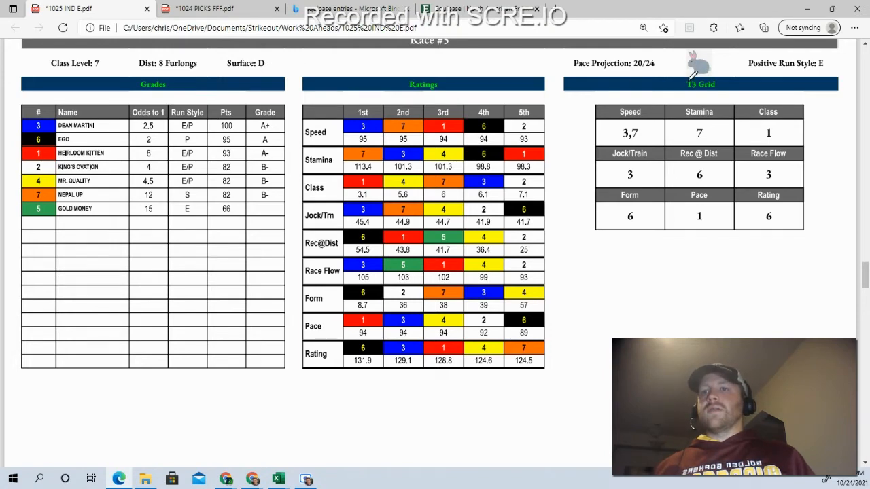
mouse_move(292, 177)
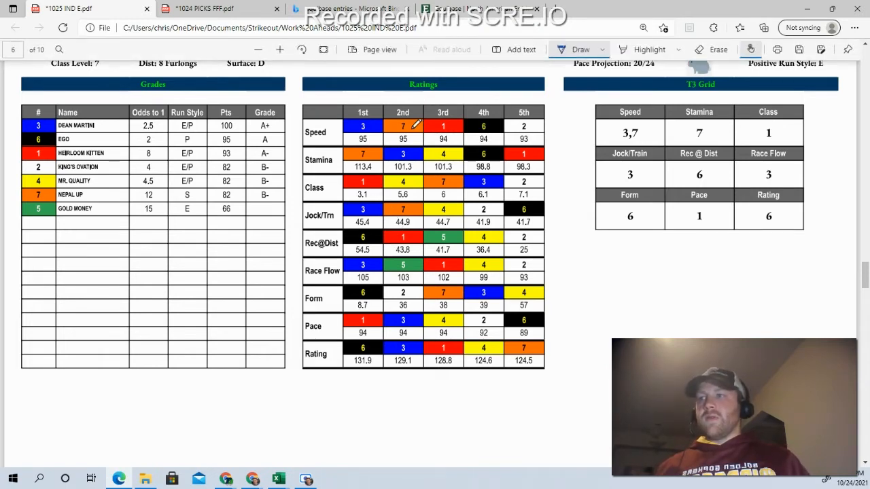
mouse_move(180, 200)
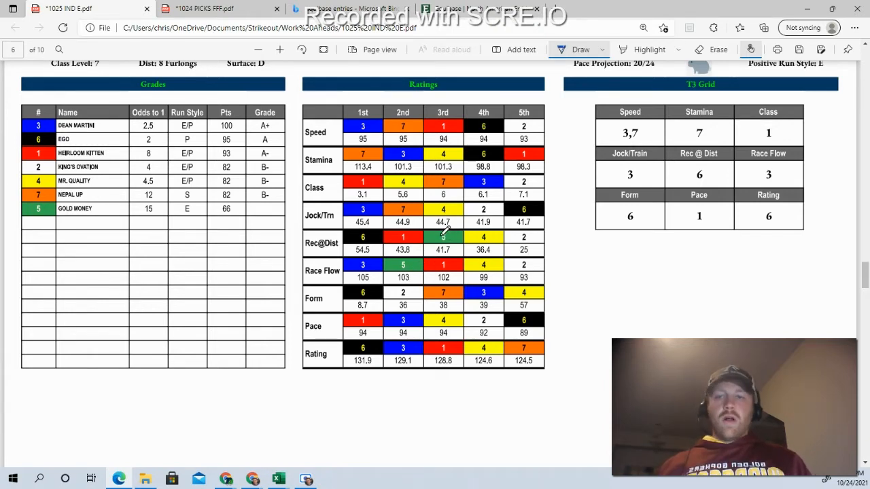
- Scroll to bring the Race #5 grades, ratings and T3 grid into view
scroll(up, 3)
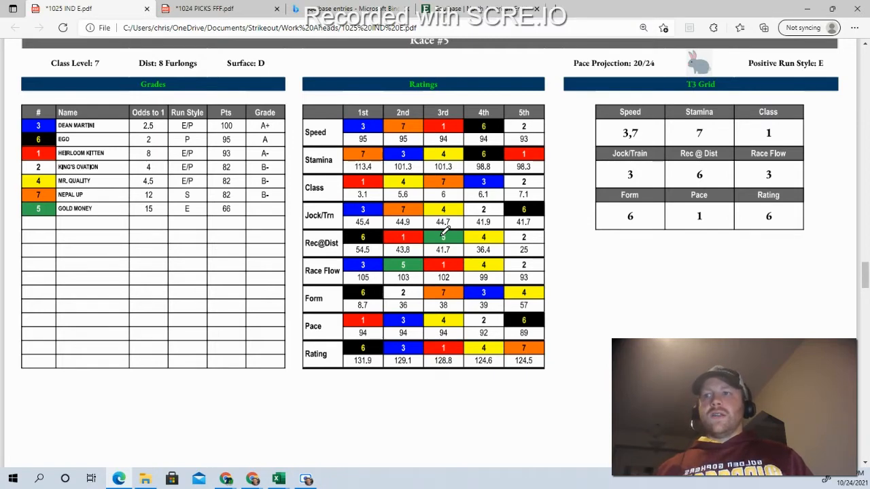
mouse_move(362, 208)
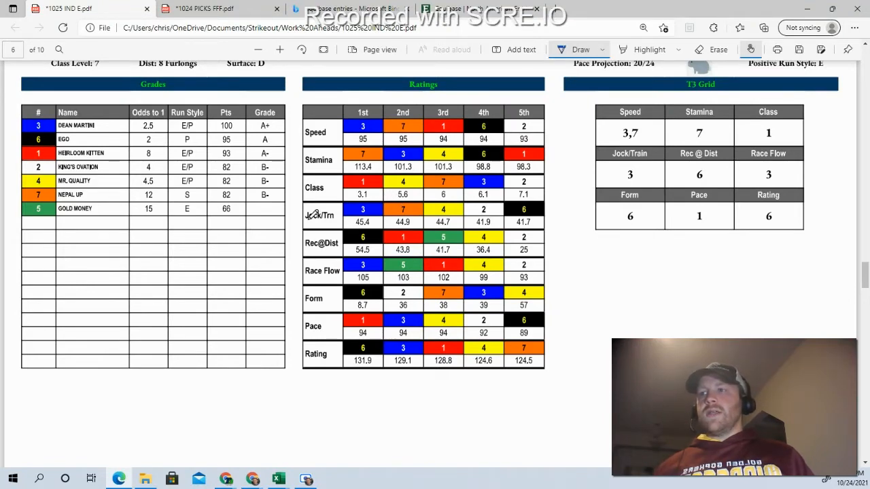
mouse_move(197, 199)
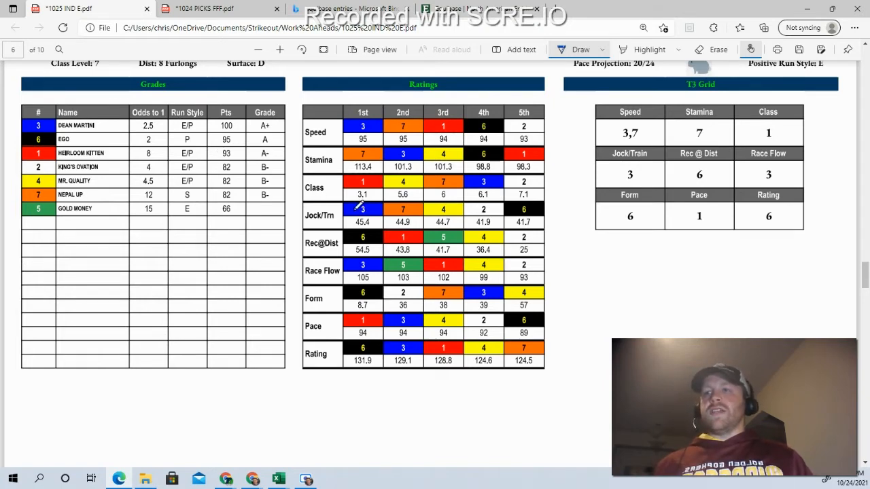
mouse_move(517, 265)
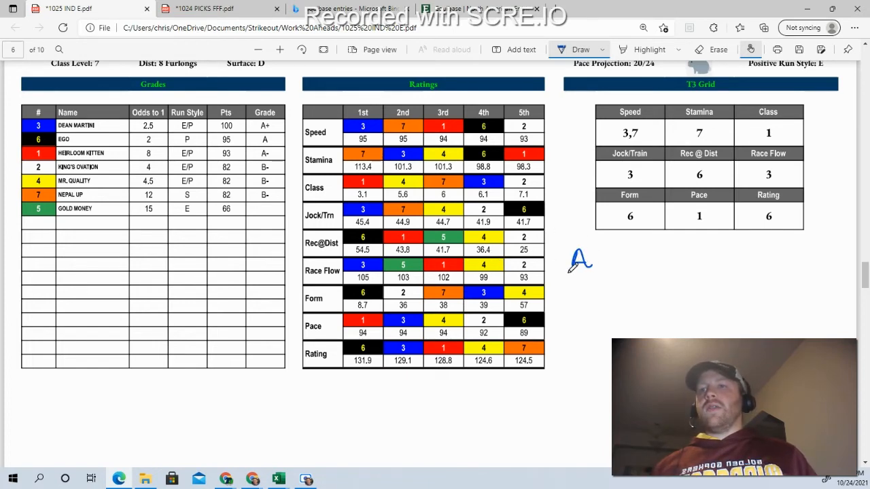
- Pen the Race #5 picks: 1,3,6,7 under A and 4 under B
drag(568, 276, 599, 276)
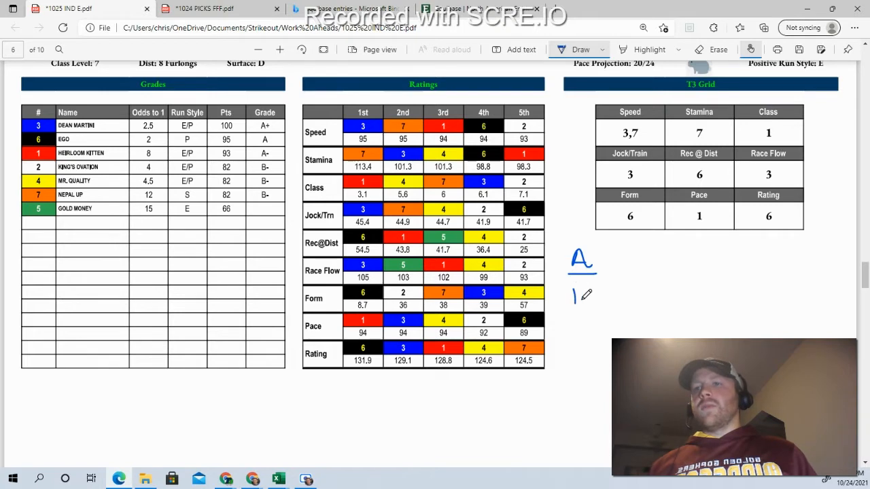
drag(575, 296, 595, 302)
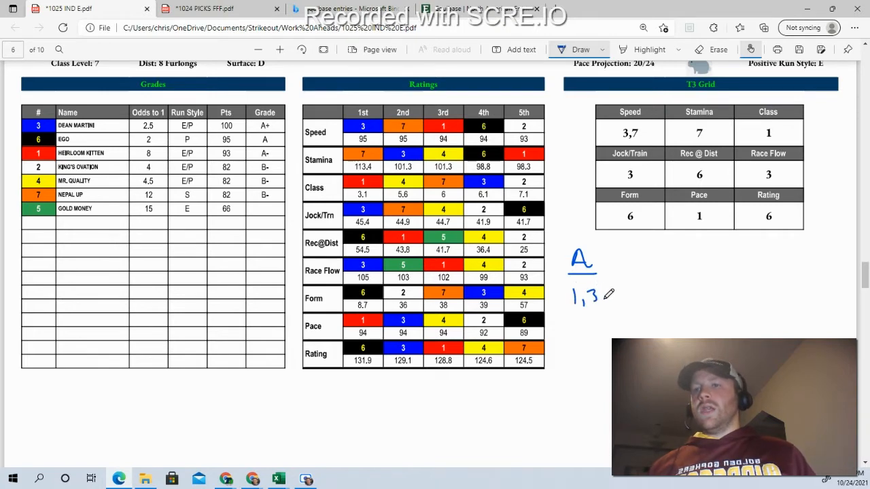
drag(602, 299, 619, 299)
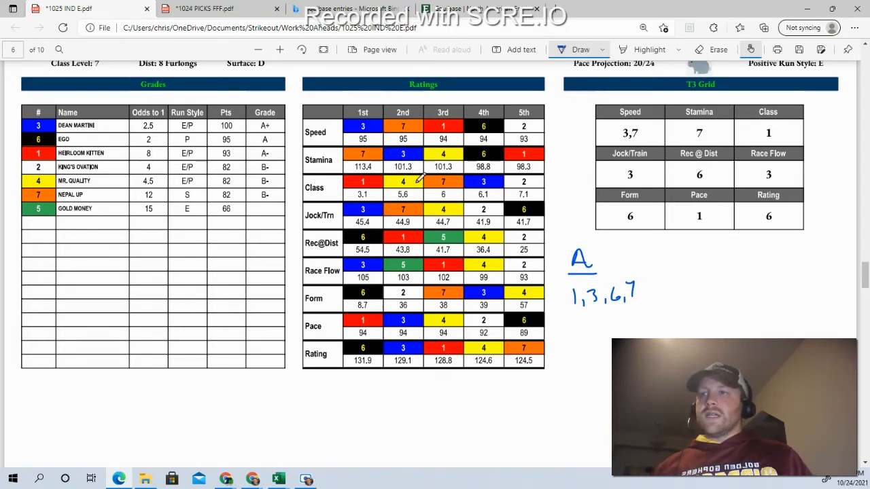
mouse_move(713, 292)
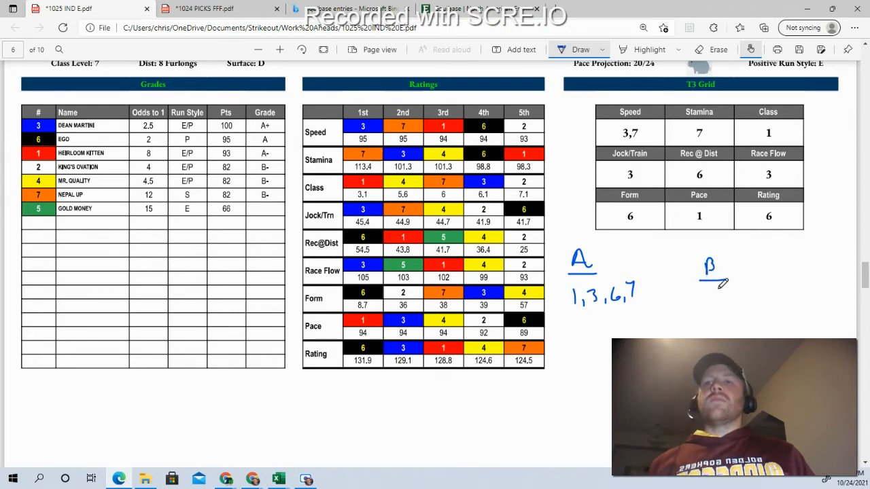
drag(713, 286, 717, 306)
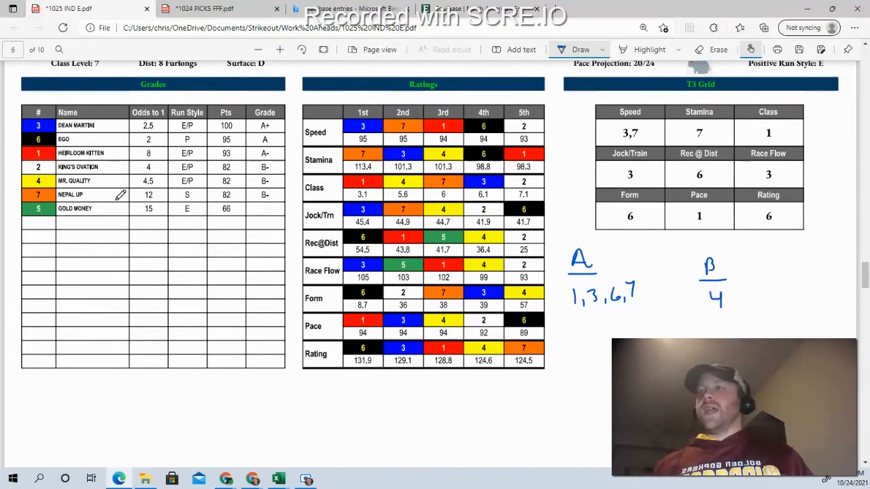
mouse_move(277, 479)
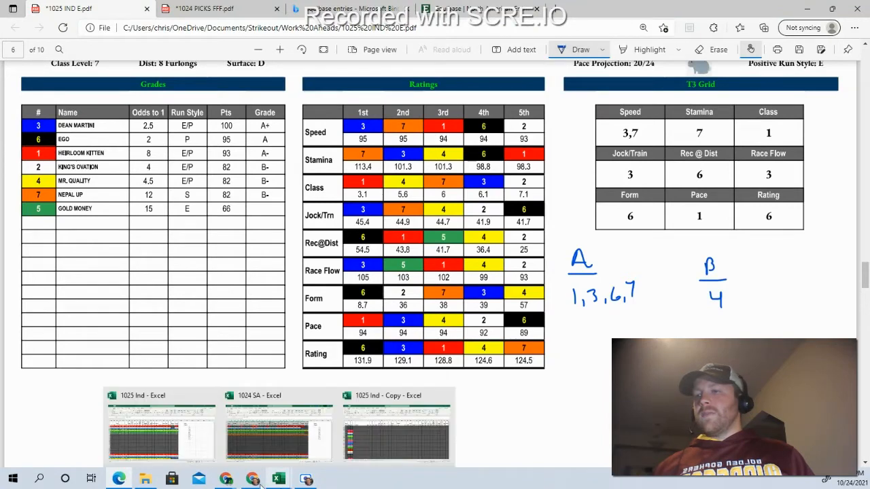
- In the T3 Ticket Constructor, grade horses 1 and 3 as A and set horse 6's grade in Leg 3
click(226, 479)
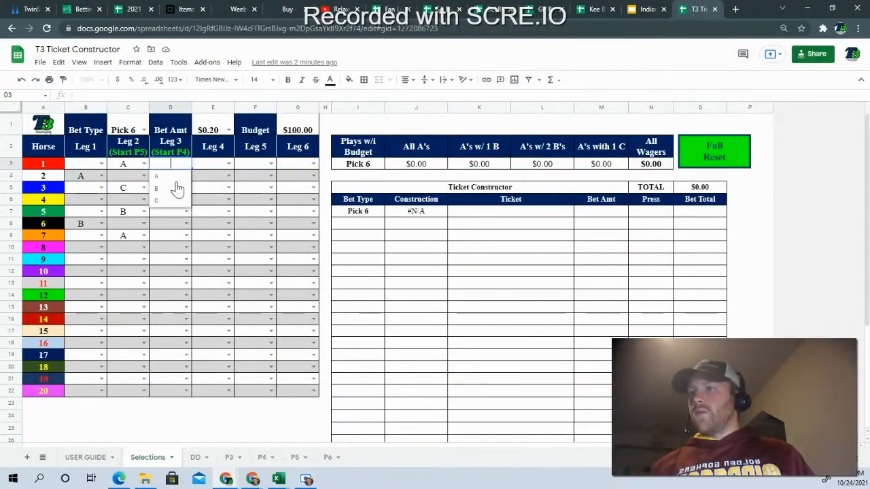
click(156, 175)
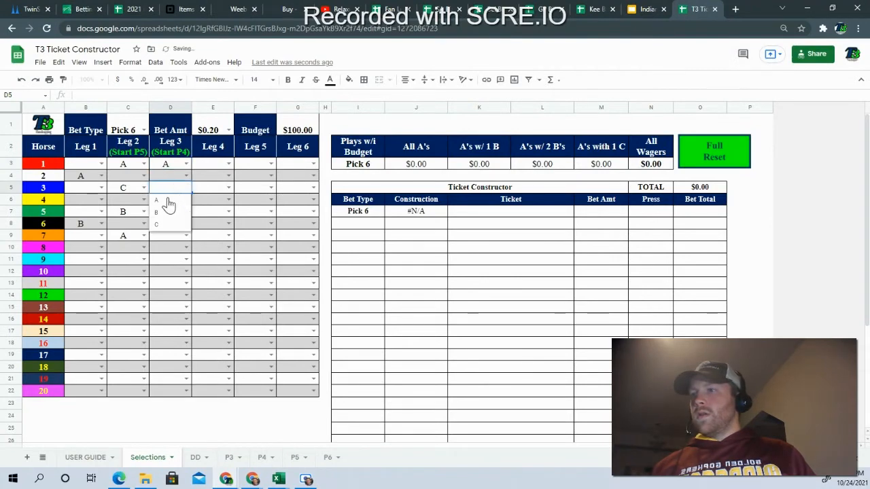
click(157, 199)
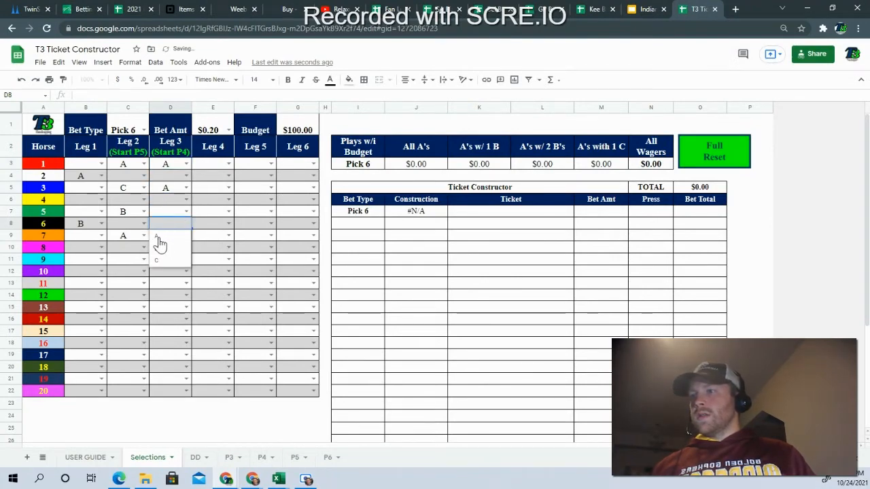
click(165, 236)
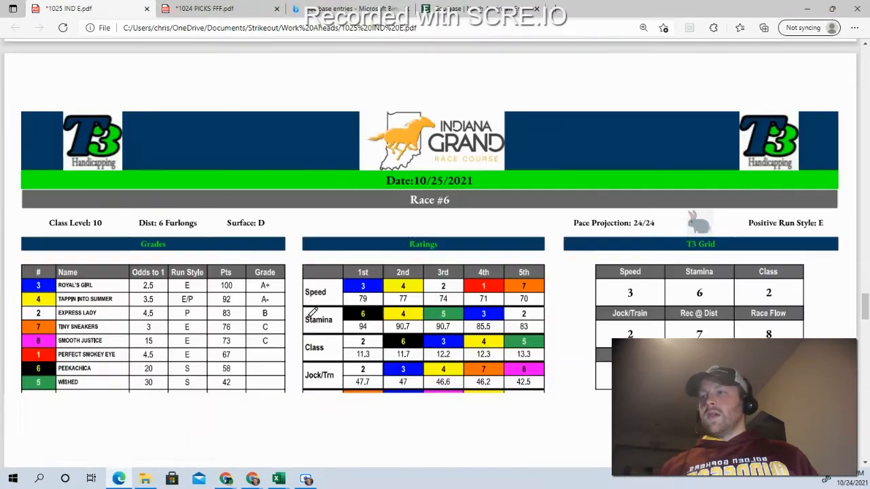
- Scroll down to show the full Race #6 page with its T3 grid
scroll(down, 3)
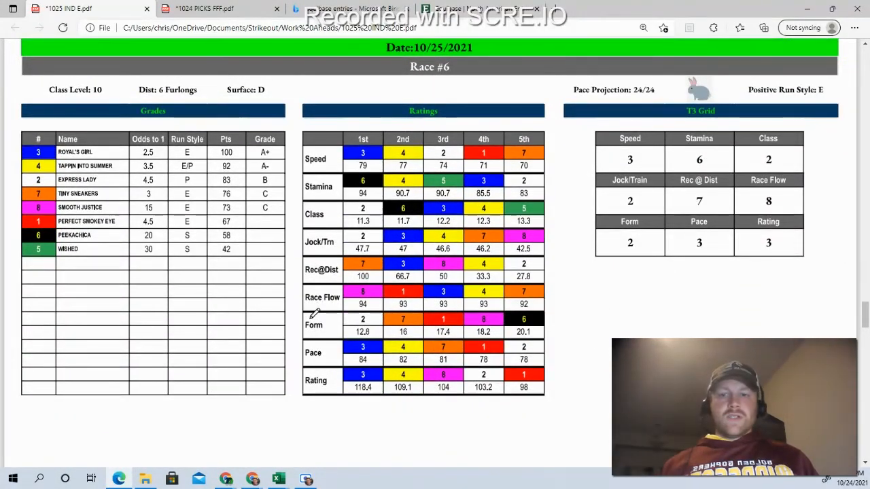
mouse_move(106, 80)
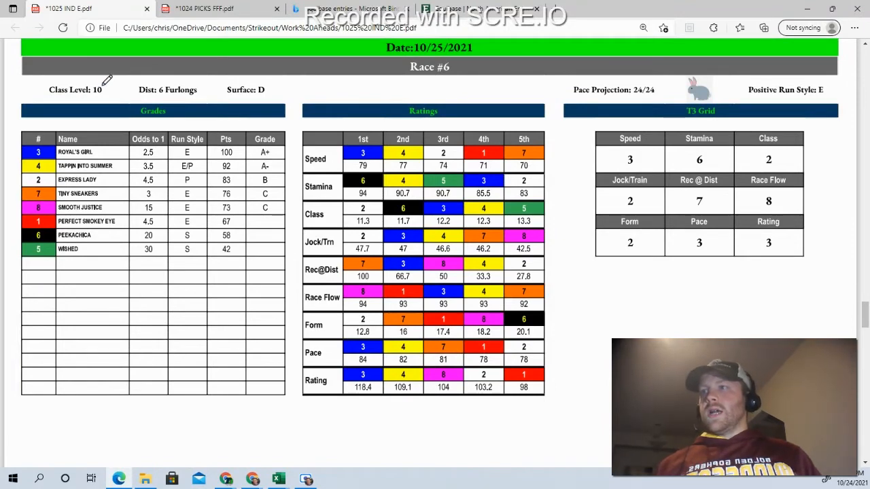
mouse_move(187, 85)
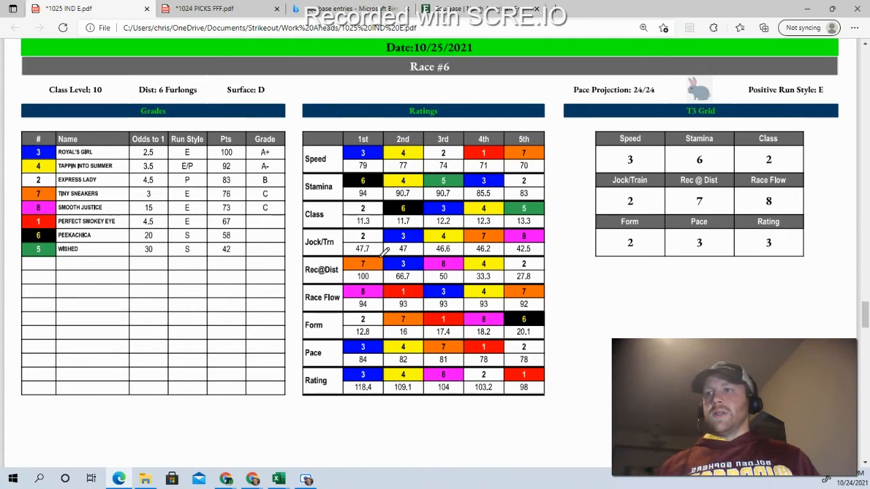
mouse_move(653, 258)
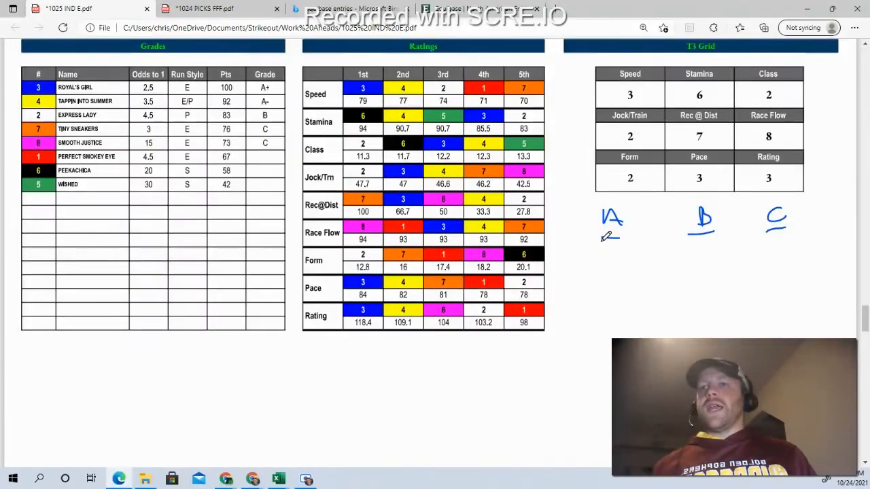
- Handwrite Race #6 picks: 3,4 under A, 2 under B, 6,7 under C
drag(605, 248, 612, 265)
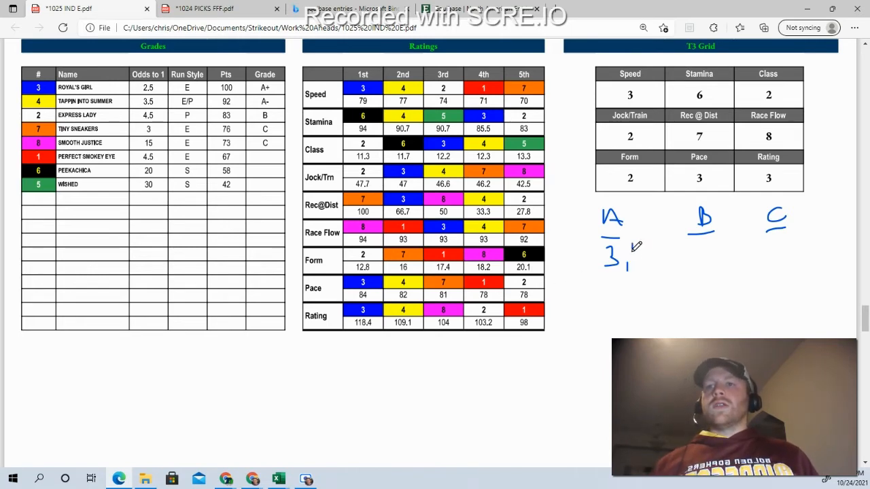
drag(629, 255, 639, 261)
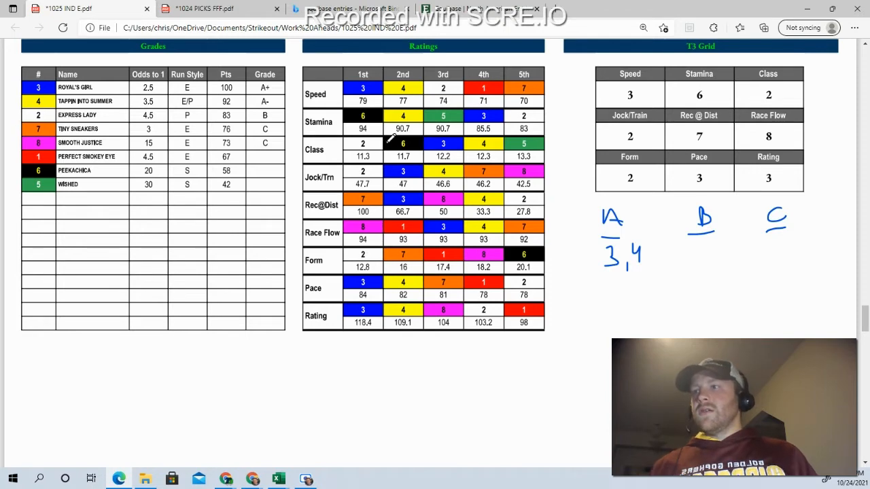
mouse_move(577, 182)
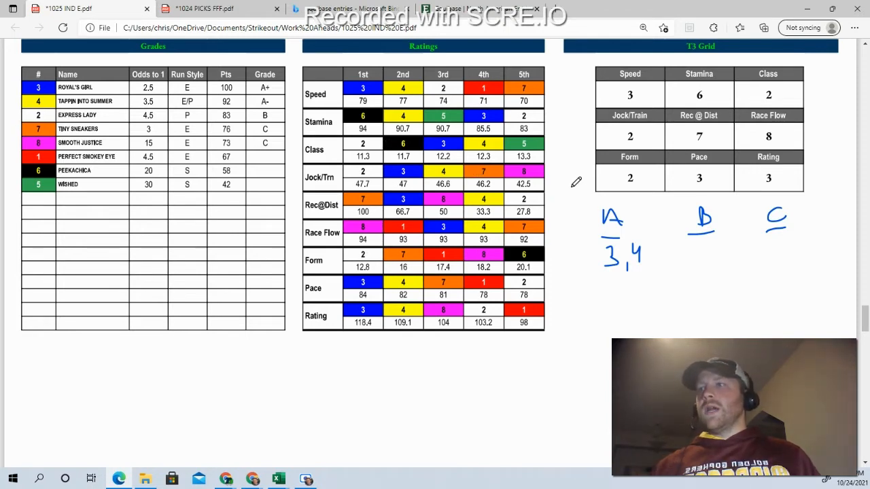
drag(693, 248, 701, 265)
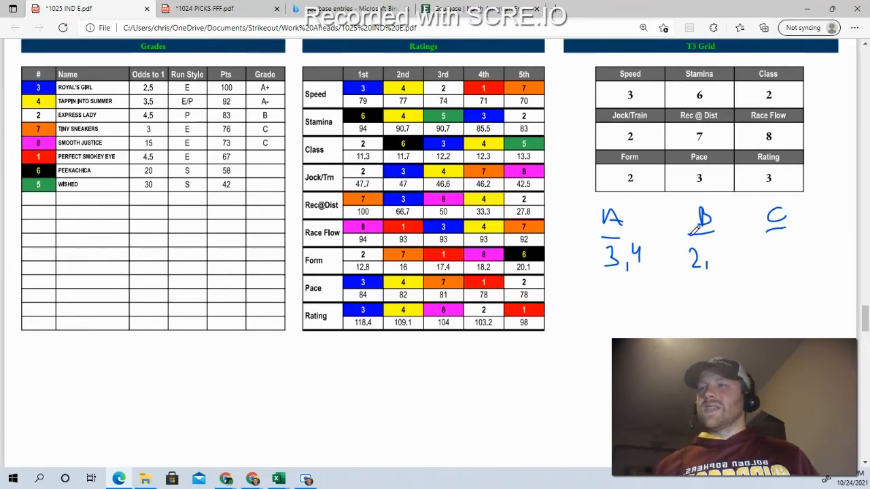
drag(789, 245, 785, 262)
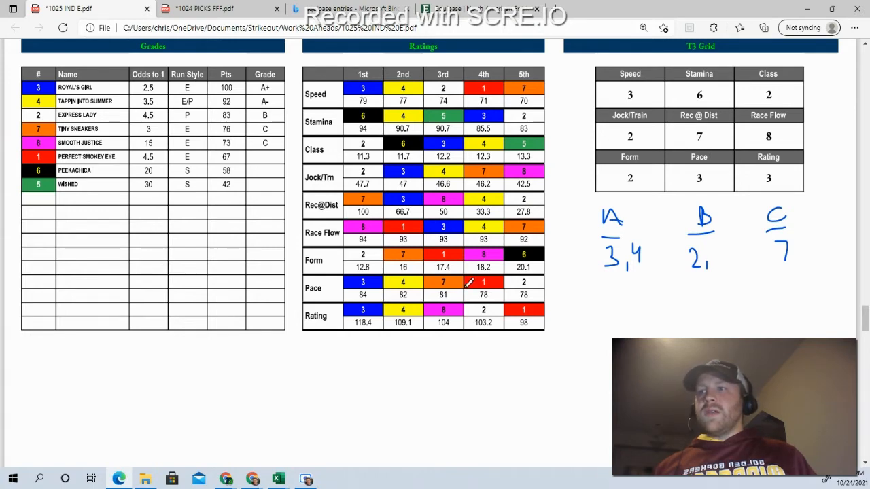
mouse_move(190, 189)
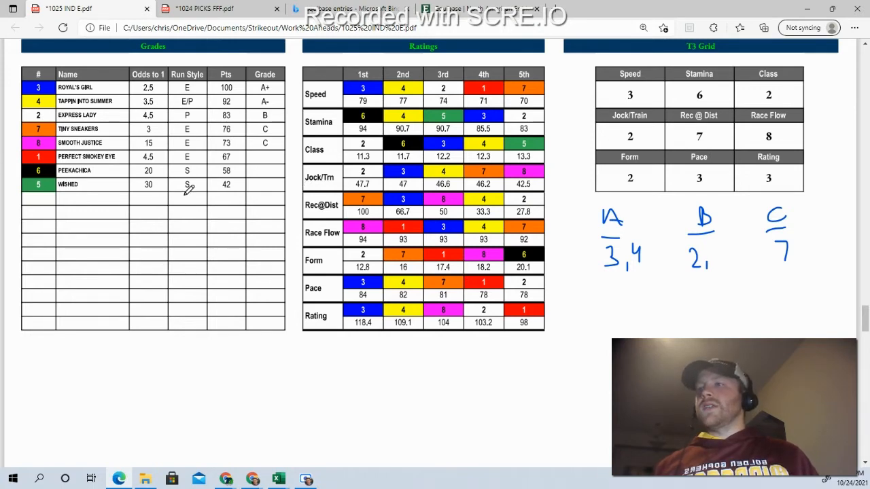
mouse_move(726, 236)
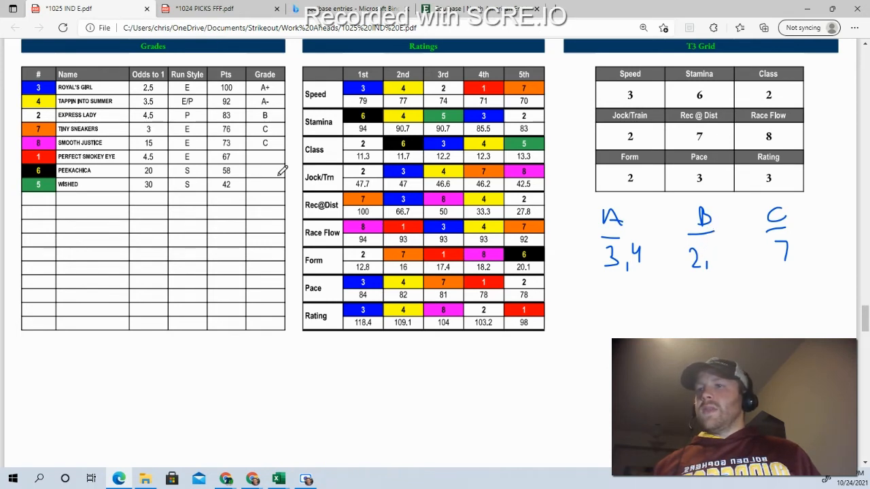
mouse_move(466, 257)
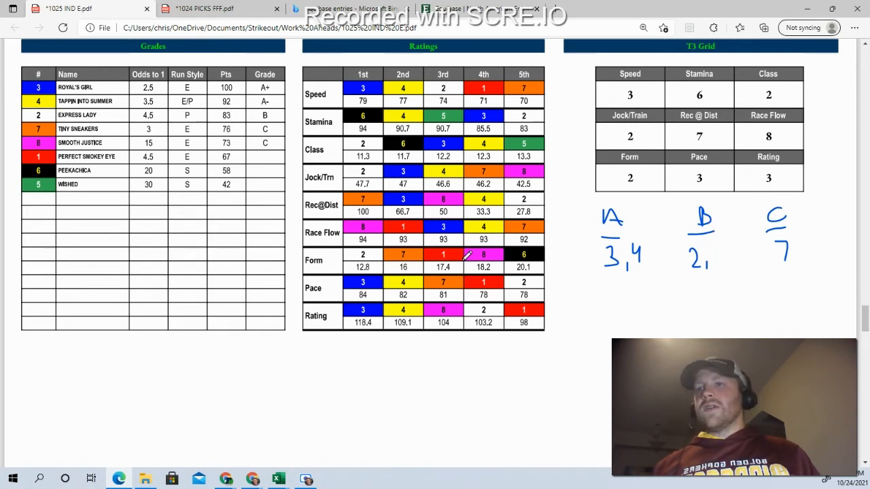
mouse_move(421, 236)
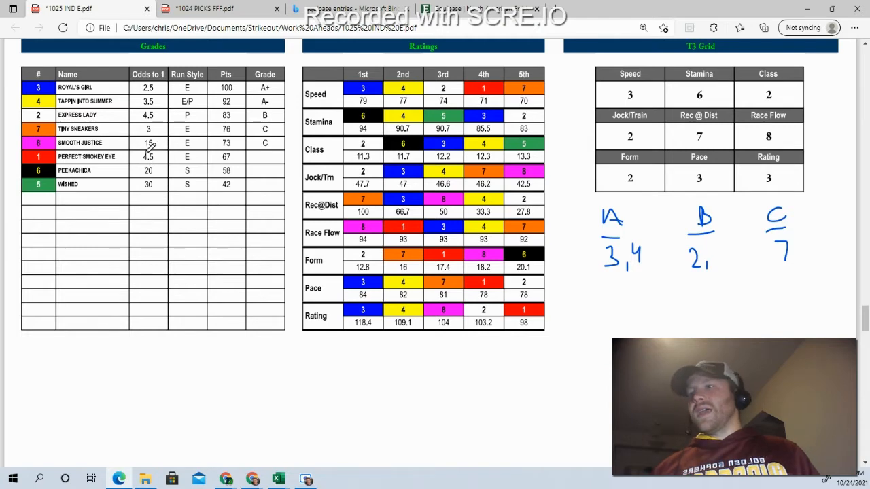
mouse_move(366, 189)
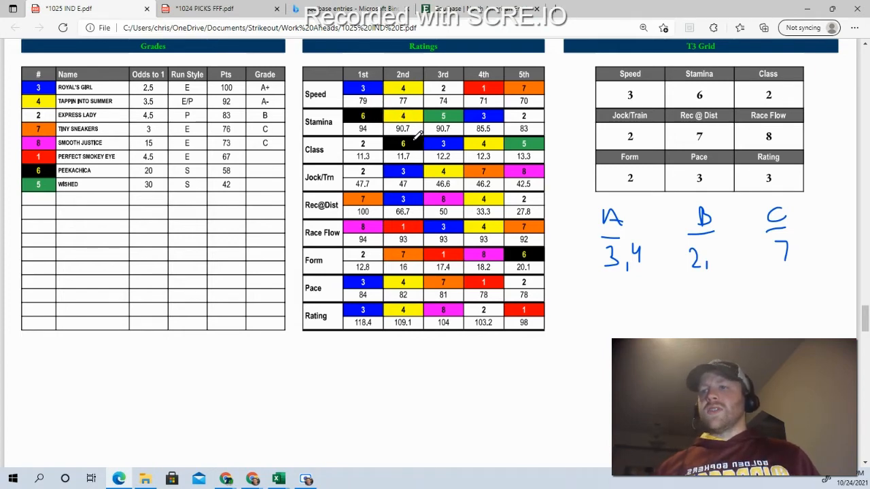
mouse_move(729, 247)
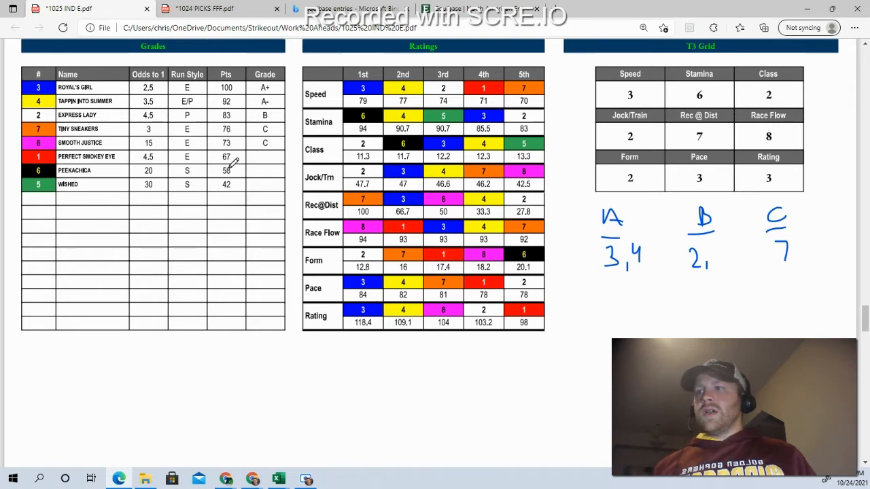
mouse_move(724, 239)
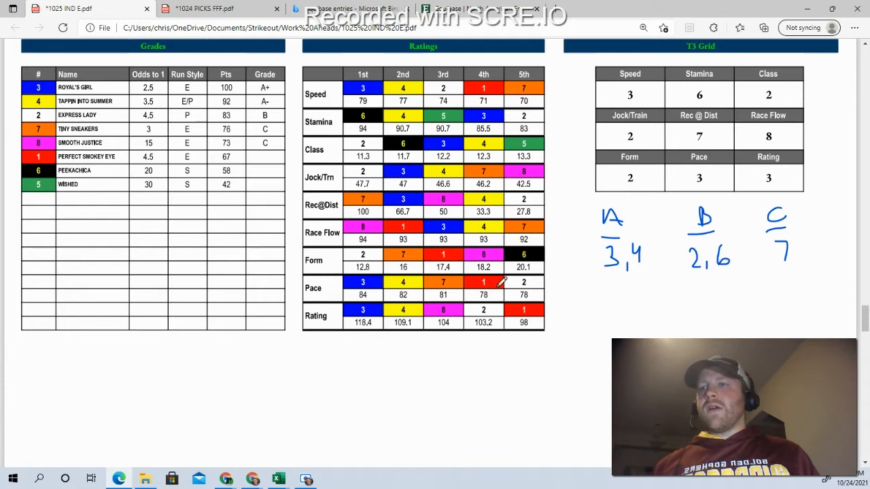
mouse_move(722, 239)
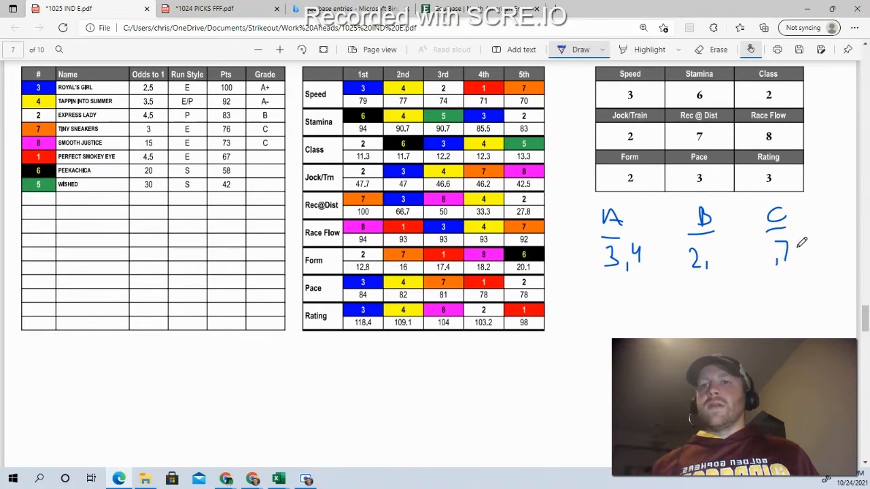
drag(772, 248, 760, 265)
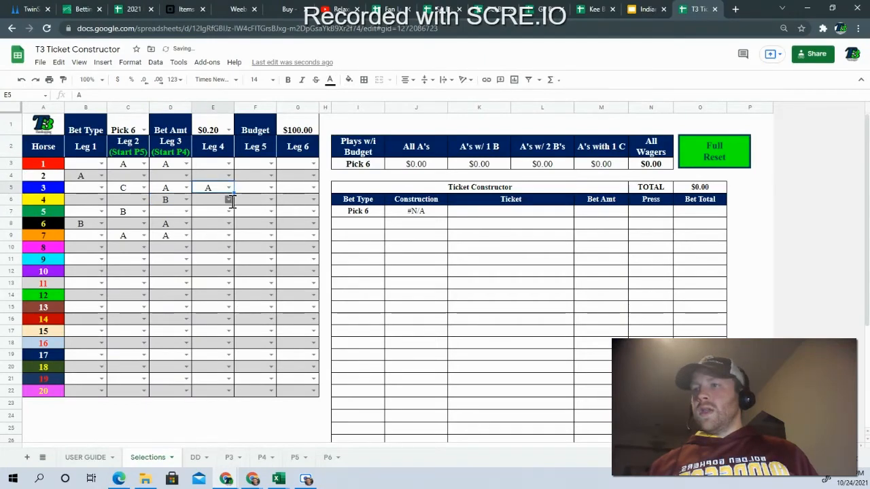
- Grade Leg 4 horses via dropdowns: 3 and 4 as A, 2 as B, 6 as C
click(213, 199)
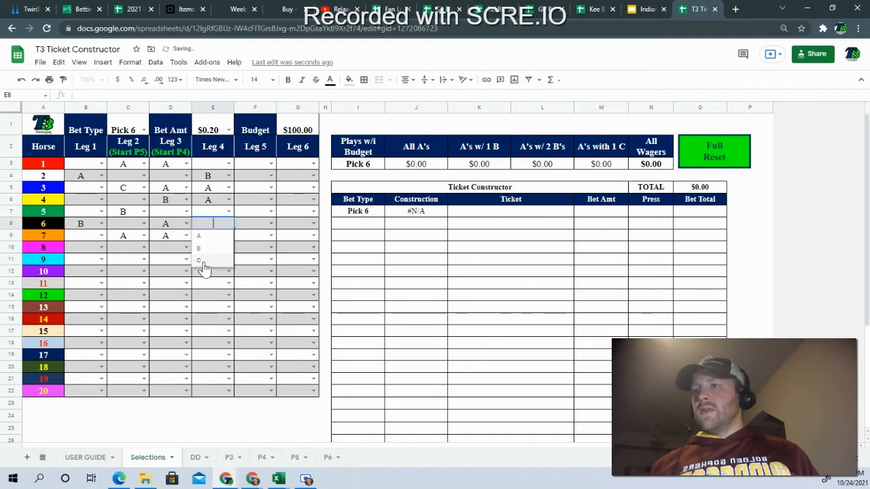
click(197, 259)
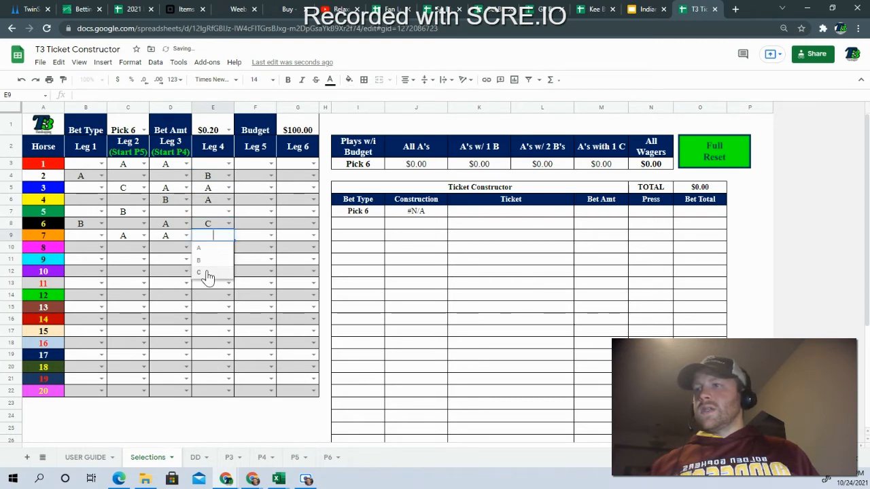
click(198, 272)
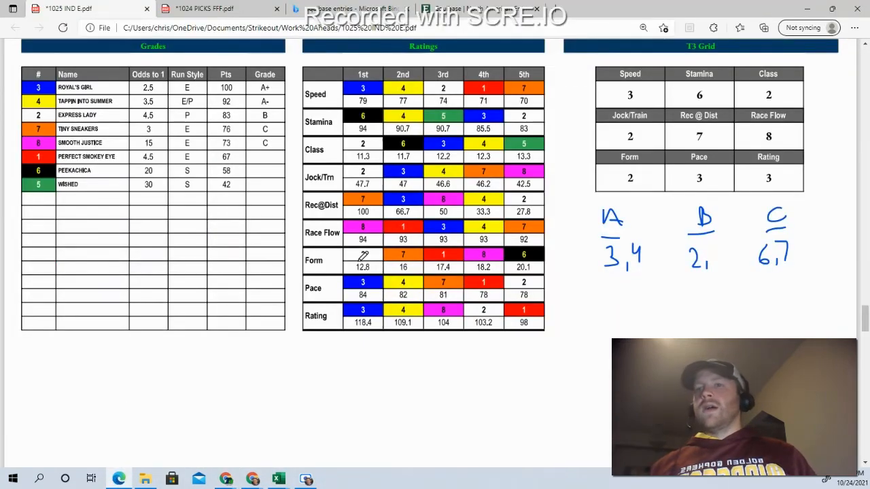
- Scroll the race-sheet PDF to the Race #7 grades and ratings page
scroll(up, 3)
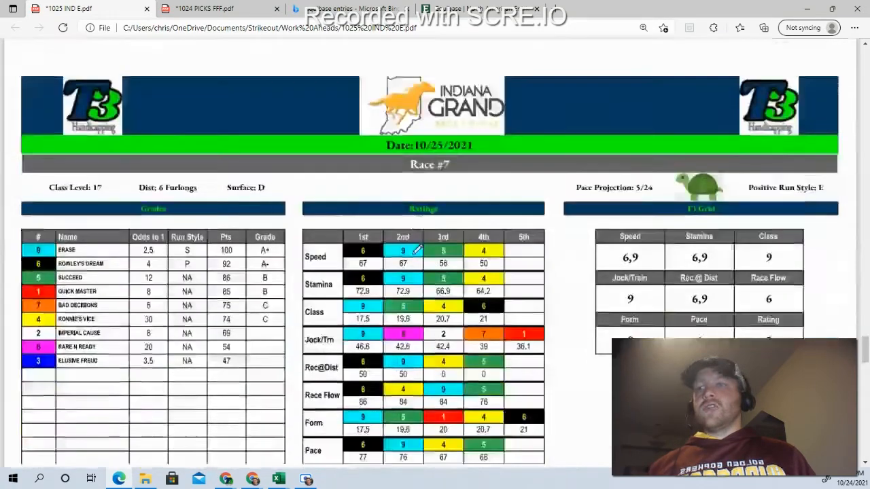
scroll(up, 3)
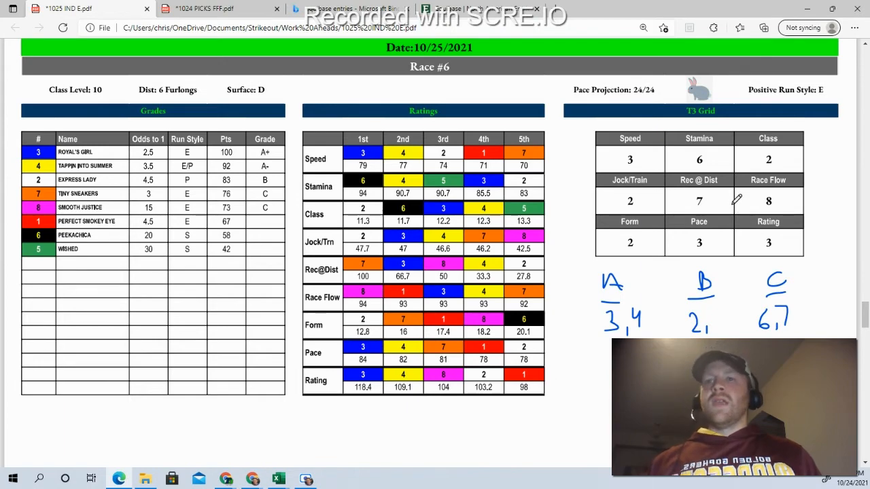
scroll(down, 3)
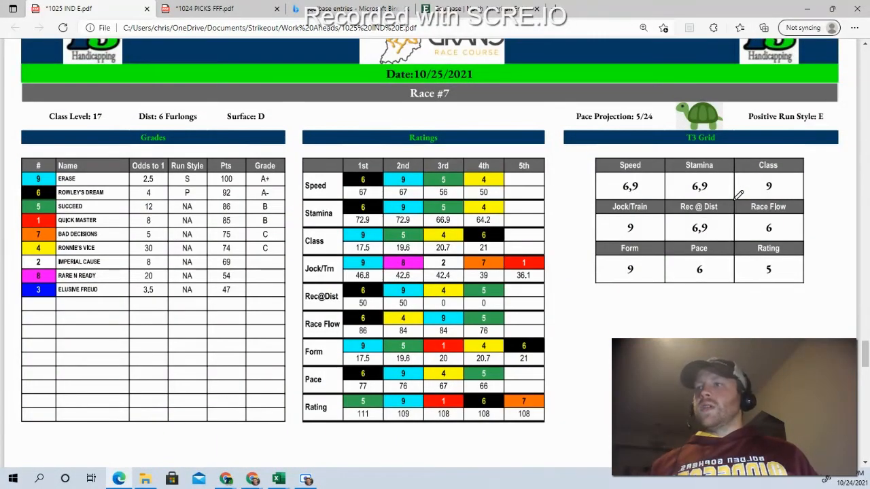
scroll(up, 3)
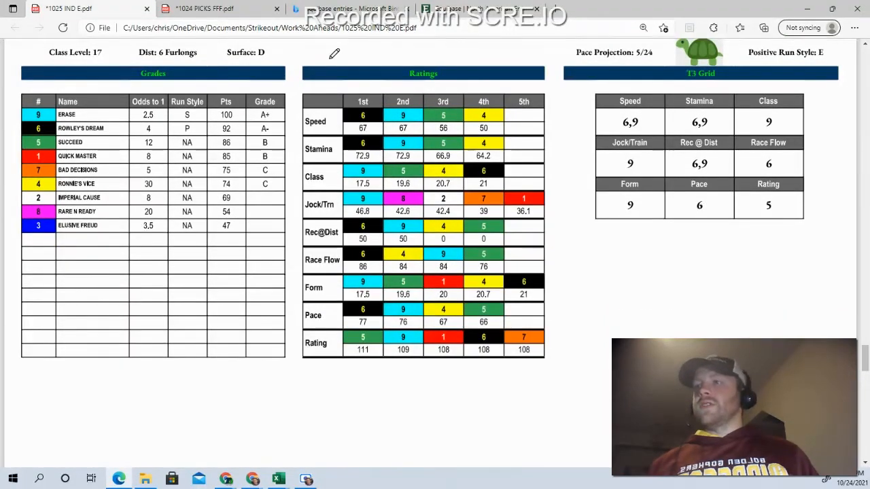
scroll(up, 3)
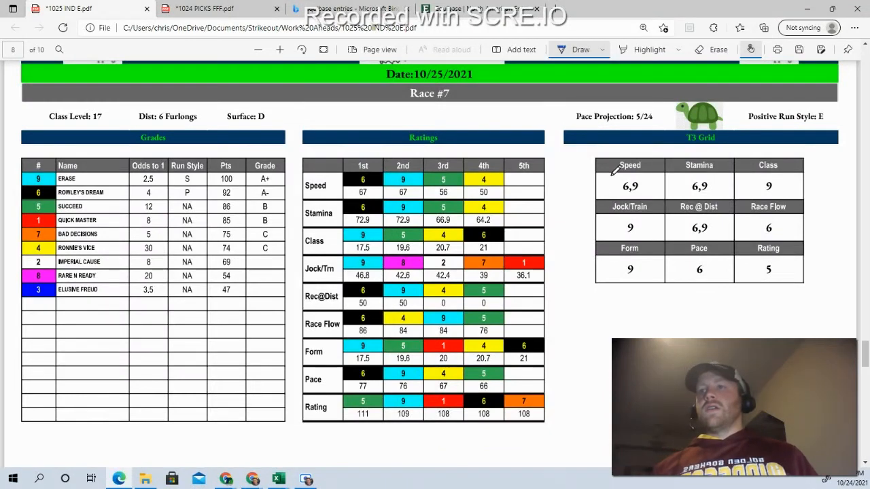
mouse_move(580, 170)
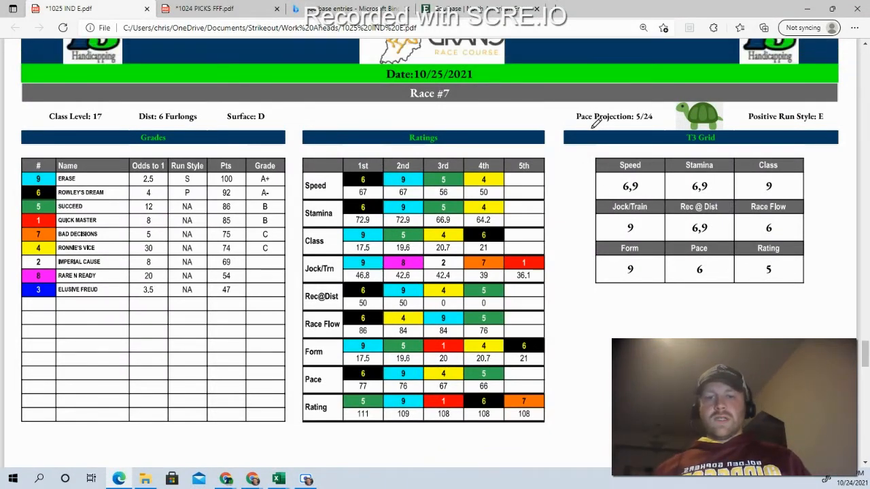
mouse_move(544, 193)
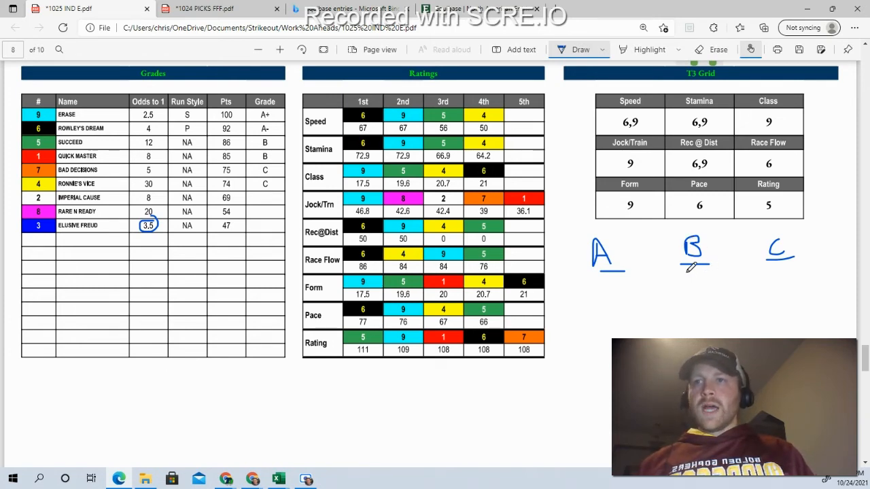
- Handwrite horse 3 beneath the B label under Race #7's T3 Grid
drag(692, 269, 692, 292)
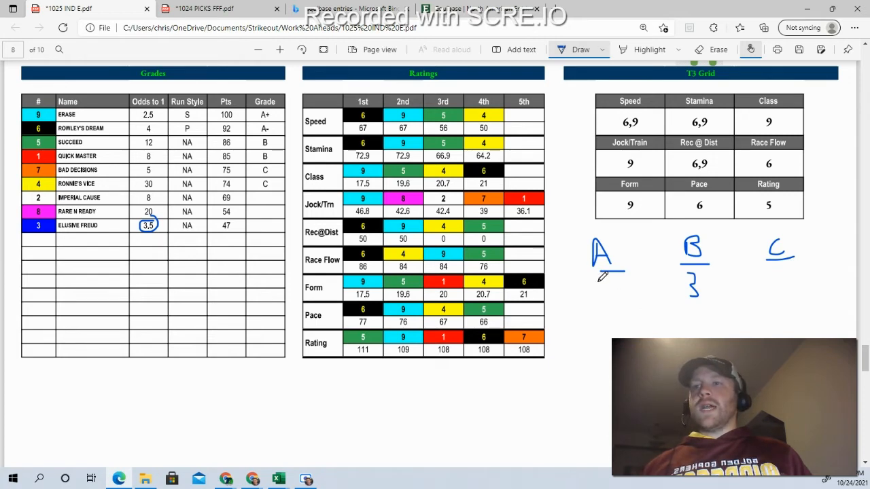
- Handwrite Race #7 picks: 6,9 under A, 5 beside 3 under B, 1 under C
drag(598, 285, 609, 303)
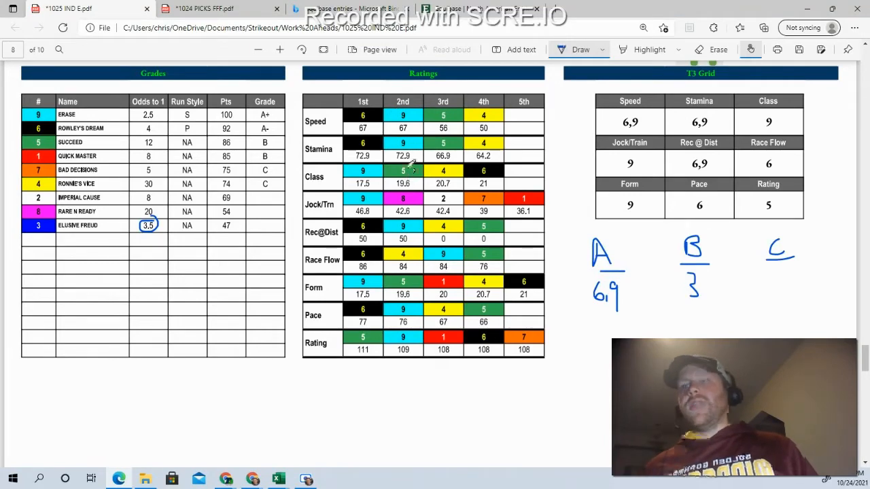
mouse_move(500, 279)
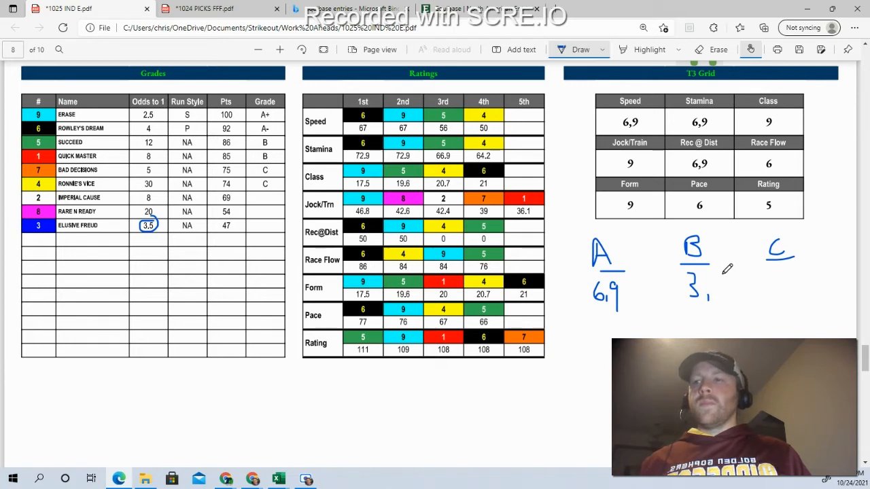
drag(710, 286, 721, 296)
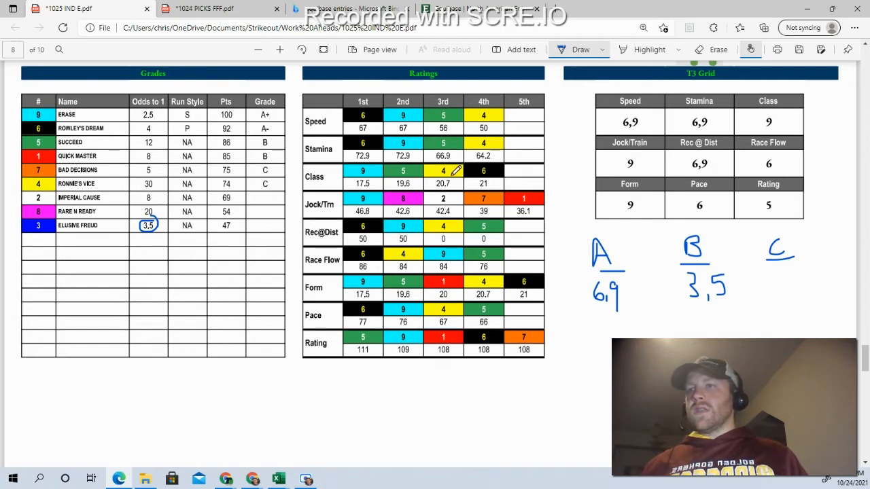
mouse_move(524, 325)
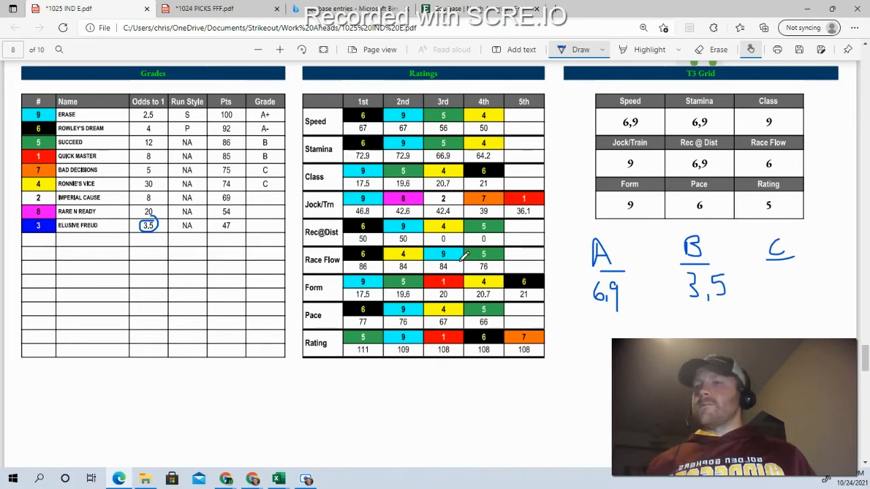
mouse_move(673, 328)
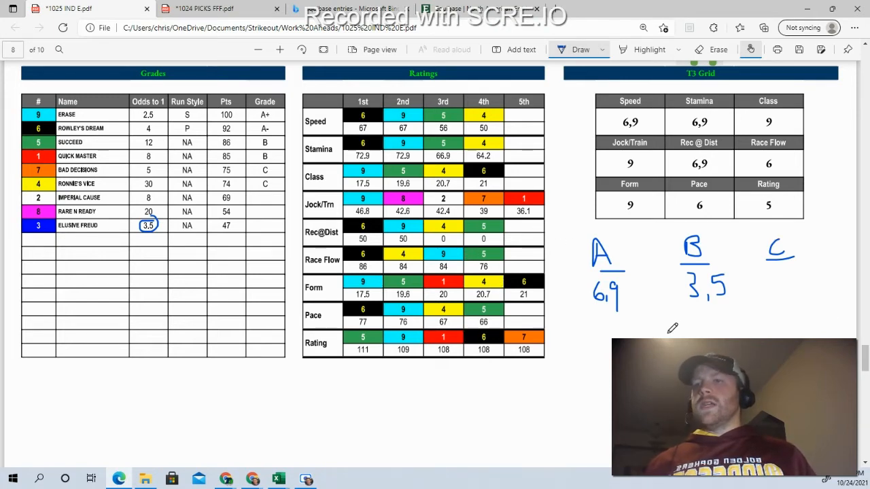
drag(789, 282, 788, 299)
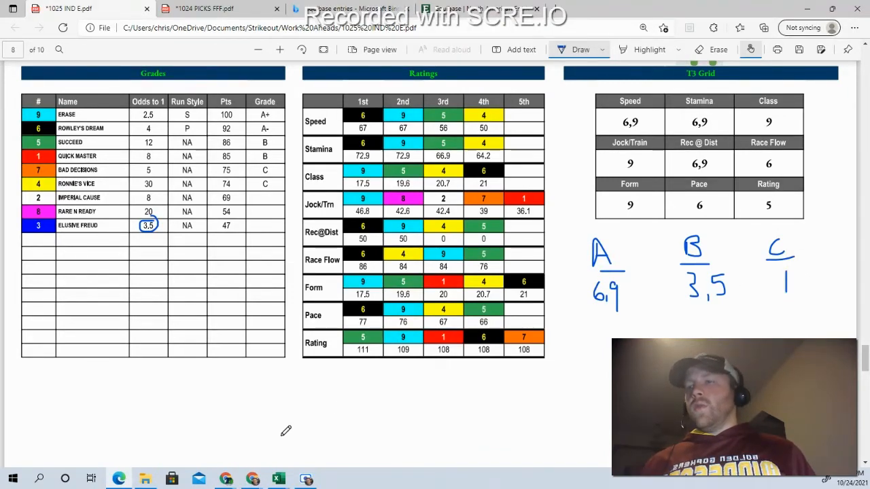
mouse_move(277, 479)
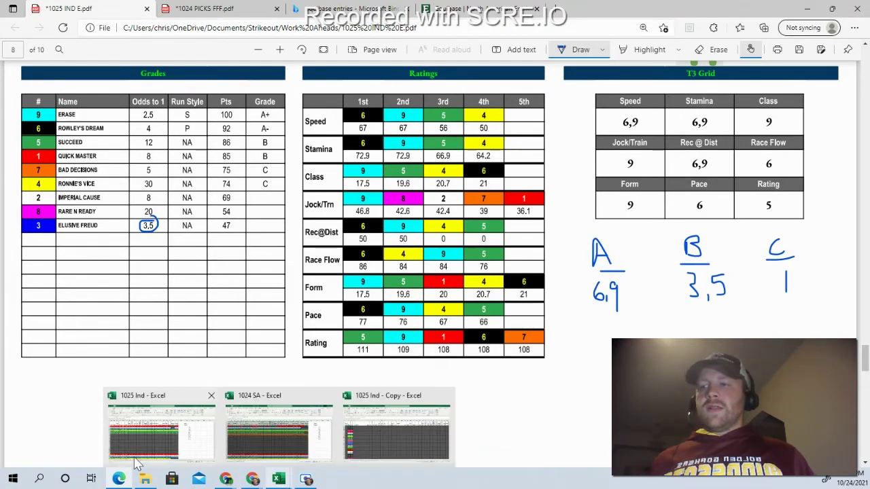
mouse_move(226, 479)
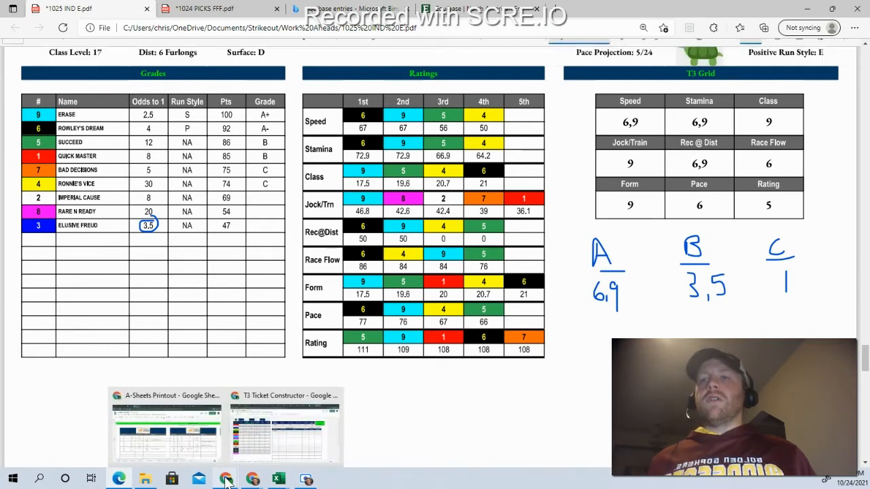
- Grade Leg 5 horses: 6 and 9 as A, 3 and 5 as B, 1 as C
click(284, 428)
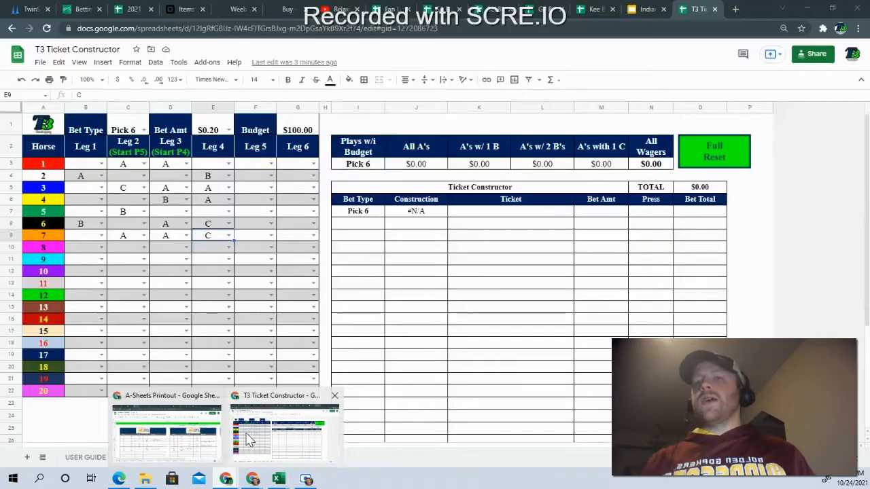
click(279, 432)
text(B)
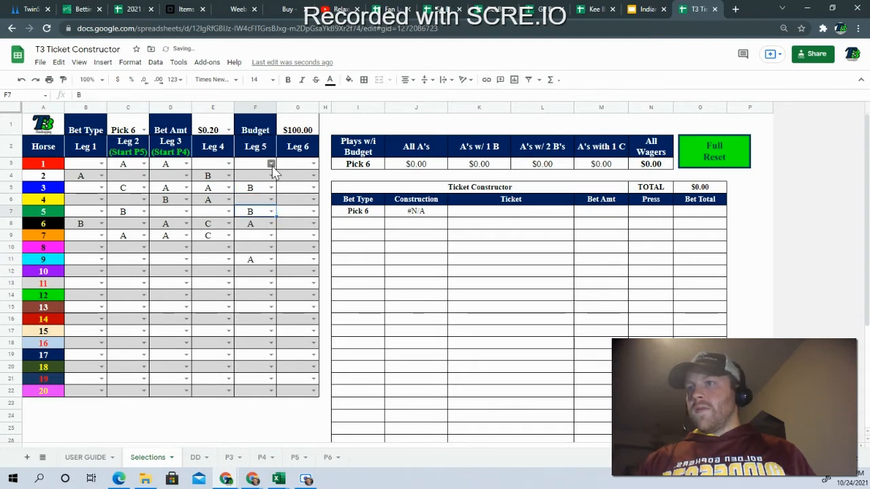
click(255, 163)
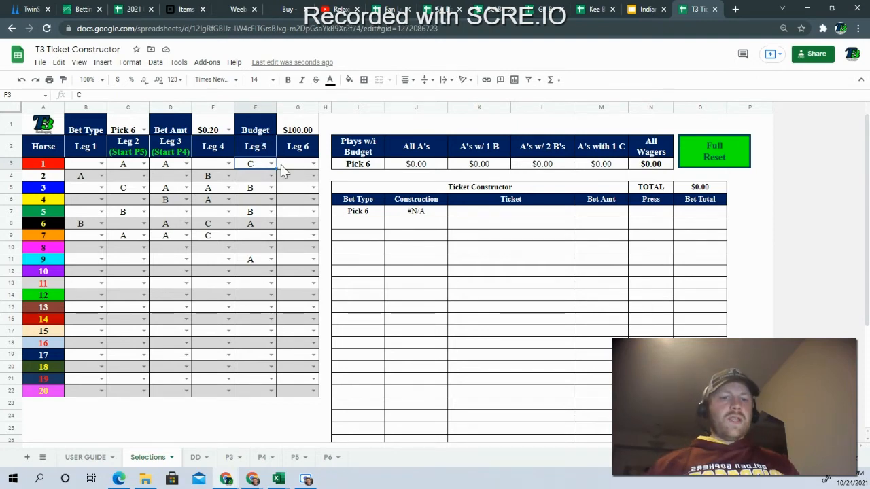
mouse_move(612, 14)
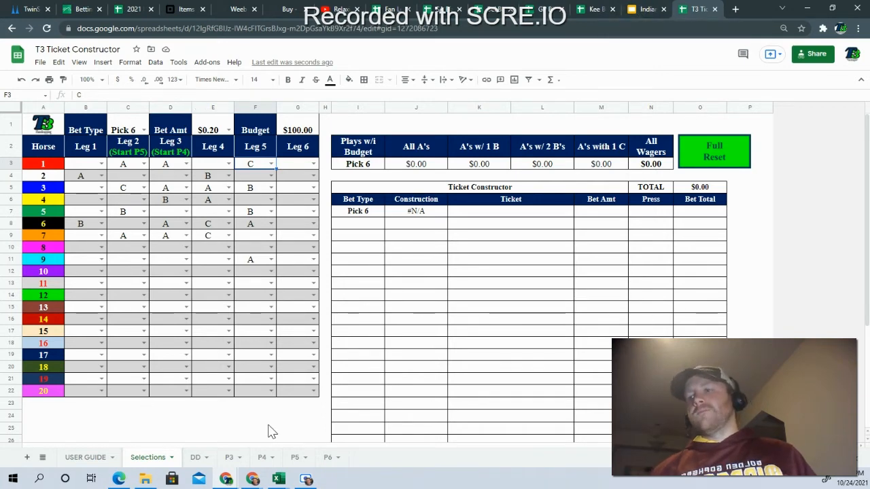
mouse_move(319, 453)
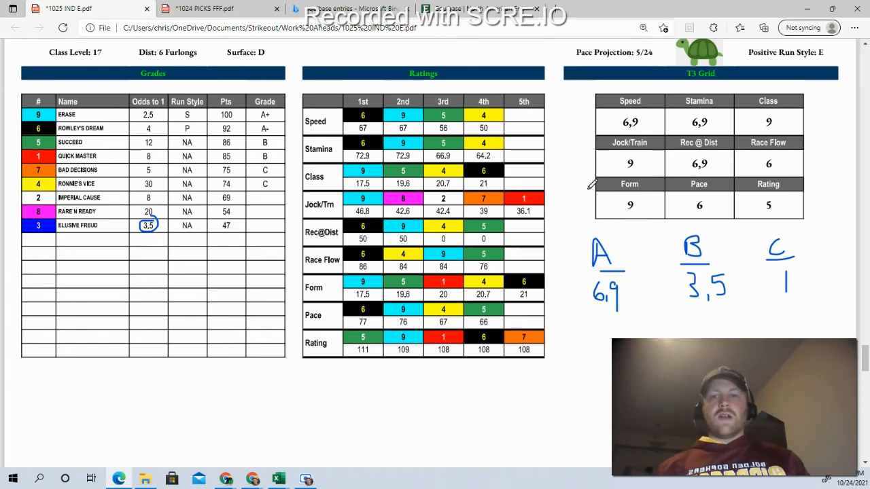
- Scroll the PDF to Race #8, then switch to the Equibase entries tab
scroll(down, 3)
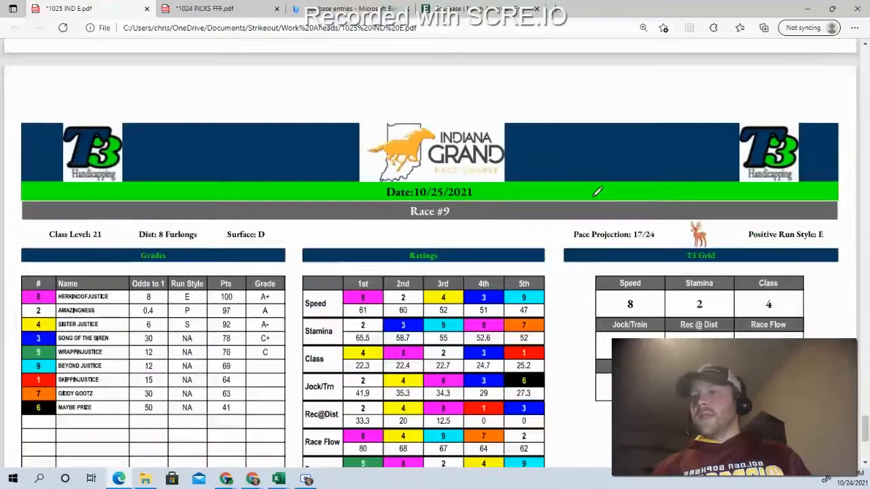
scroll(up, 3)
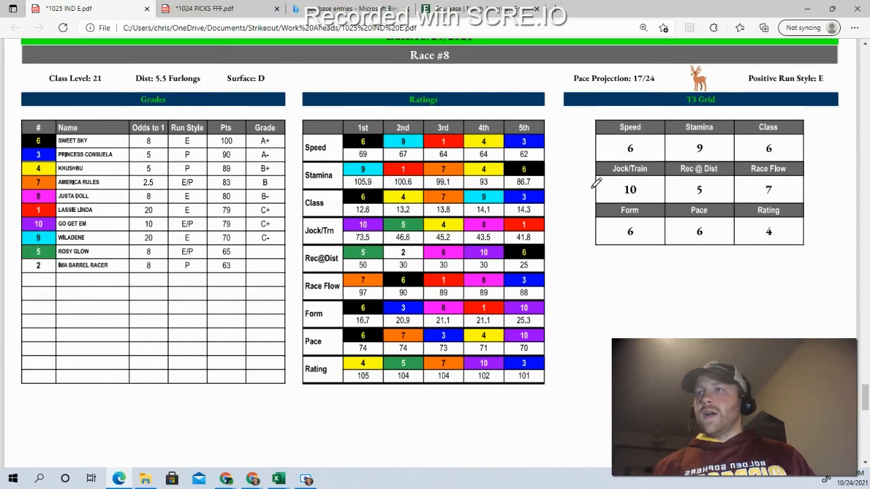
click(580, 49)
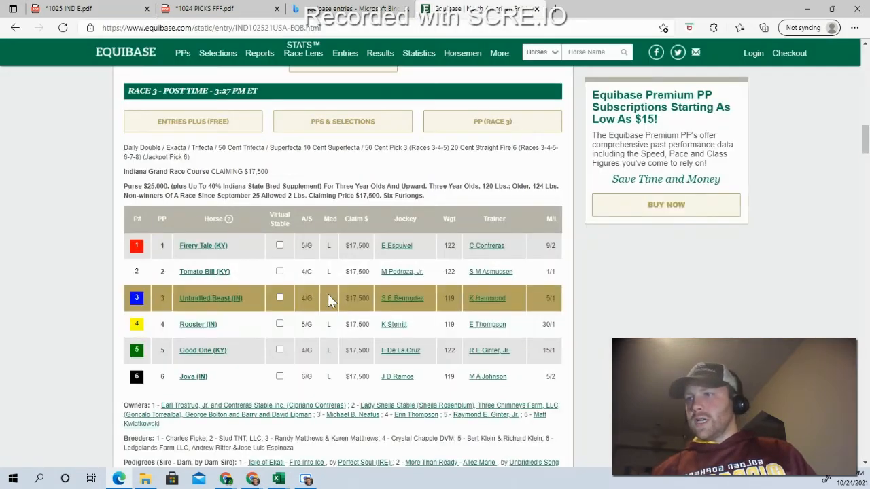
- Scroll Equibase to the Race 9 entries, then return to the 1025 IND E.pdf tab
scroll(up, 3)
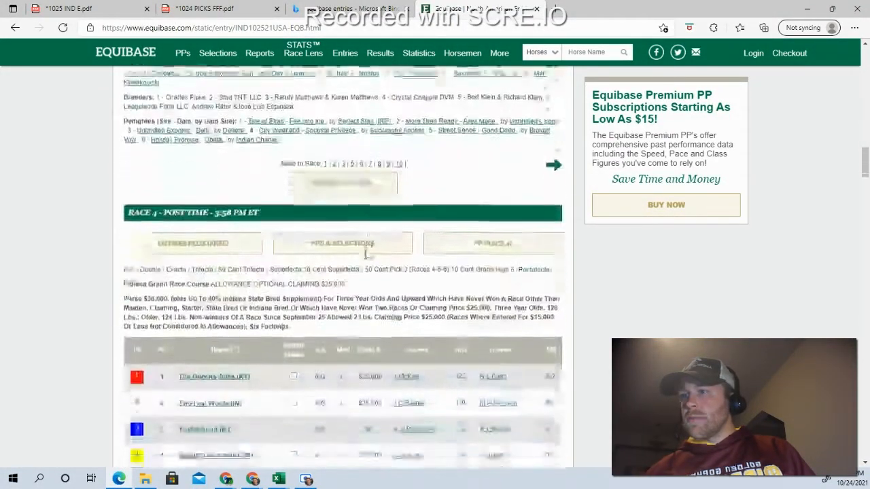
scroll(down, 3)
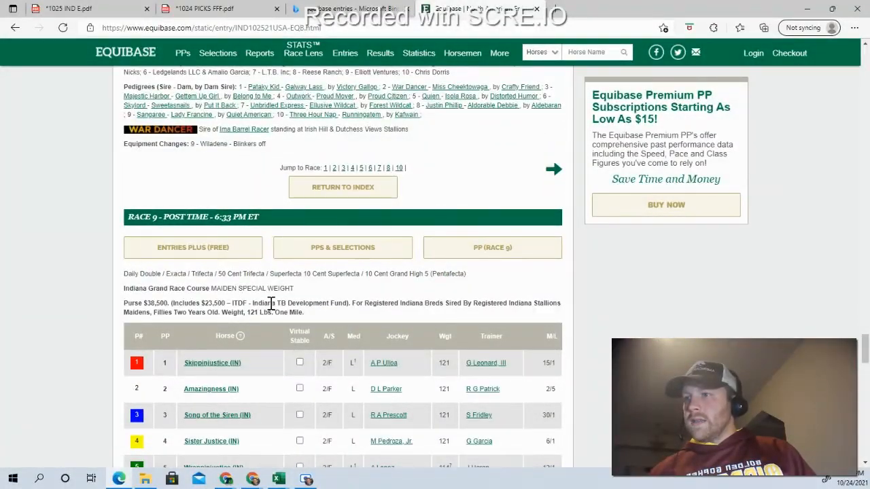
scroll(down, 3)
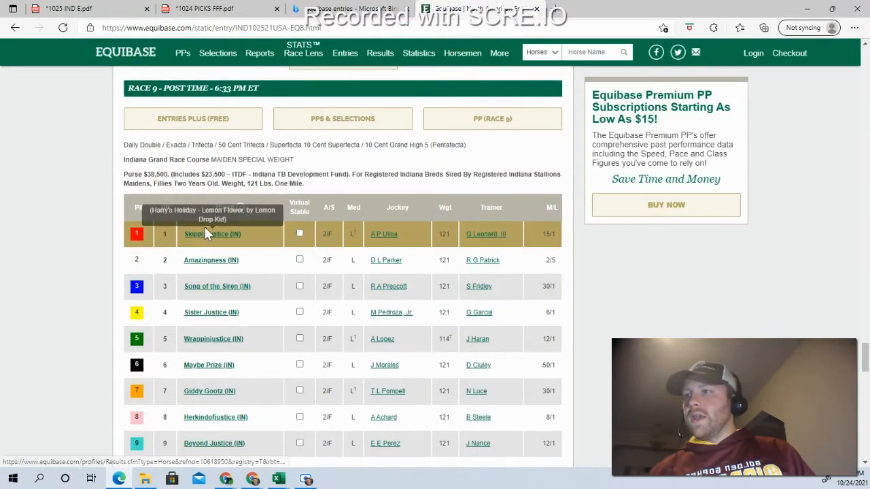
mouse_move(201, 163)
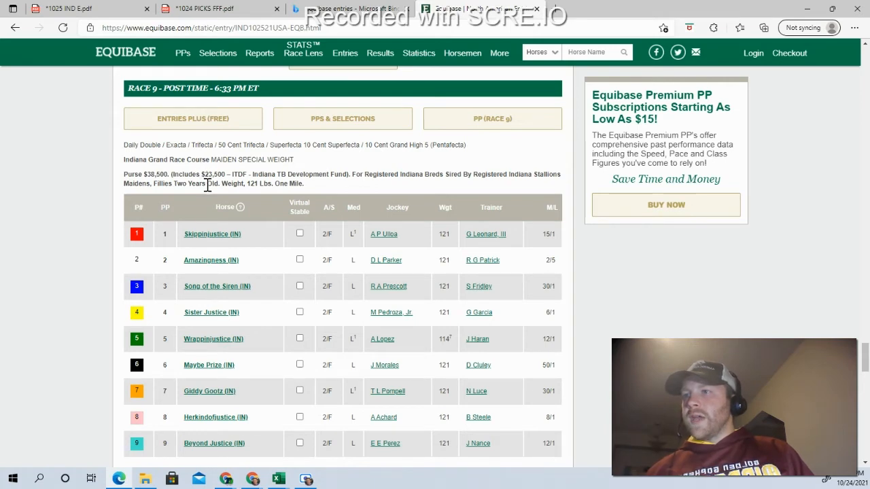
scroll(up, 3)
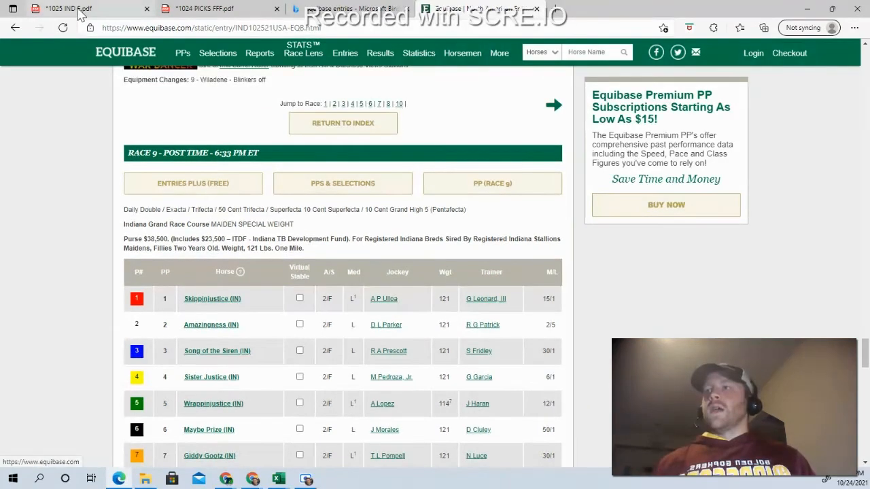
click(68, 8)
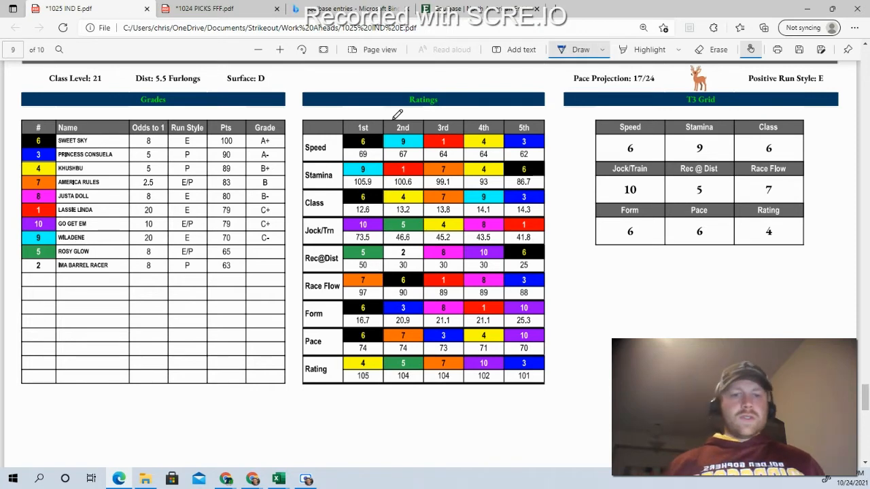
- Scroll to Race #8's T3 Grid and get ready to annotate with the Draw pen
scroll(up, 3)
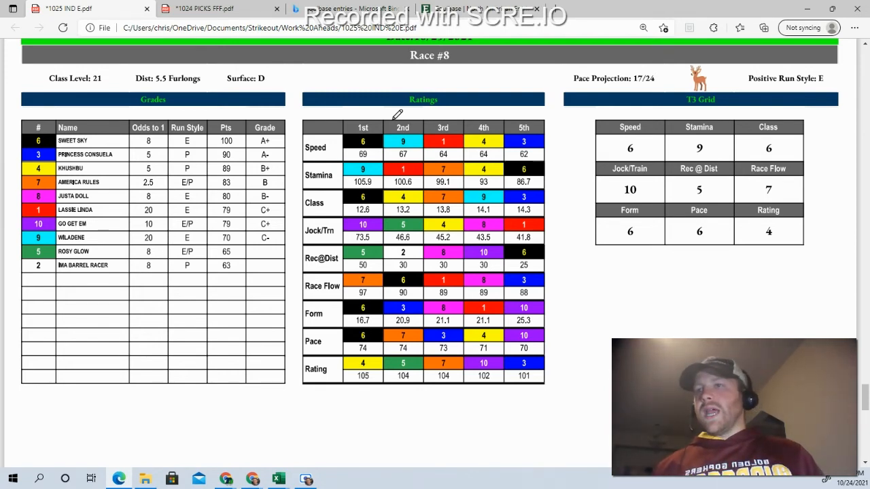
click(580, 49)
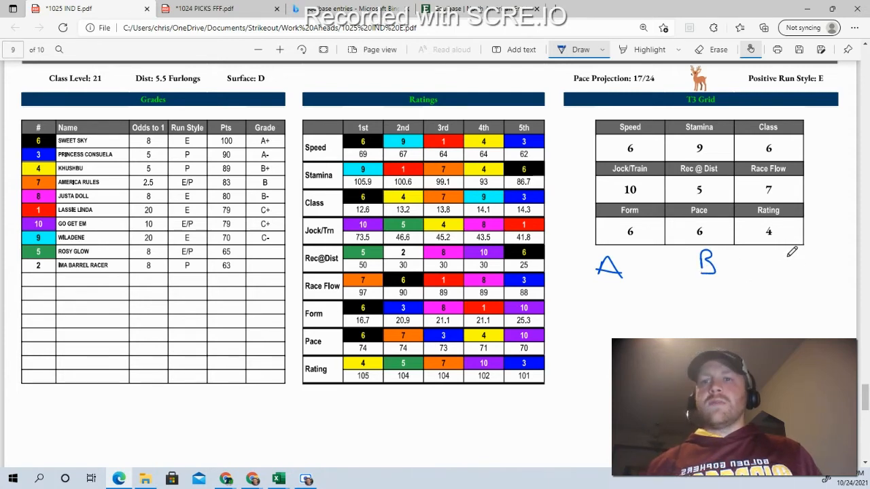
- Handwrite the C and B labels and horse 3 as the B pick
drag(788, 255, 778, 282)
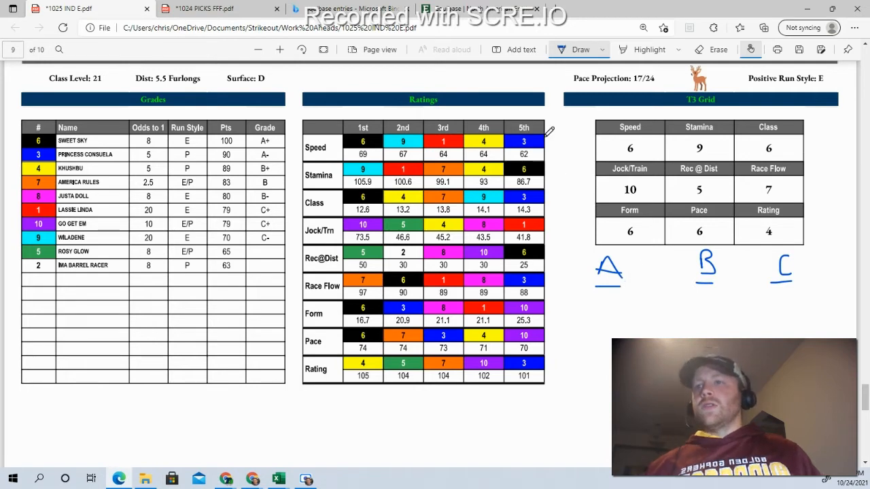
mouse_move(427, 310)
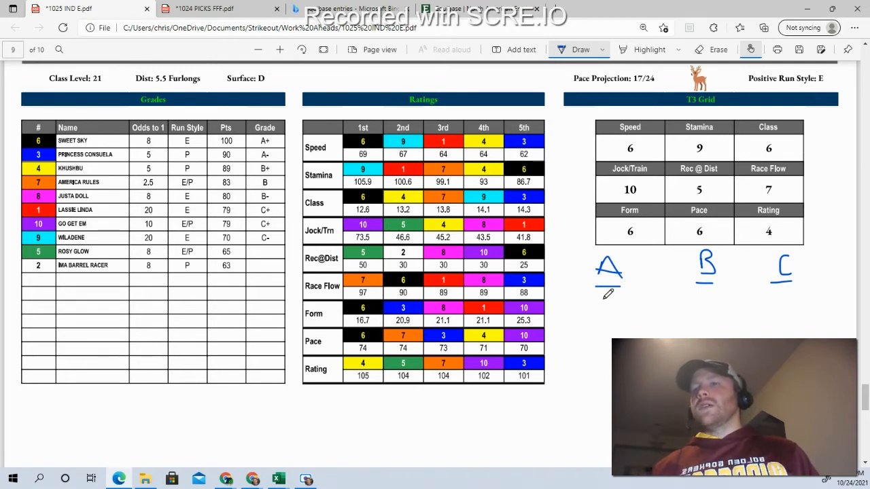
drag(608, 303, 598, 320)
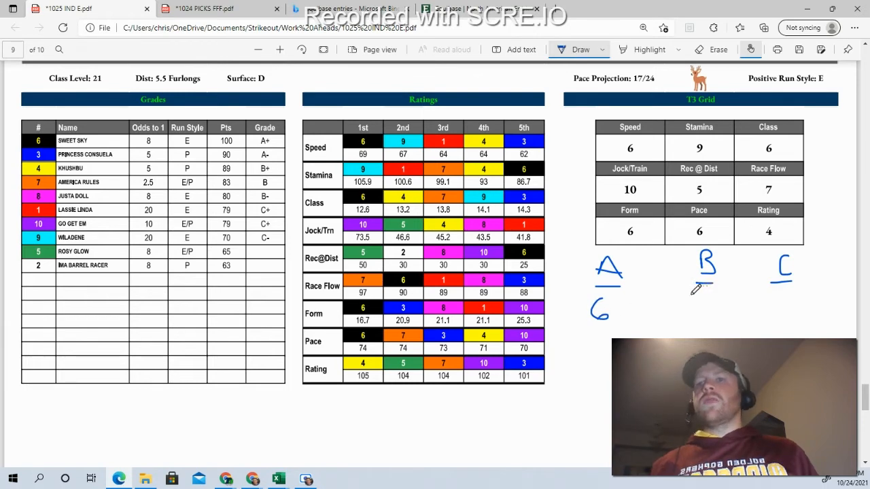
drag(687, 293, 696, 316)
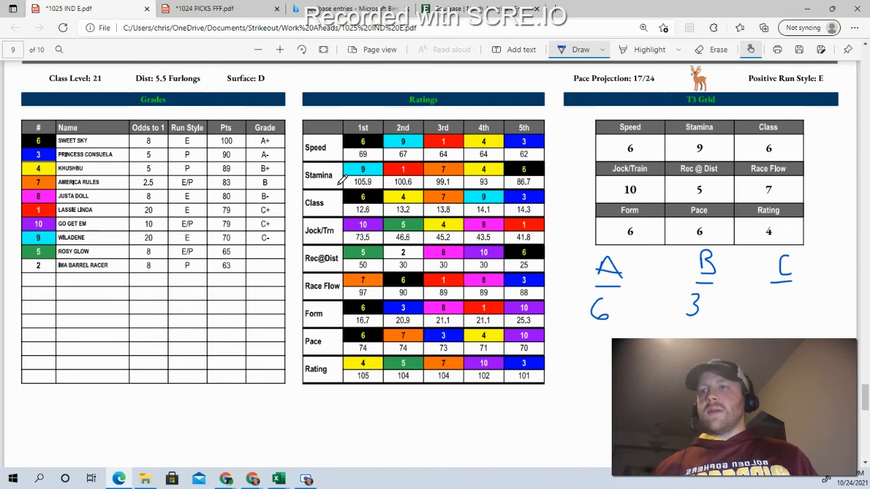
mouse_move(544, 150)
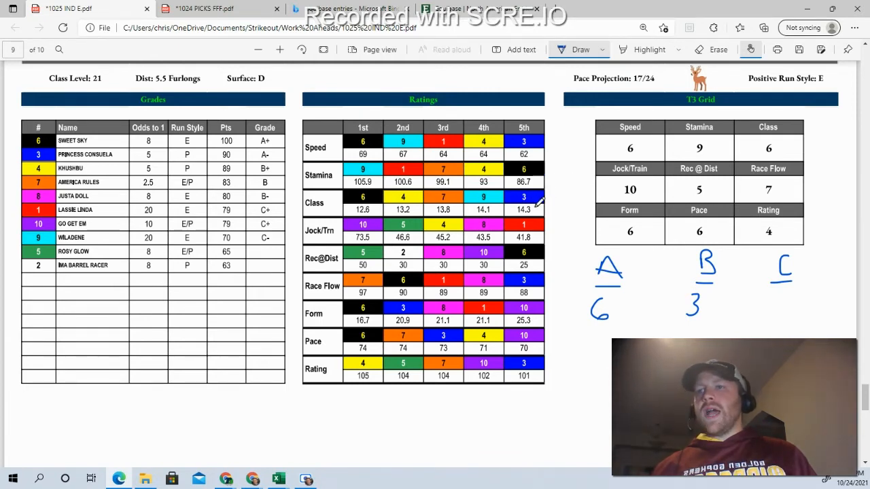
mouse_move(353, 286)
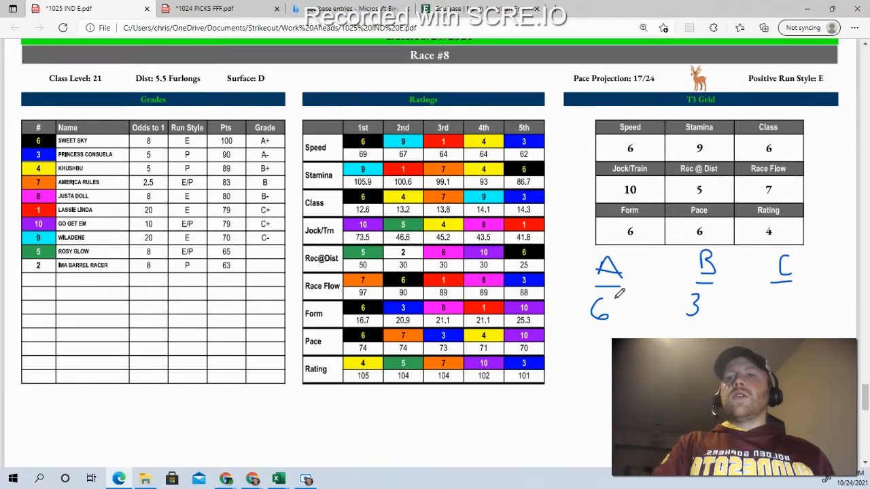
- Add horses 4,7 to the A picks and 1,9 under C for Race #8
drag(608, 310, 622, 309)
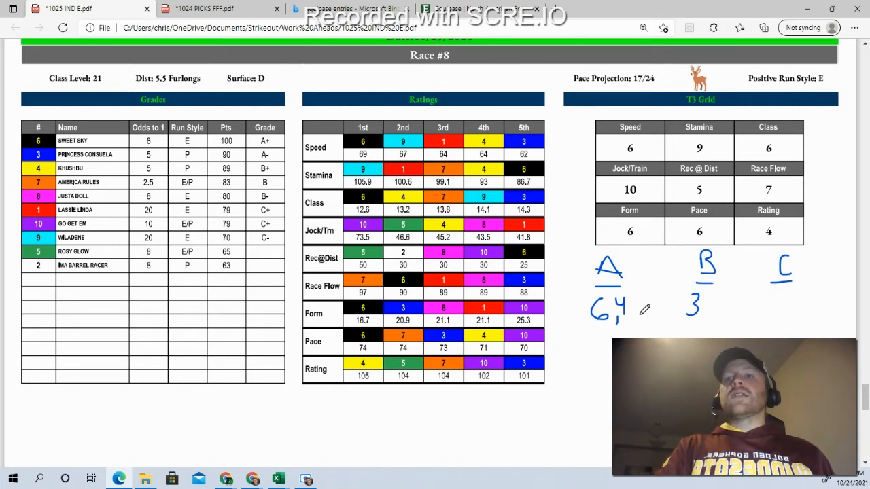
drag(633, 316, 642, 303)
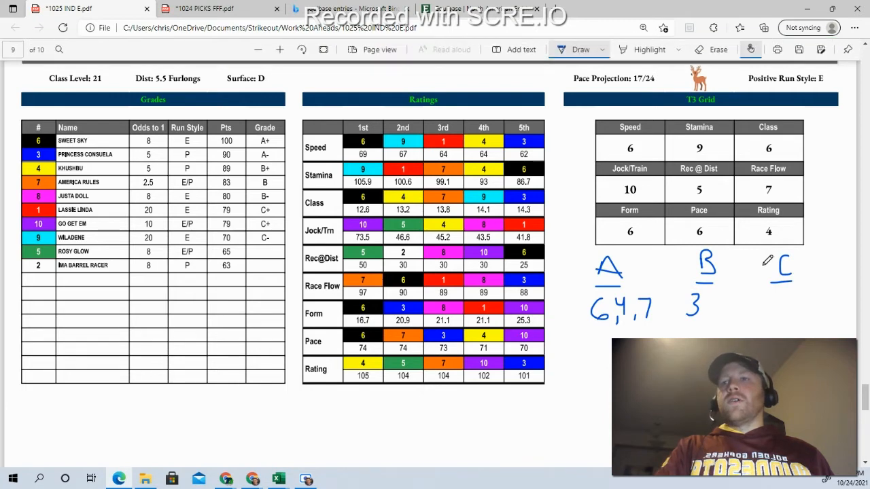
drag(775, 299, 775, 316)
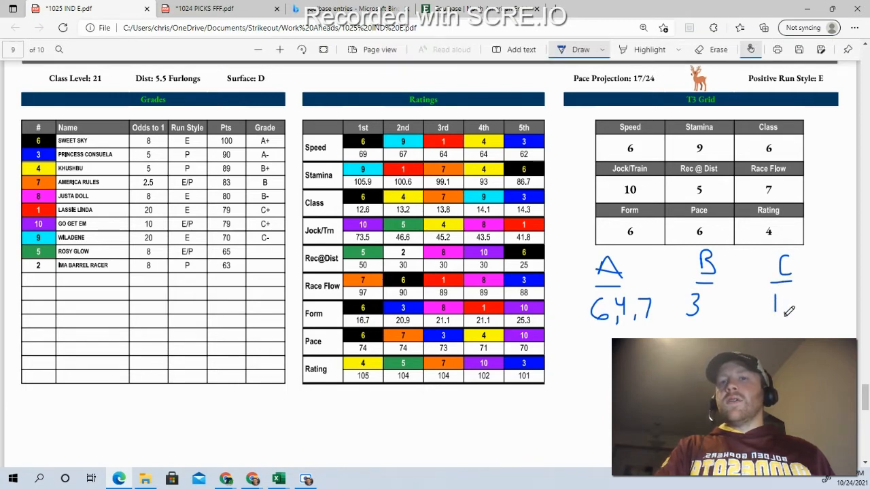
drag(782, 303, 792, 313)
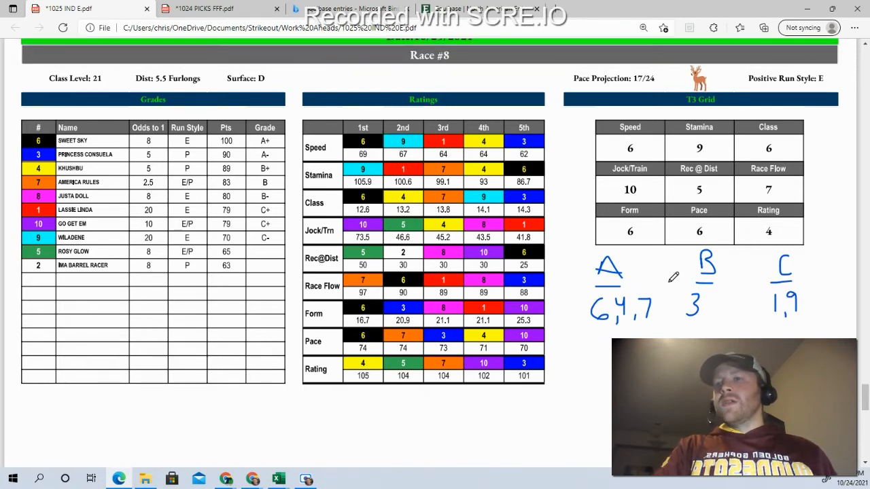
mouse_move(404, 211)
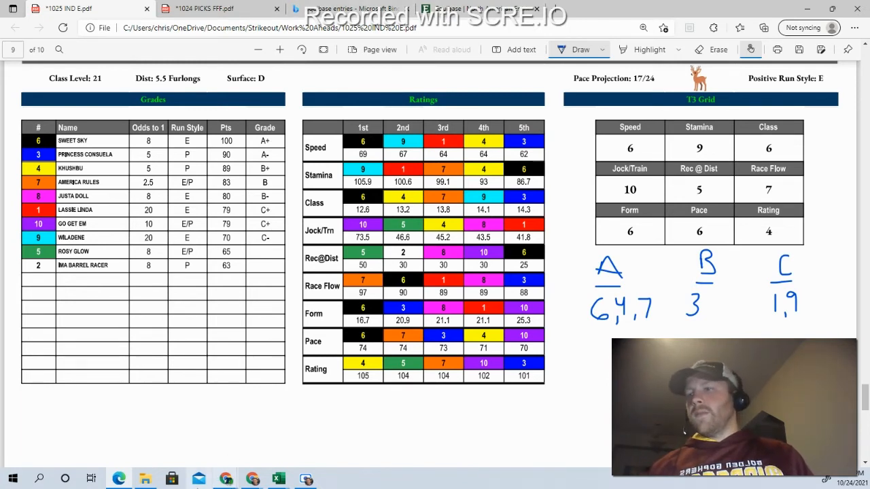
mouse_move(224, 479)
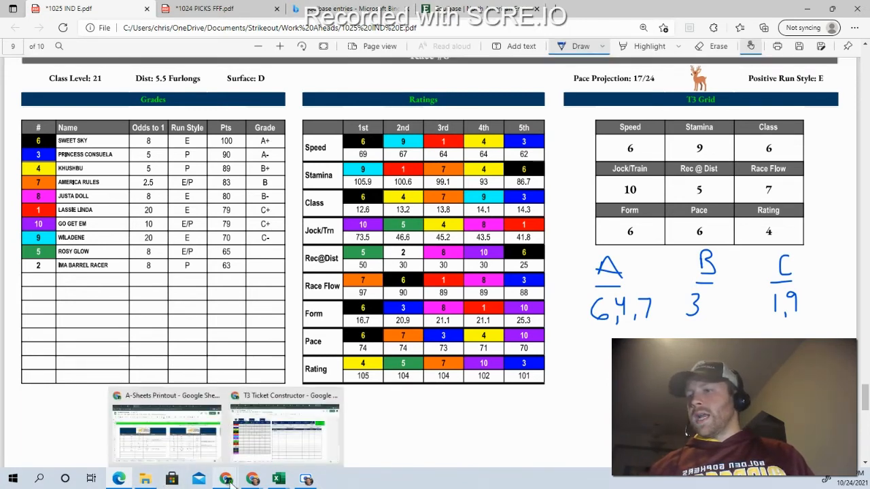
- Grade Leg 6 horse 6 as A and horse 1 as C via the Selections dropdowns
click(284, 428)
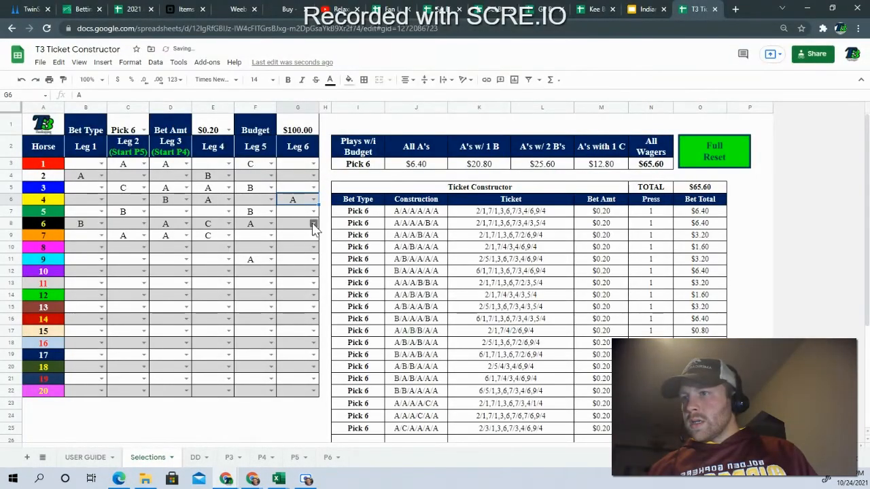
click(312, 223)
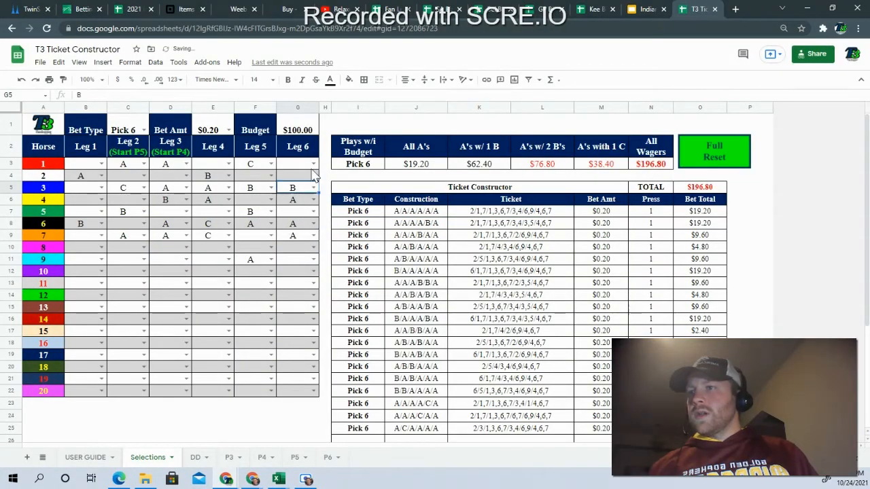
click(311, 164)
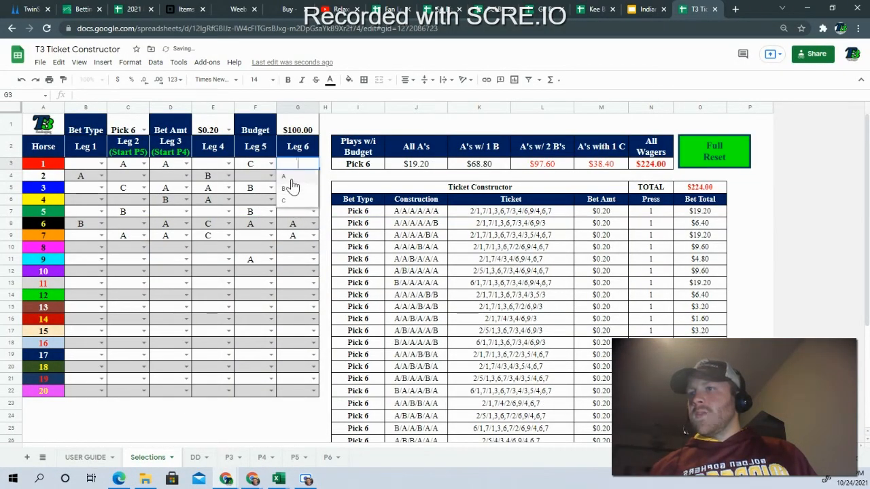
click(292, 163)
text(C)
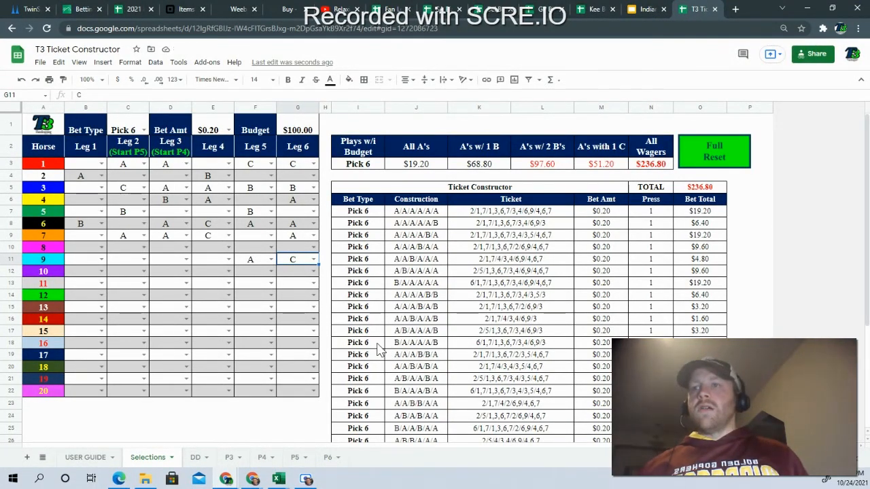
mouse_move(476, 152)
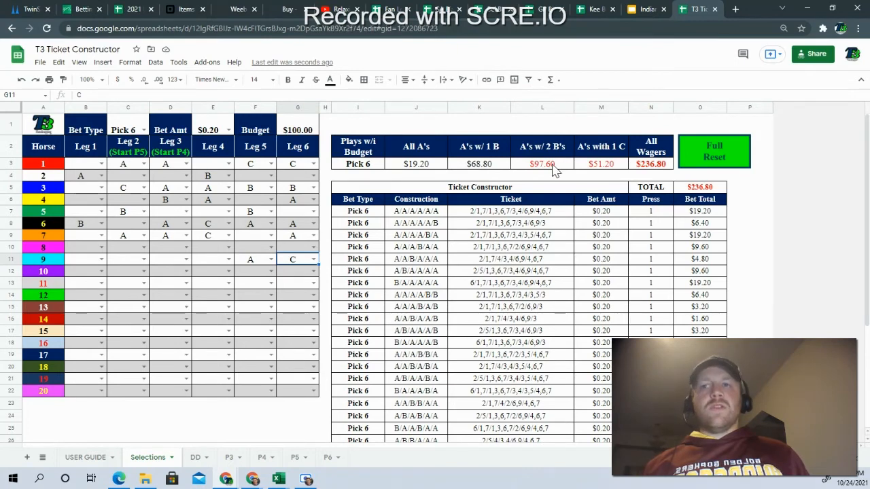
mouse_move(537, 169)
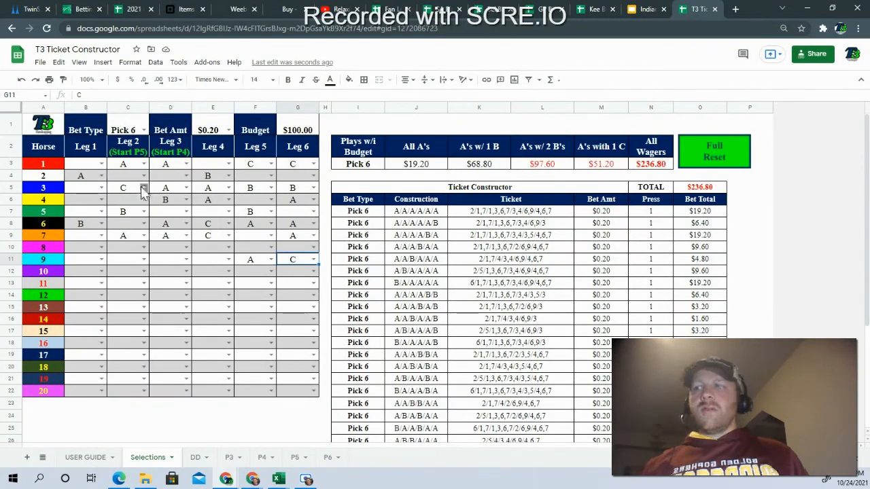
mouse_move(146, 194)
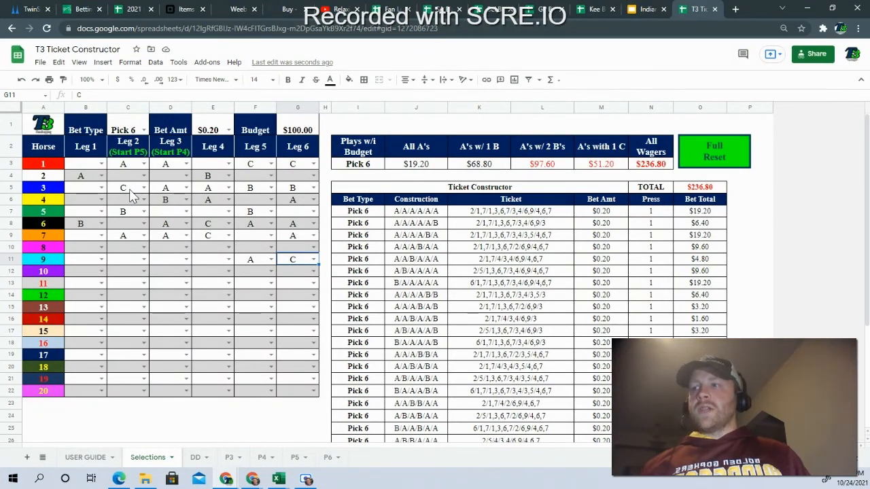
mouse_move(129, 197)
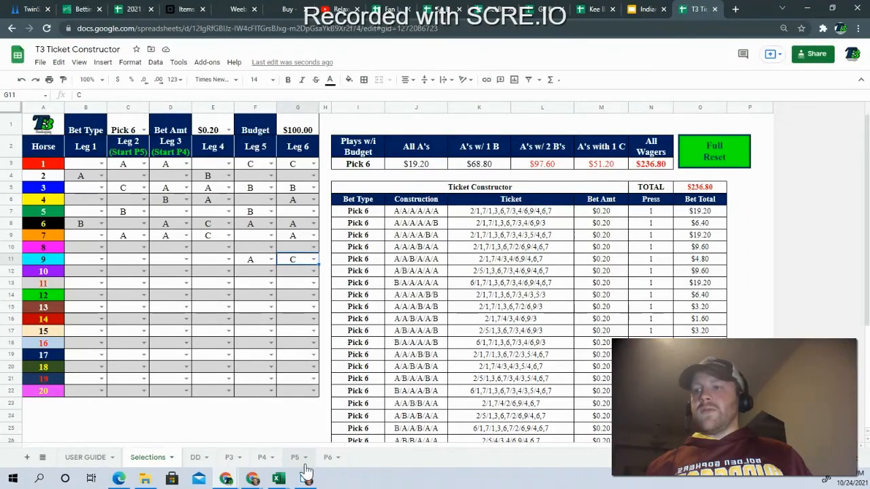
- Uncheck Include for the A/C/A/A/A/A row on P6, dropping the bet total to $227.20
click(327, 457)
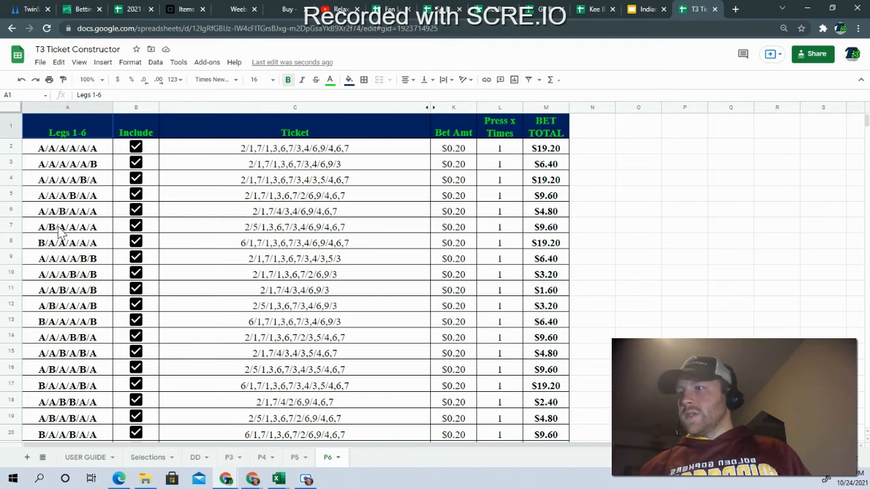
scroll(down, 3)
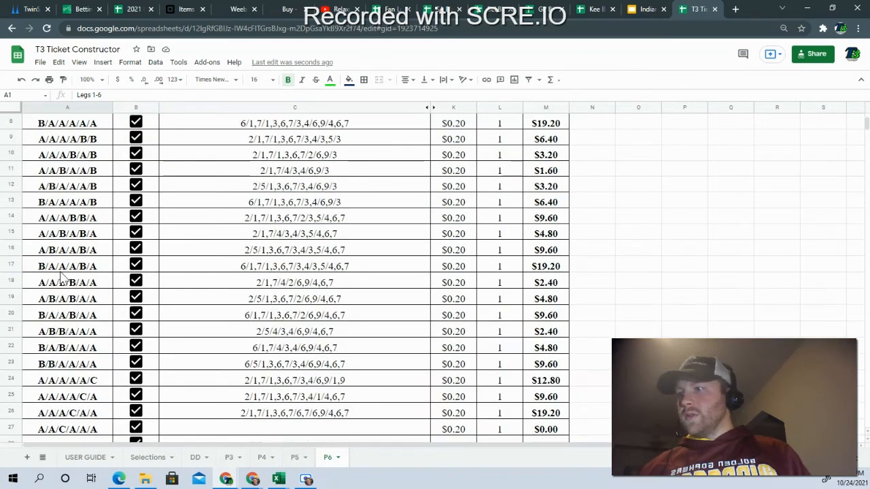
scroll(down, 3)
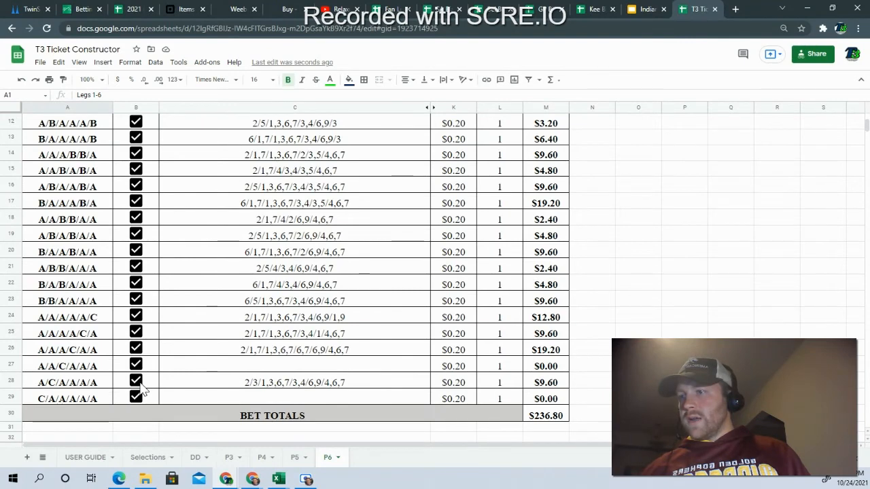
click(136, 380)
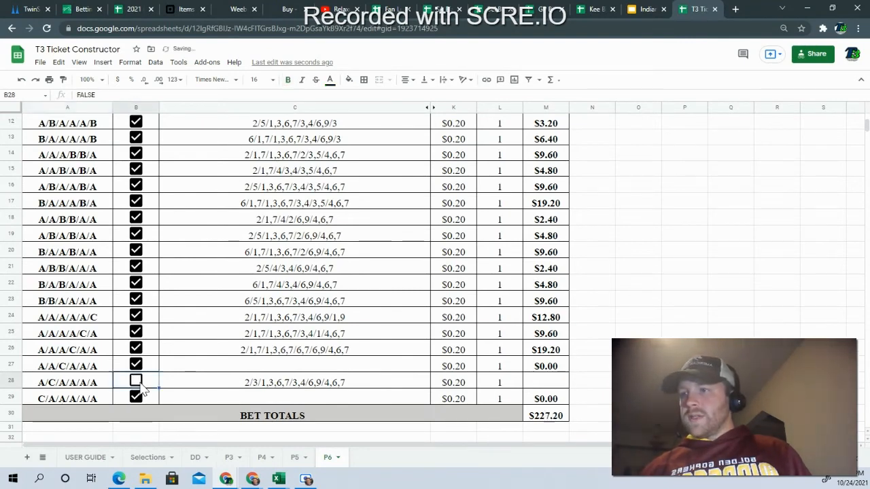
scroll(up, 3)
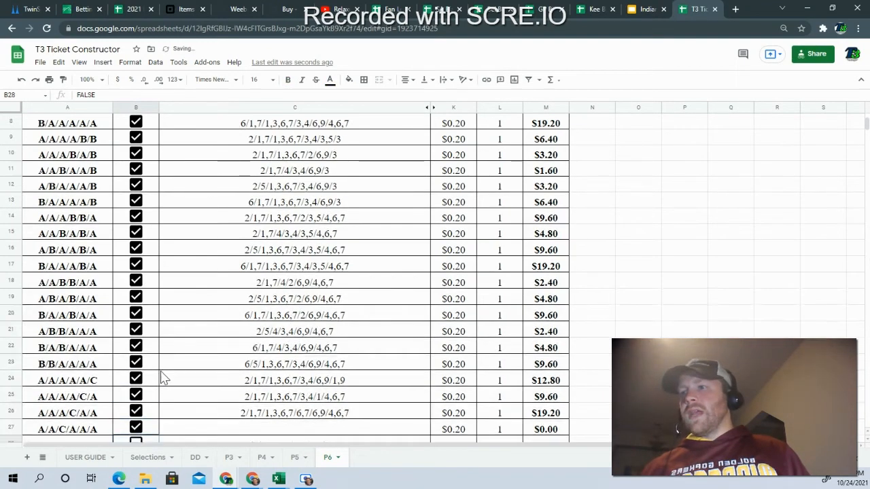
scroll(up, 3)
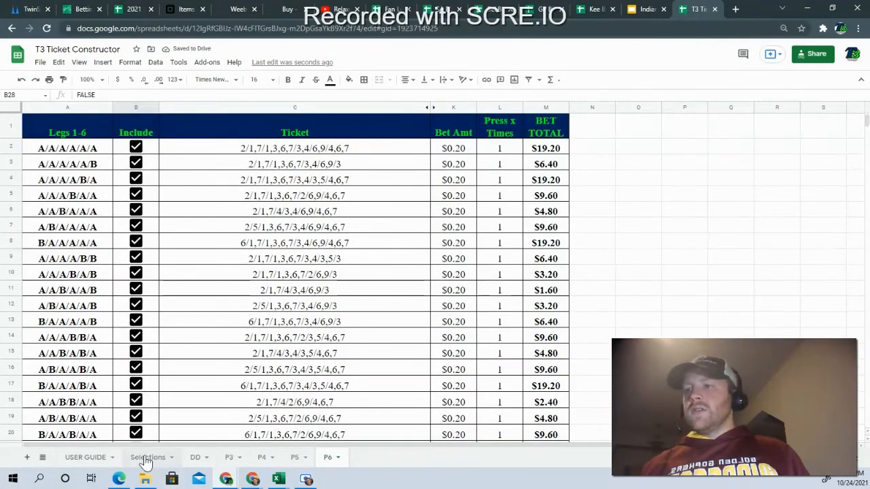
- Return to the Selections sheet showing all wagers at $227.20
click(147, 457)
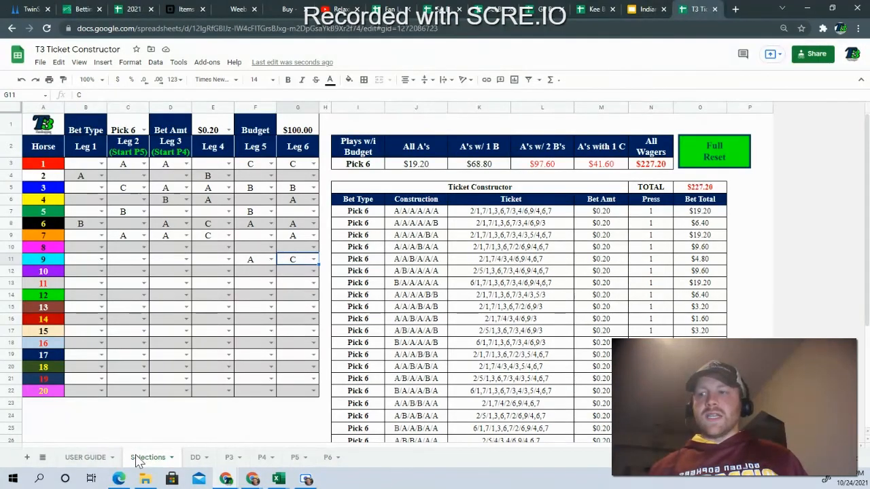
mouse_move(326, 457)
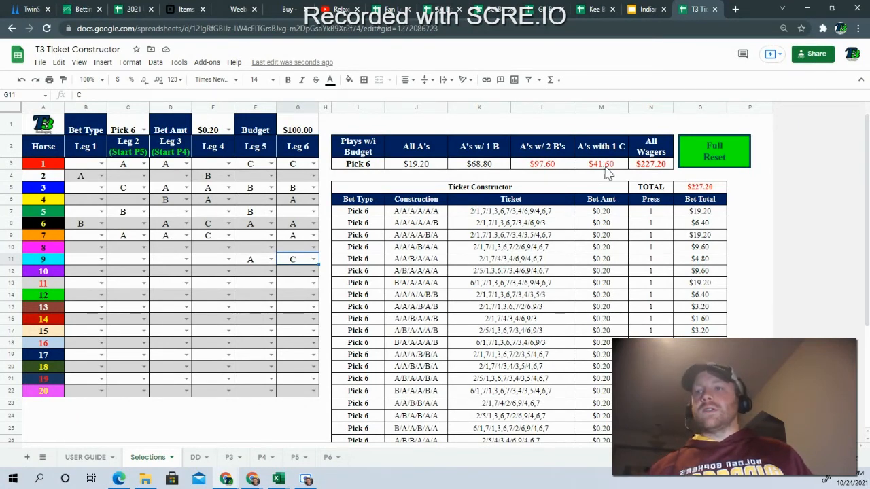
mouse_move(597, 172)
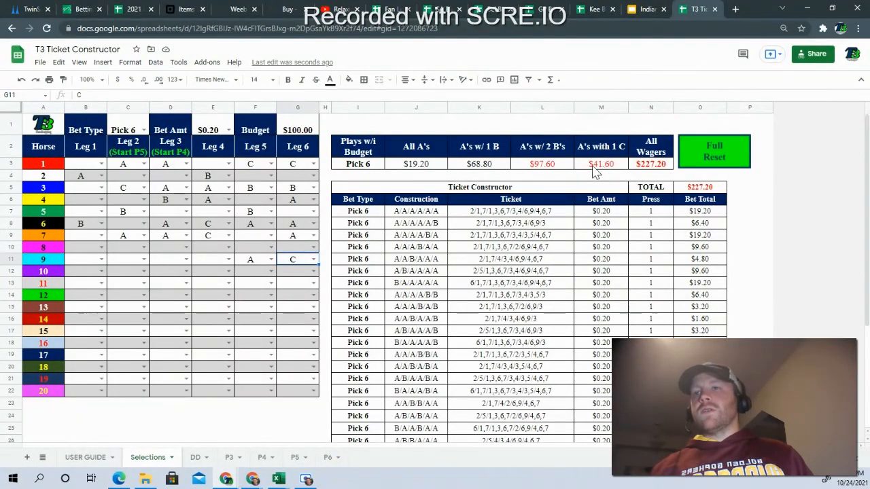
mouse_move(374, 170)
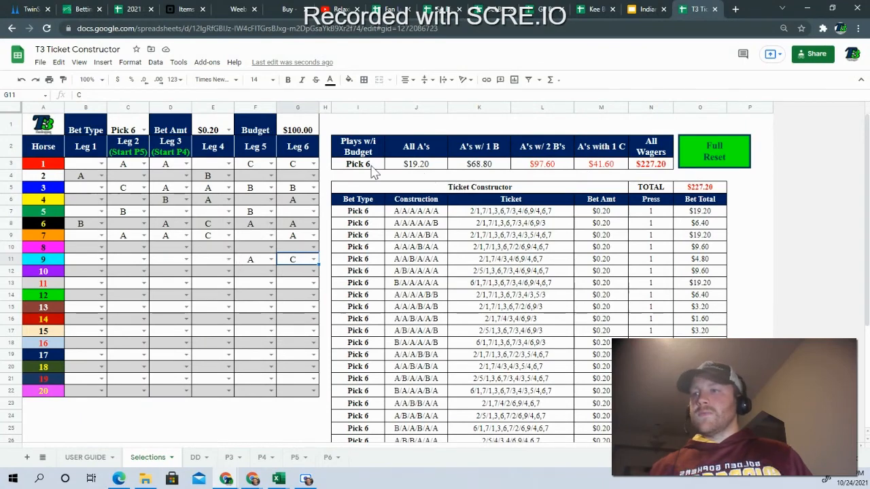
mouse_move(319, 465)
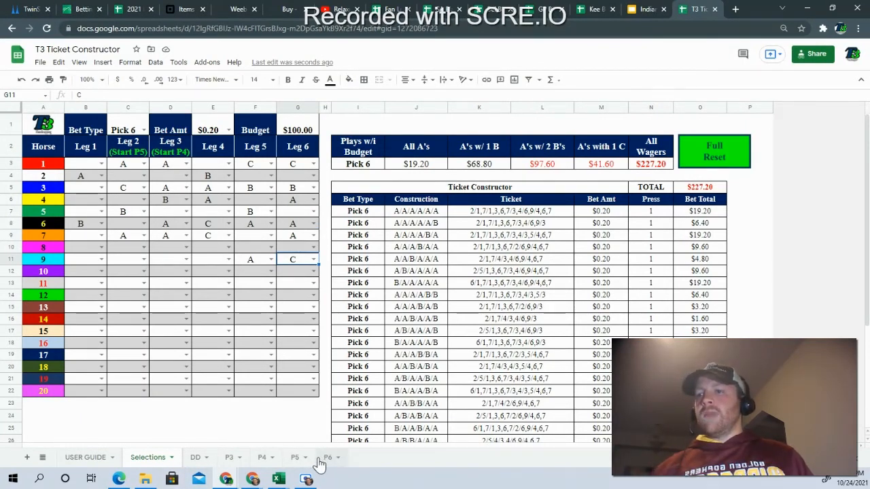
- Exclude A/A/A/A/A/C, A/A/A/A/C/A and A/A/A/C/A/A on P6, lowering the total to $185.60
click(327, 457)
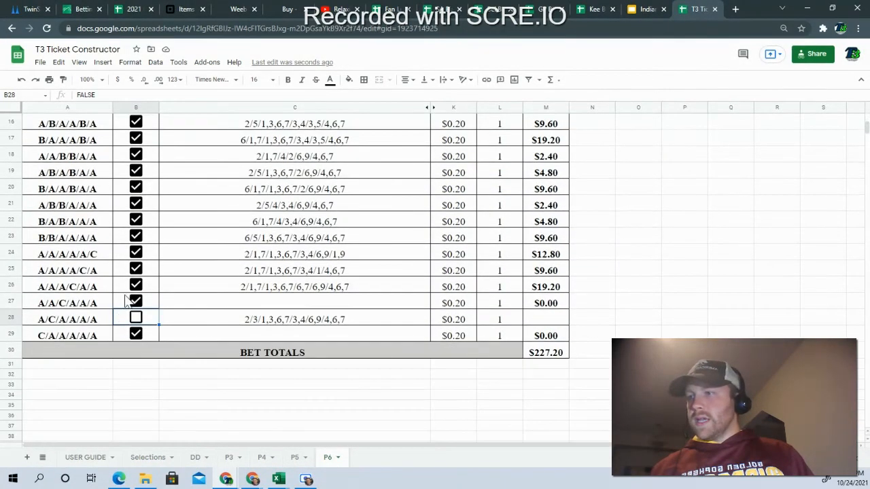
click(136, 252)
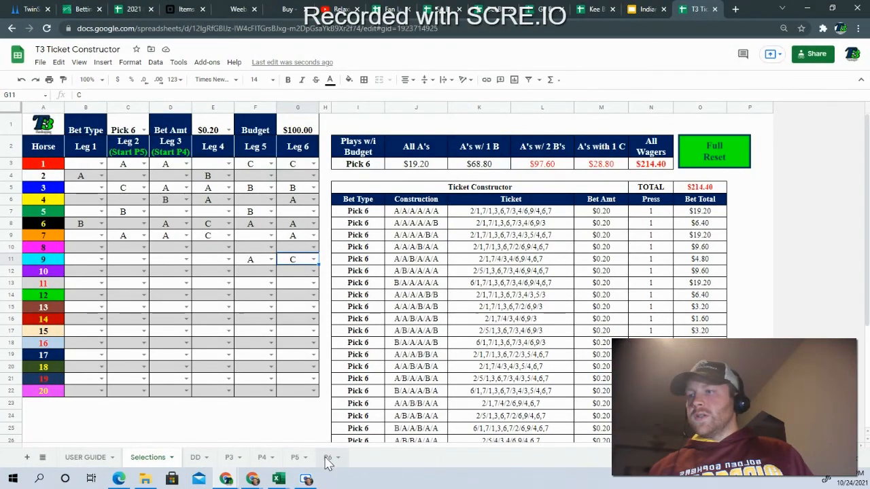
click(327, 457)
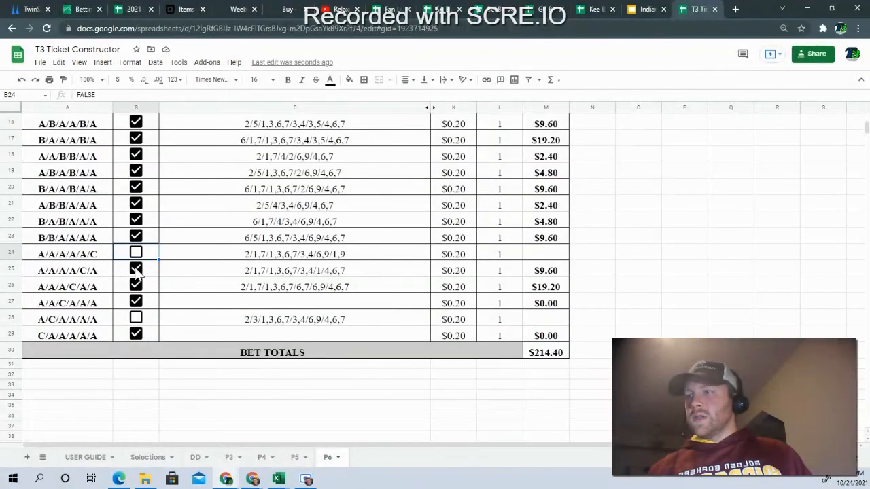
click(135, 270)
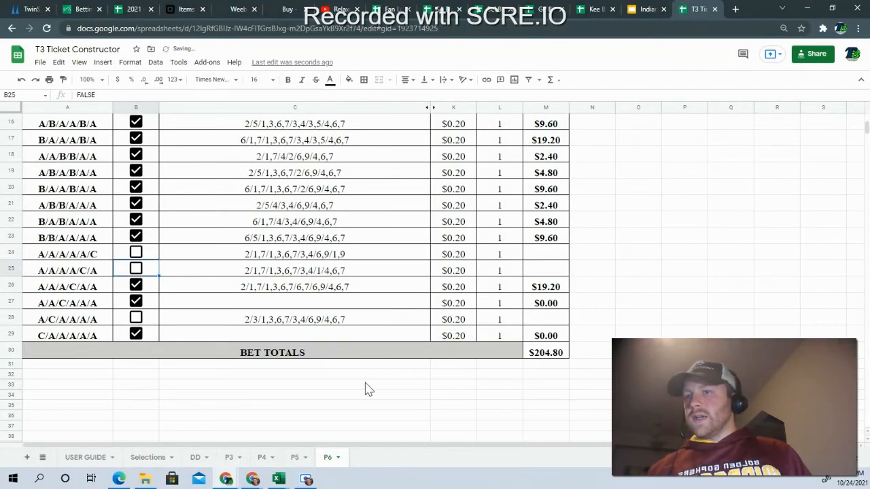
scroll(up, 3)
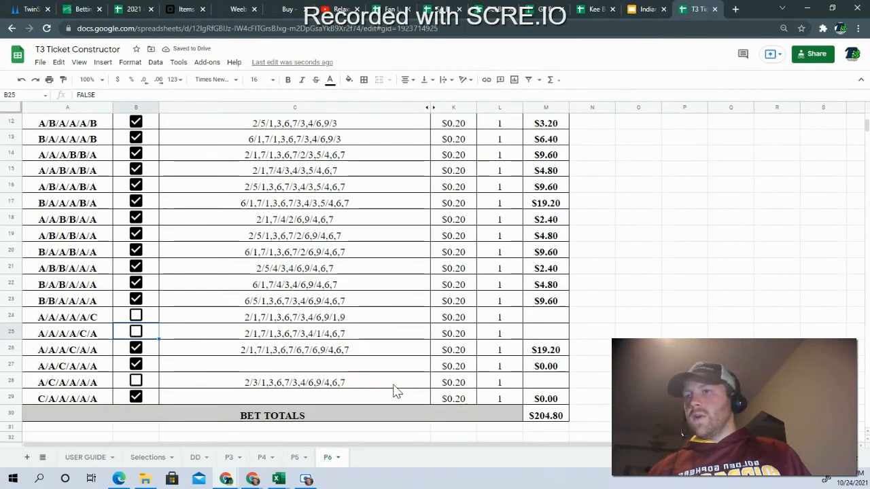
click(147, 457)
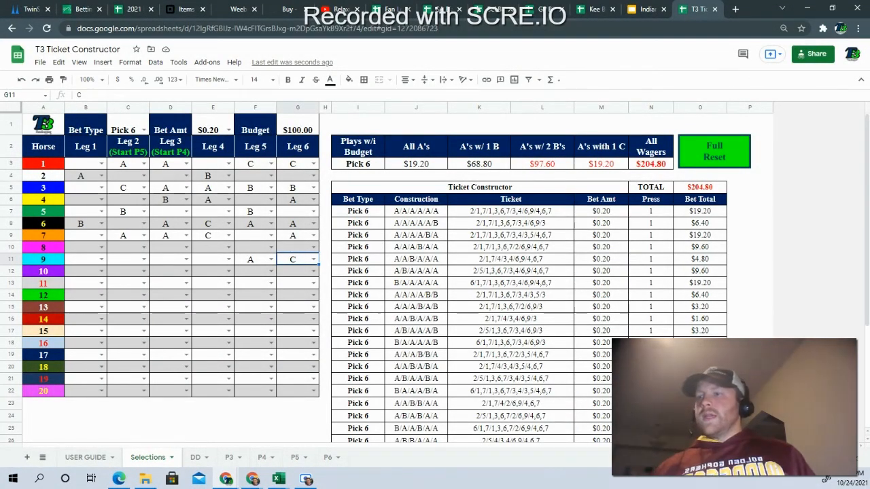
mouse_move(277, 479)
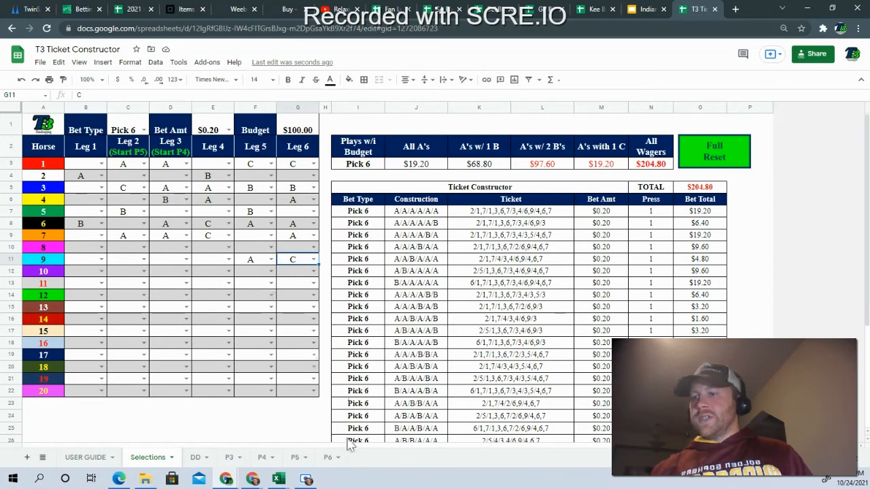
mouse_move(263, 457)
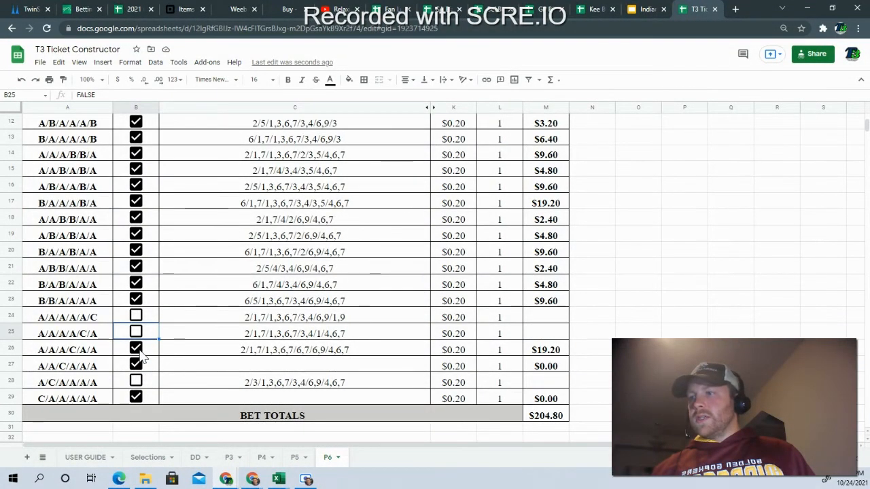
click(136, 350)
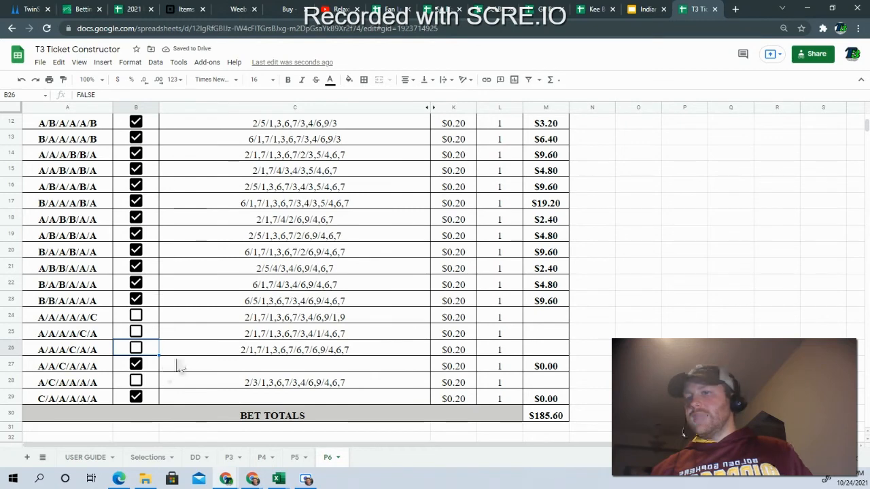
mouse_move(179, 366)
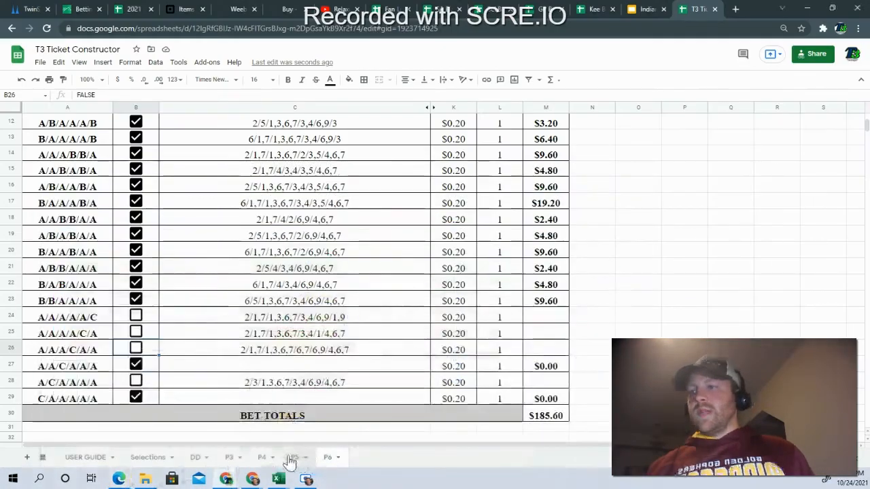
- Glance at P5, then exclude the C-containing P4 combinations, cutting its total to $109.00
click(293, 457)
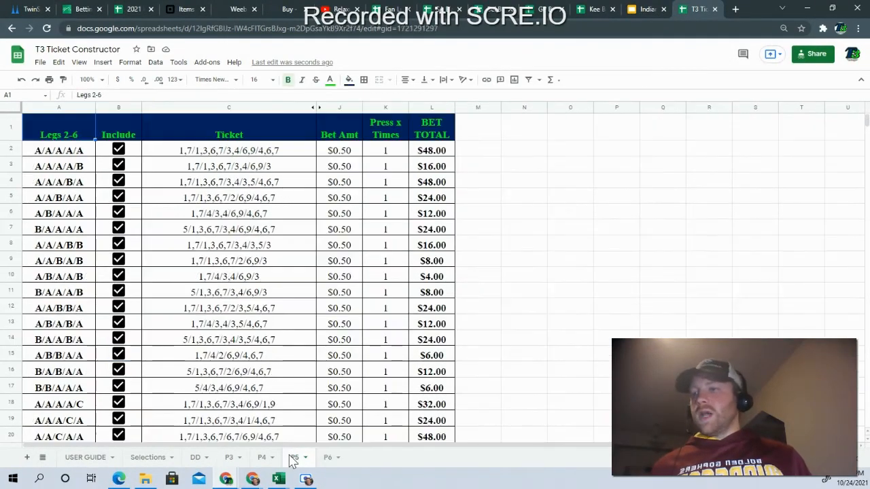
scroll(down, 3)
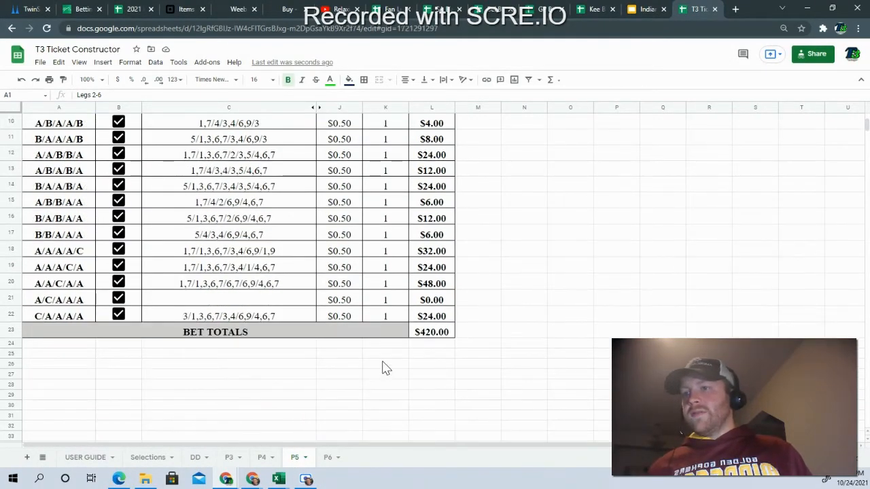
scroll(up, 3)
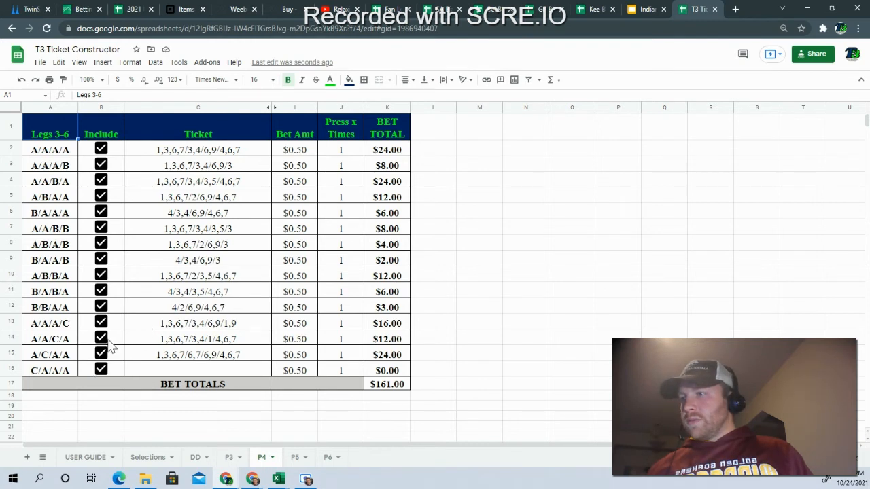
click(101, 339)
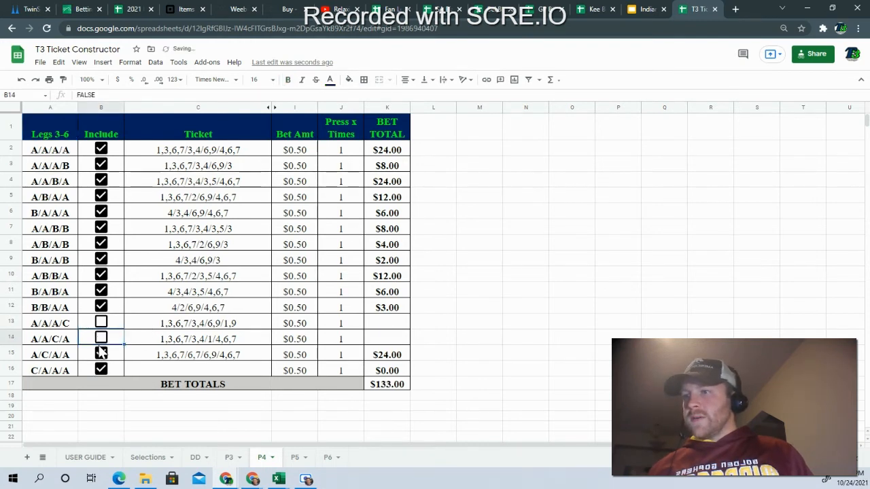
click(101, 369)
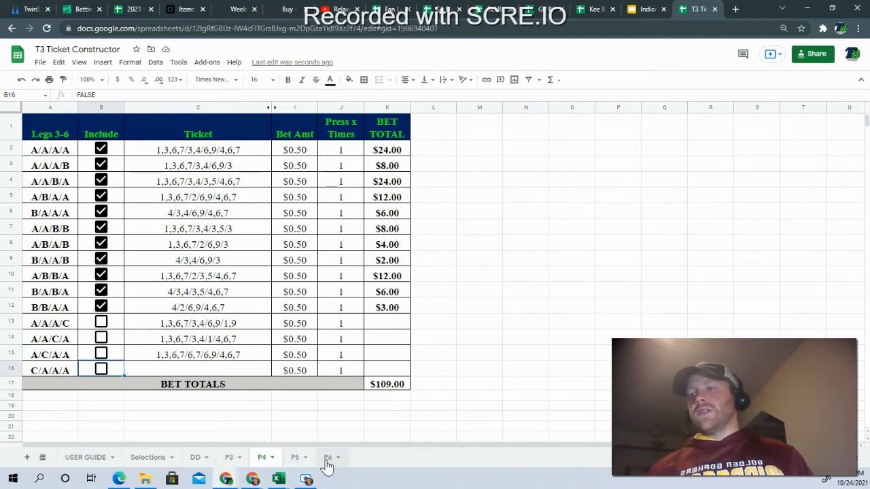
click(328, 457)
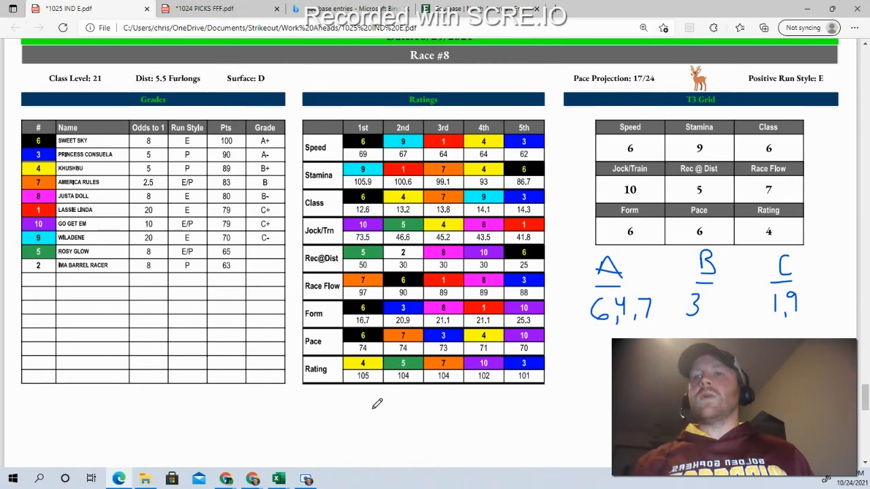
- Scroll the handicapping PDF to the Race #5 page with its A and B picks
scroll(up, 3)
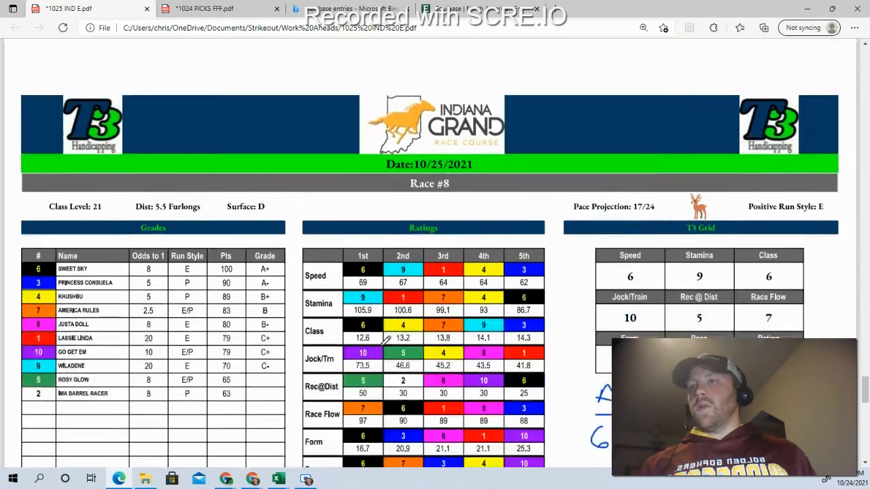
scroll(down, 3)
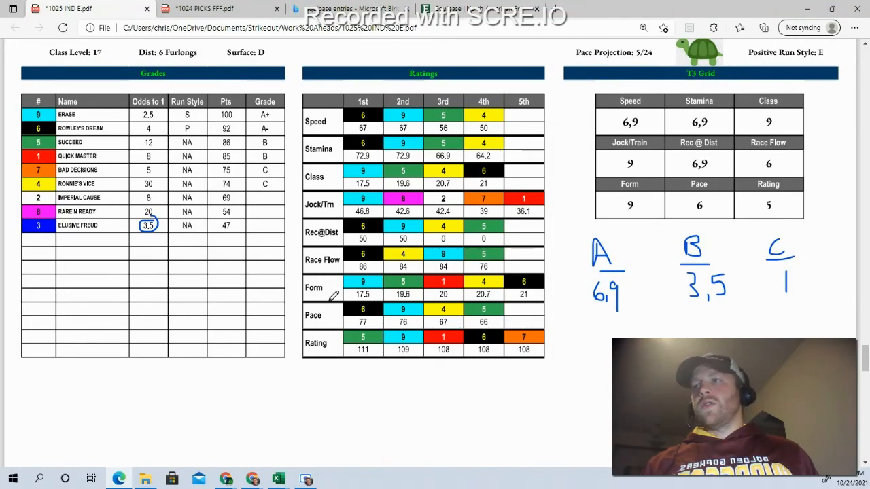
scroll(down, 3)
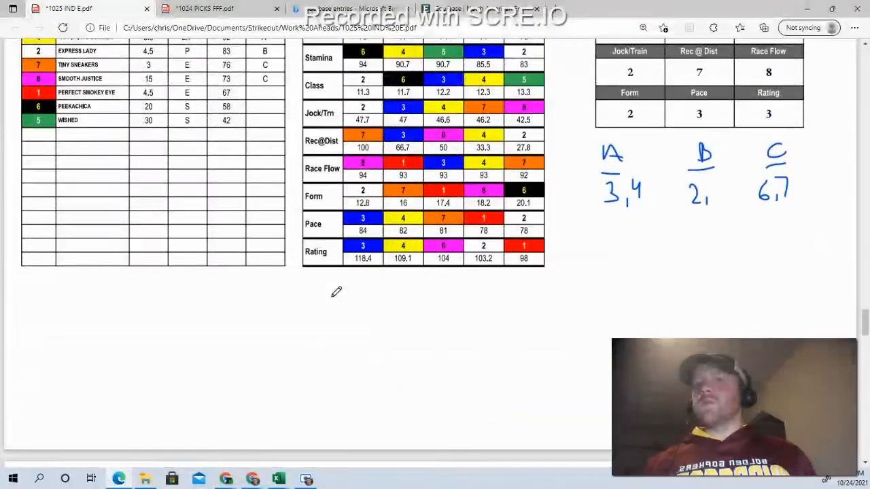
scroll(up, 3)
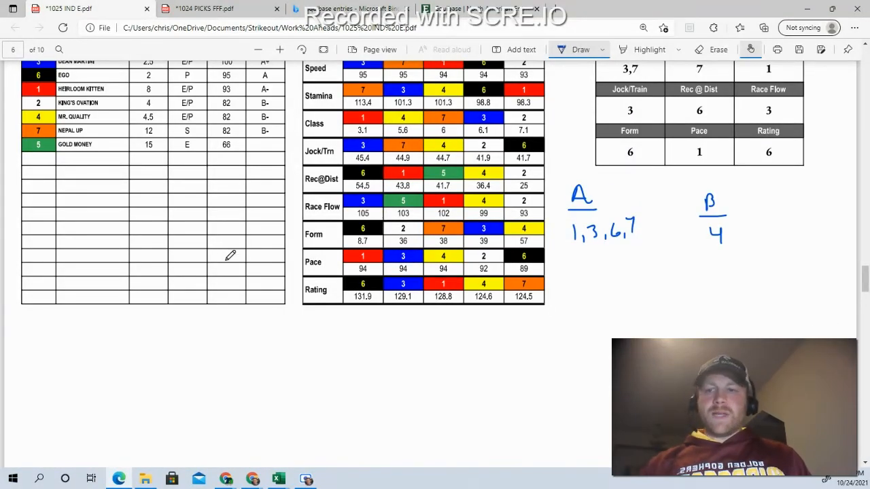
scroll(up, 3)
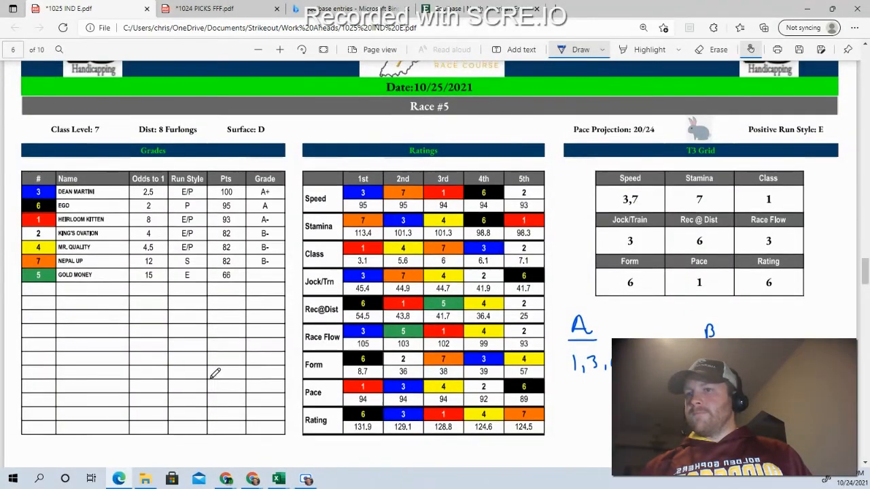
scroll(down, 3)
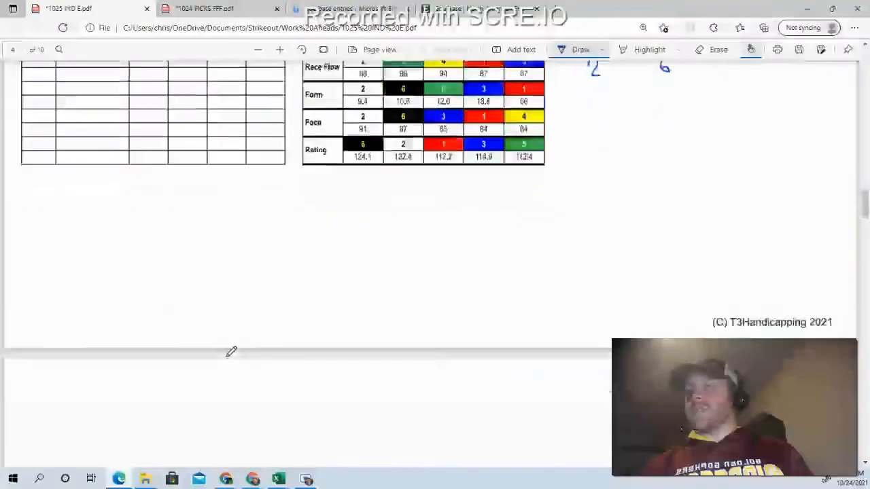
scroll(up, 3)
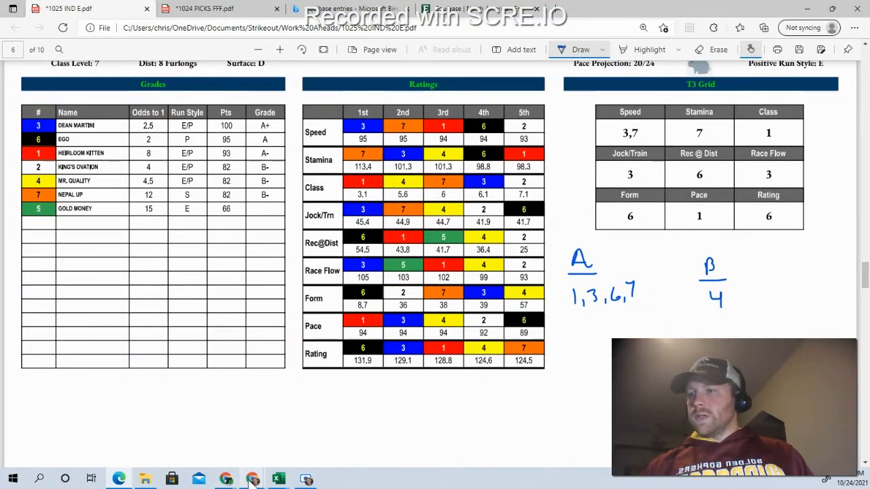
mouse_move(253, 479)
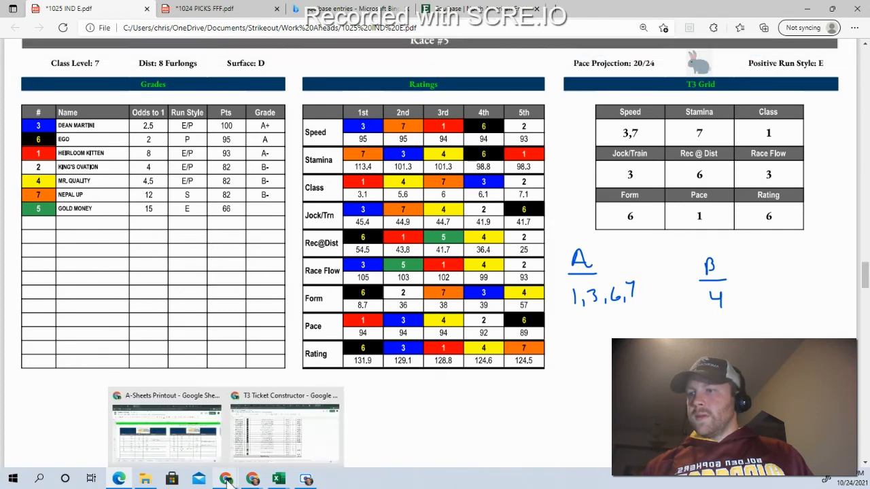
- Exclude the B/A/B/A/A/A, A/B/B/A/A/A and A/A/B/B/A/A tickets on the P6 sheet
click(284, 425)
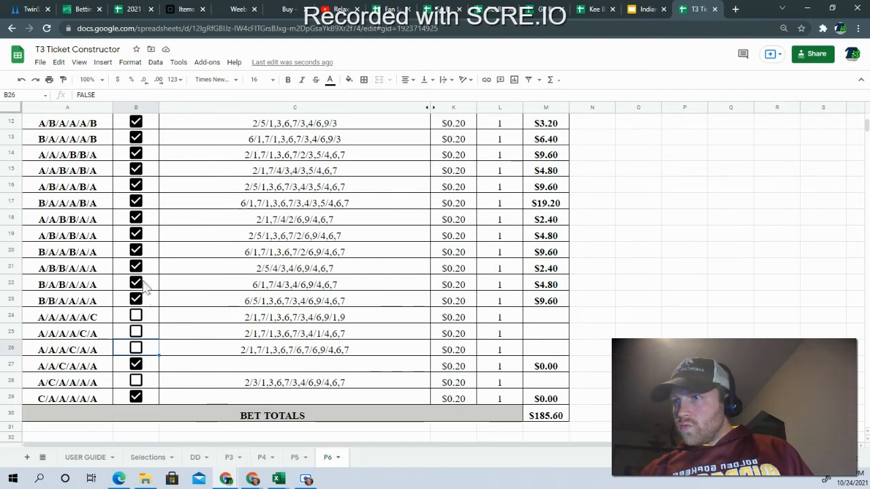
click(135, 285)
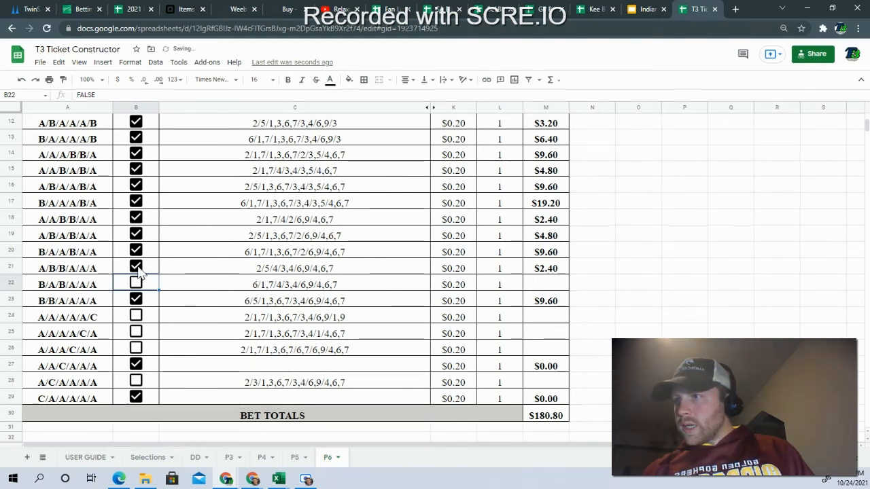
click(135, 266)
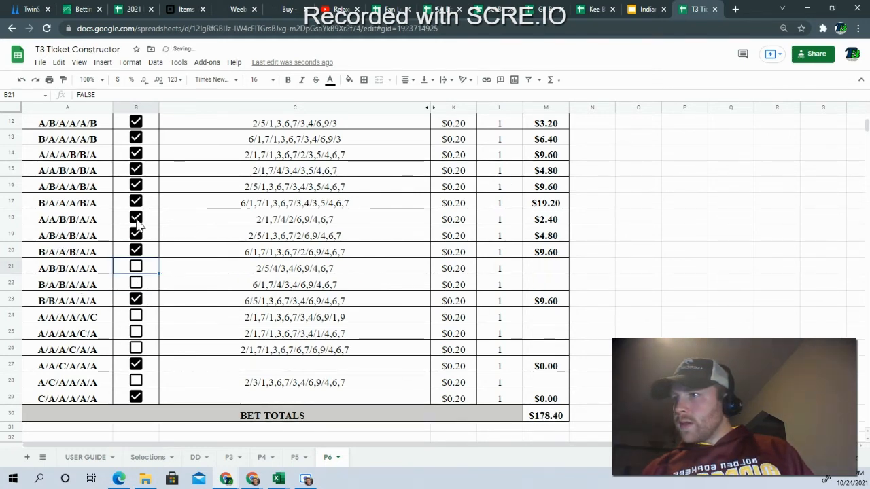
click(136, 219)
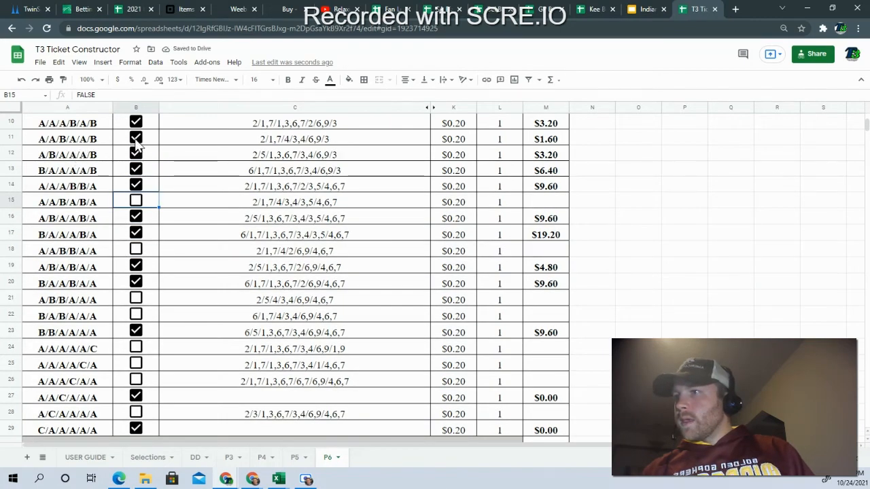
- Exclude the A/A/B/A/A/B and A/A/B/A/A/A tickets from the Pick 6 bet
click(136, 138)
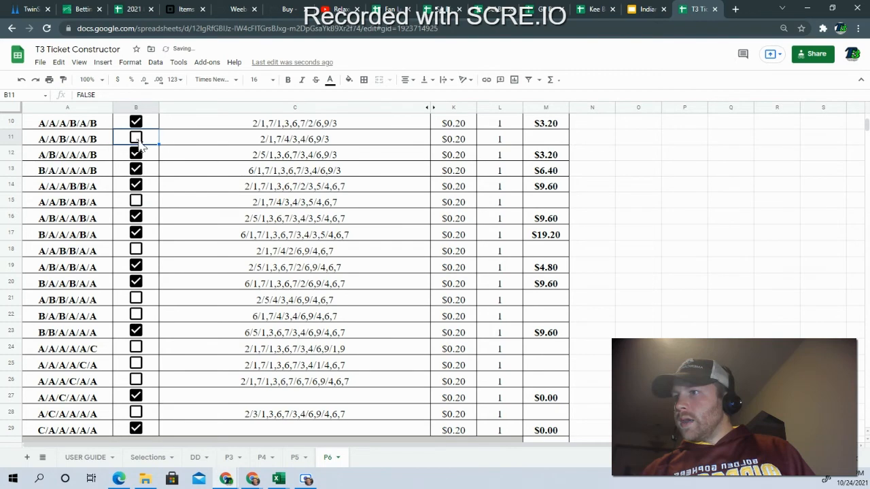
click(136, 154)
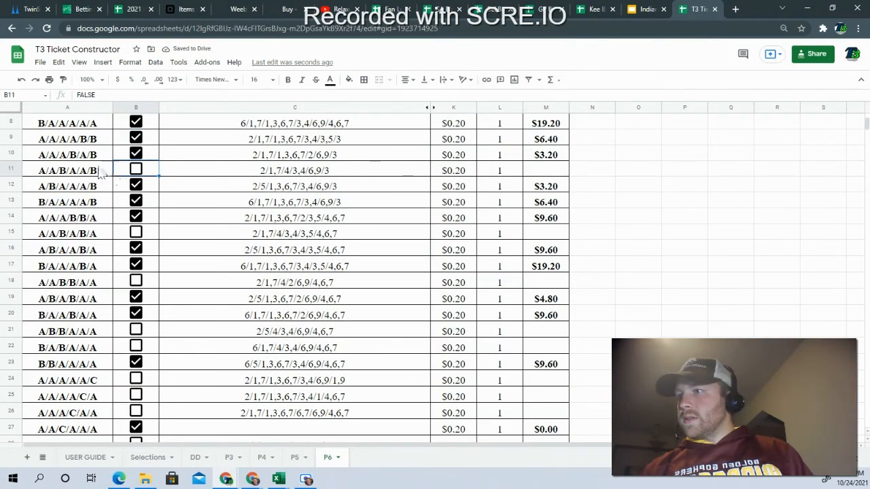
scroll(up, 3)
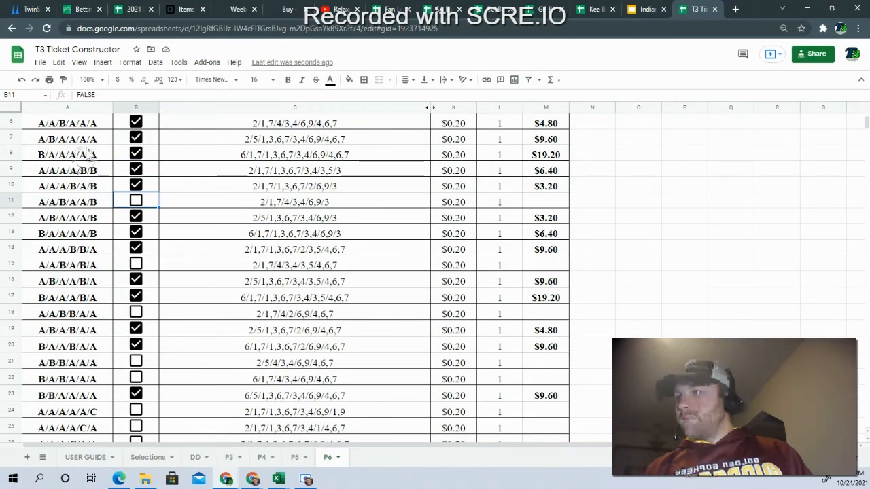
scroll(down, 3)
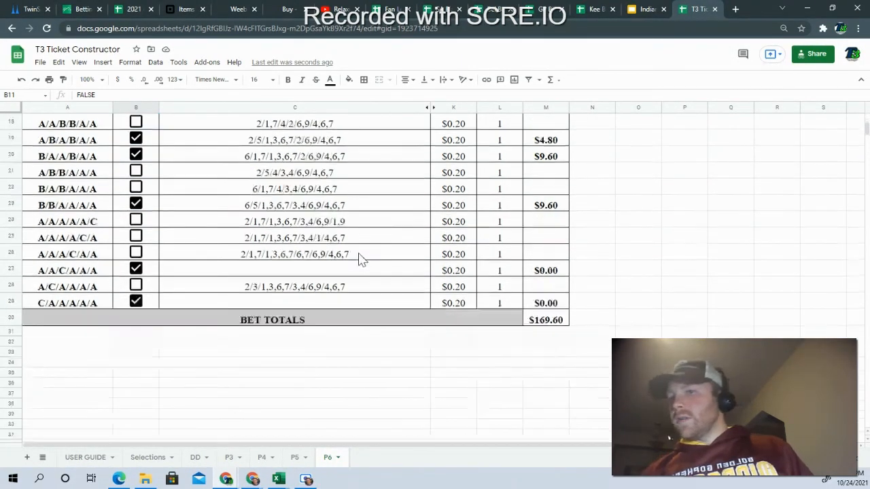
scroll(up, 3)
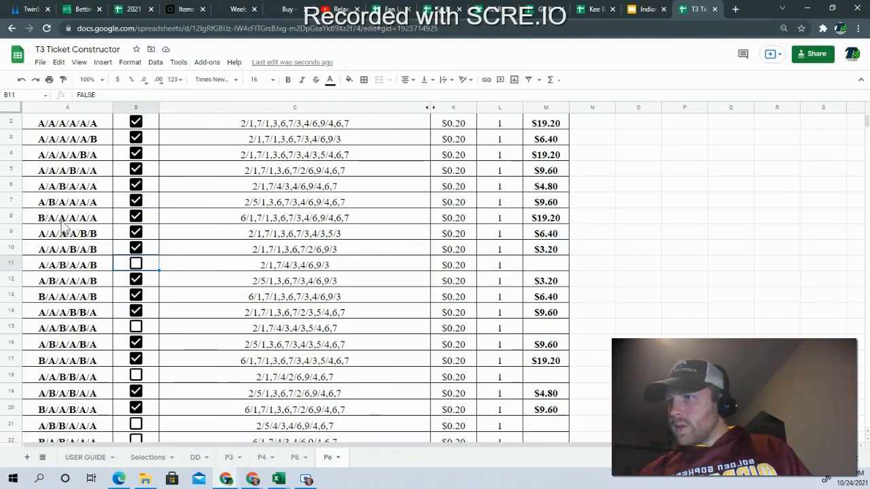
click(135, 184)
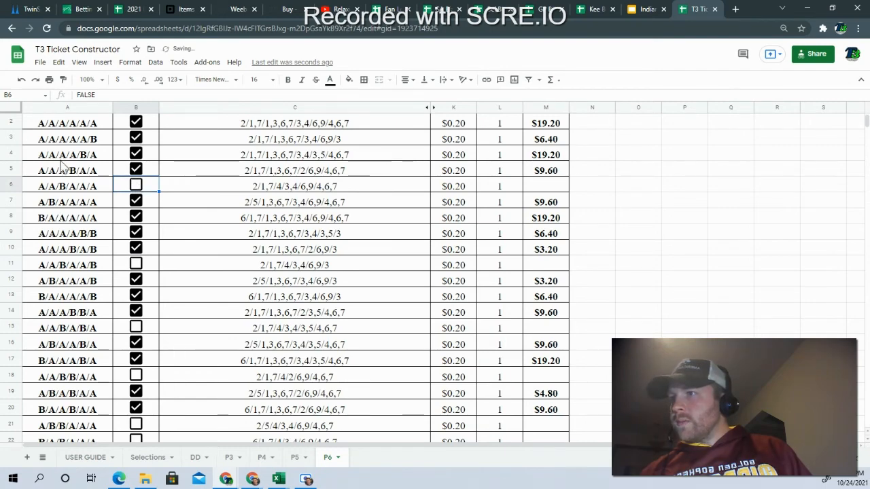
scroll(up, 3)
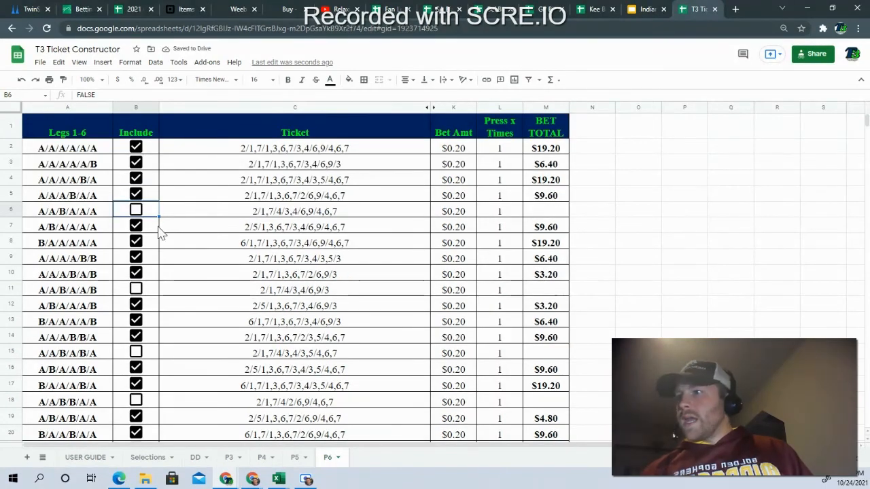
scroll(down, 3)
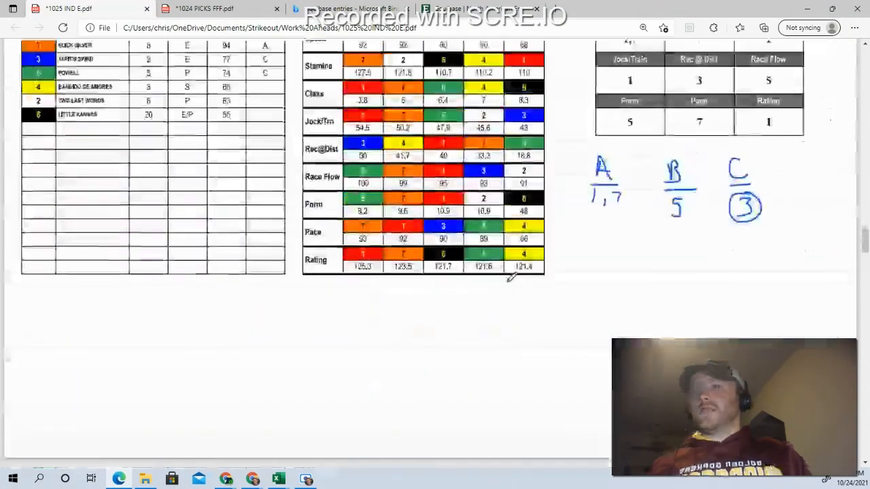
- Scroll through the race grades, ratings and T3 grid pages of the PDF
scroll(up, 3)
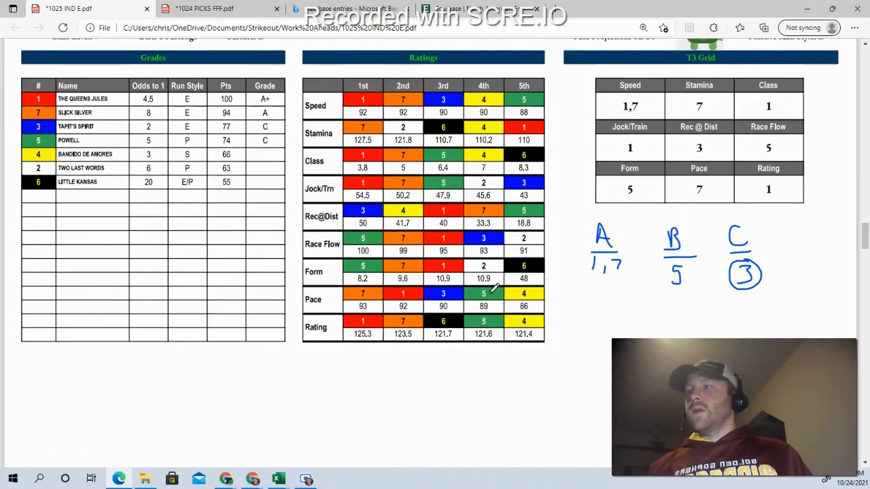
mouse_move(463, 238)
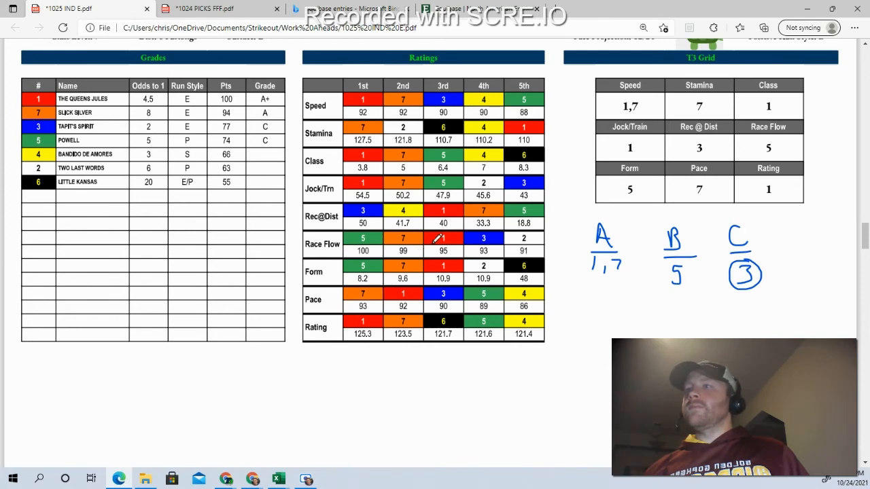
scroll(up, 3)
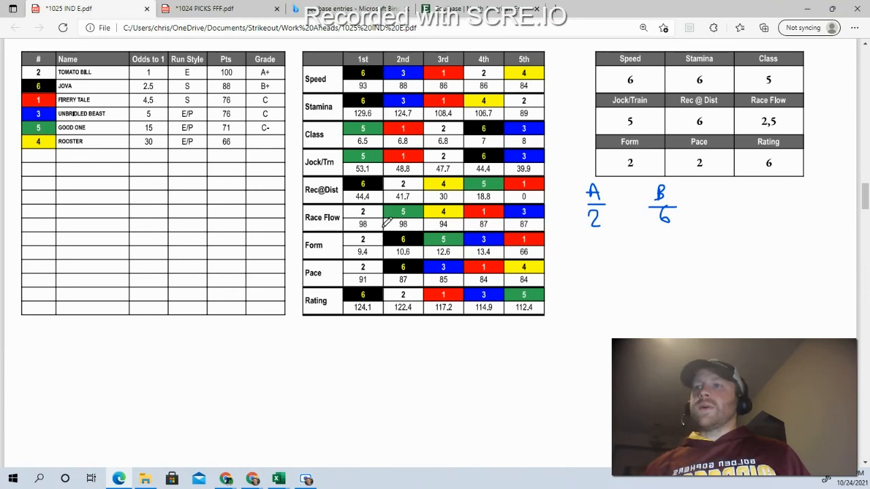
scroll(down, 3)
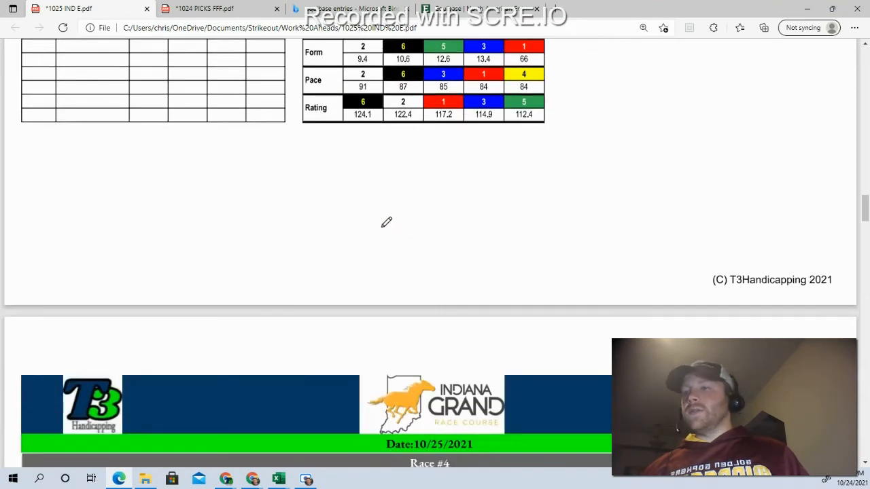
scroll(up, 3)
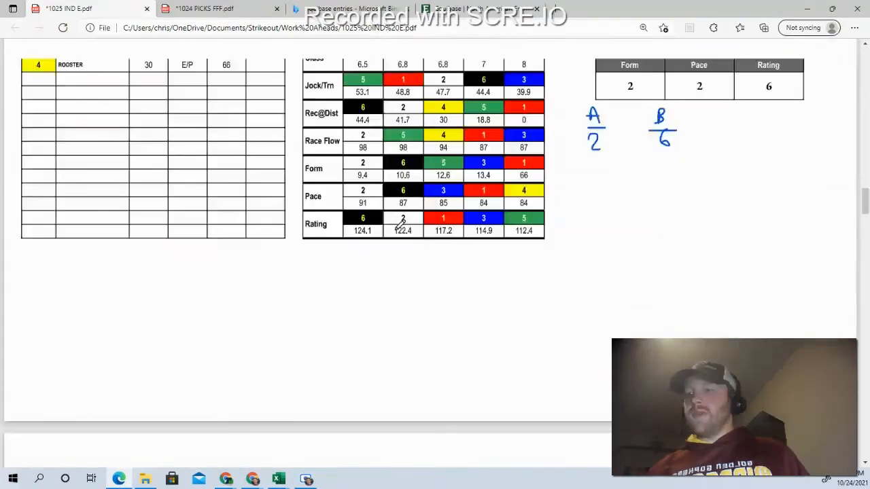
scroll(up, 3)
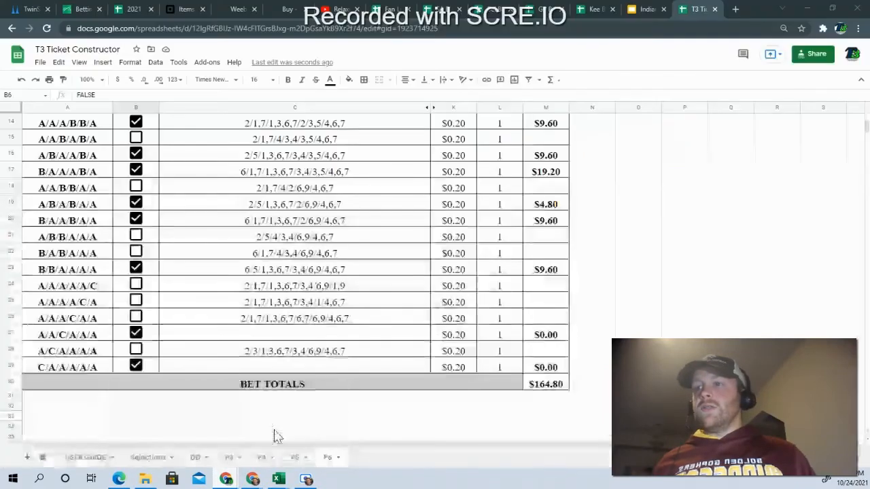
- Exclude the B/A/A/A/A/A ticket so the total falls to $100.80, then return to Selections
scroll(up, 3)
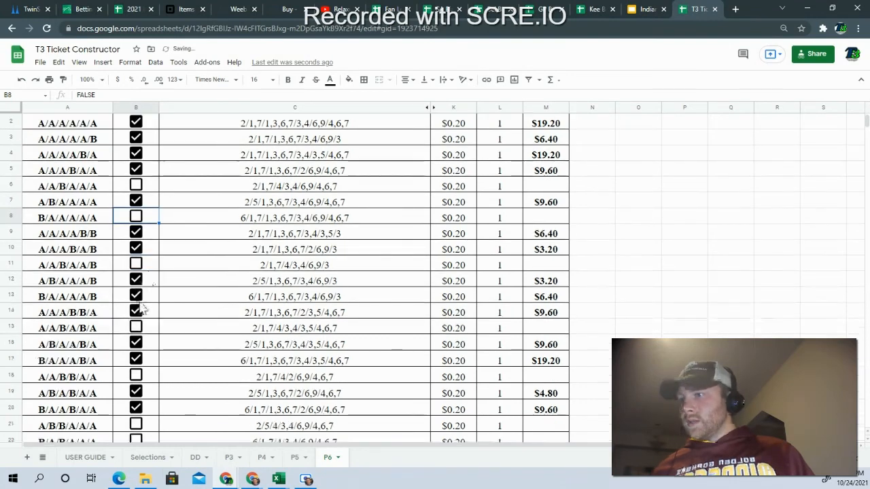
click(136, 295)
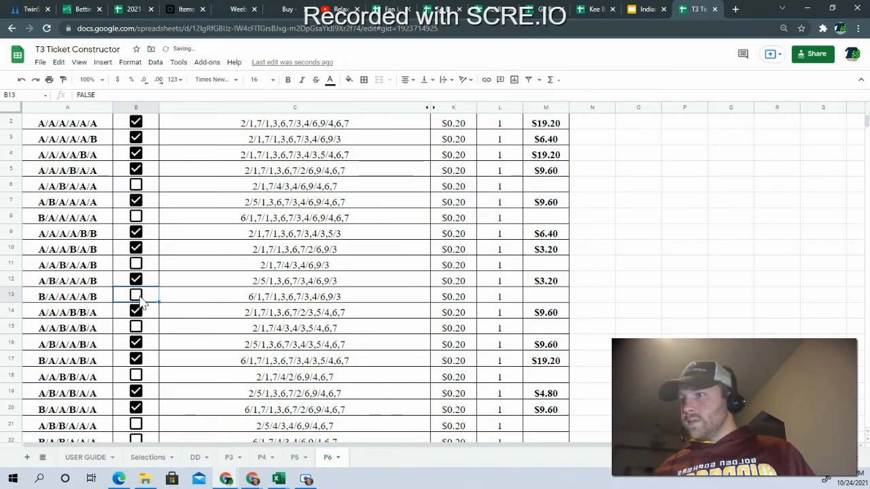
scroll(down, 3)
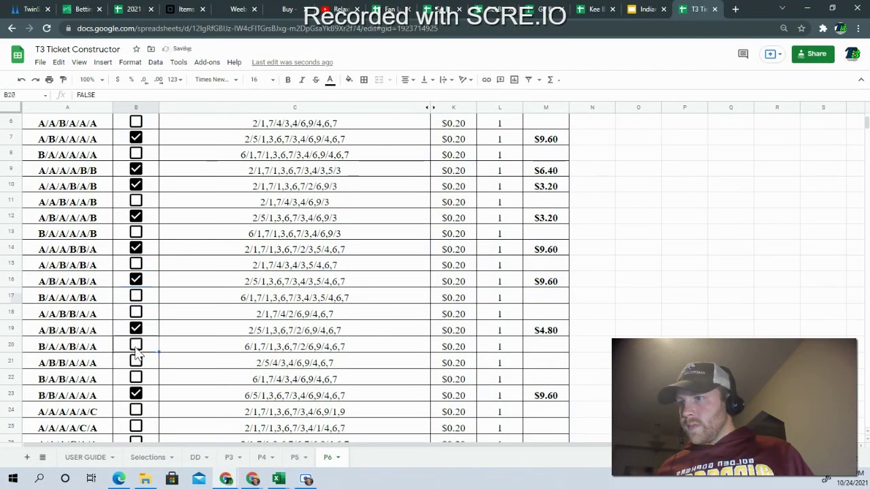
scroll(down, 3)
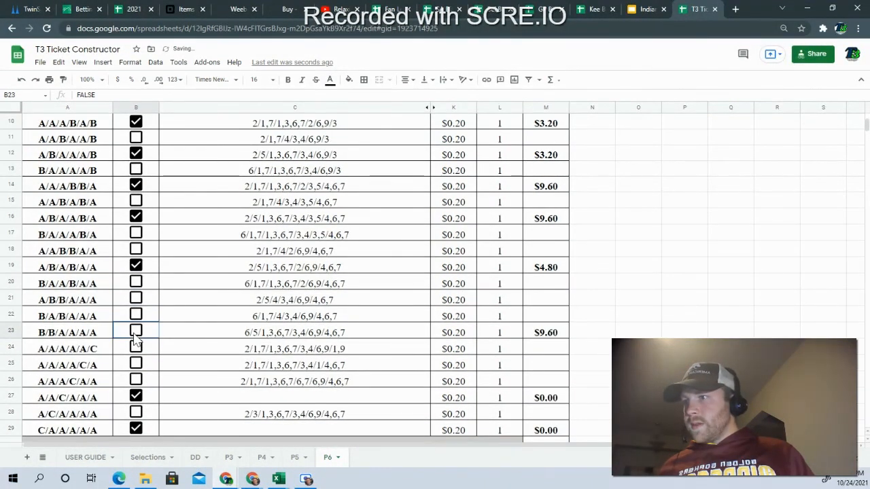
scroll(down, 3)
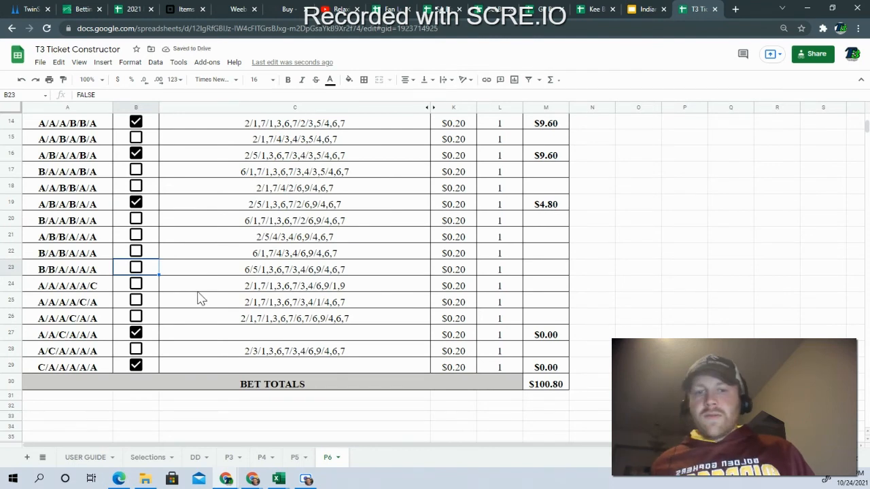
mouse_move(148, 303)
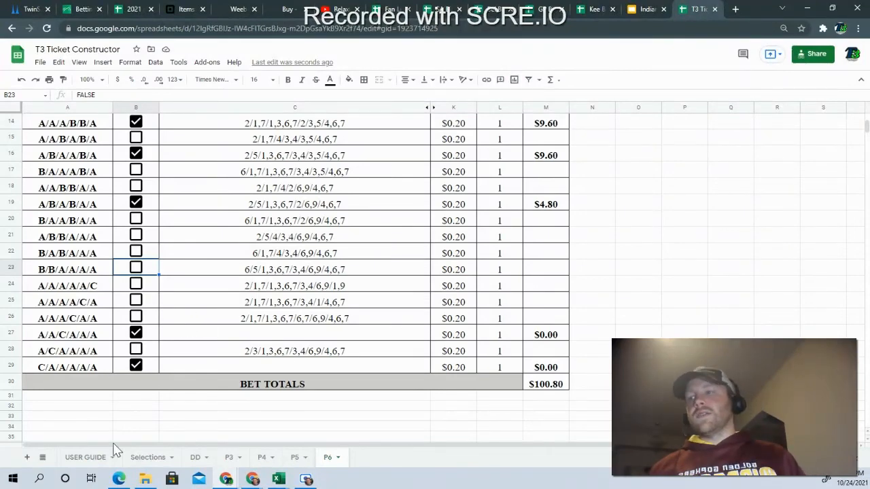
click(147, 457)
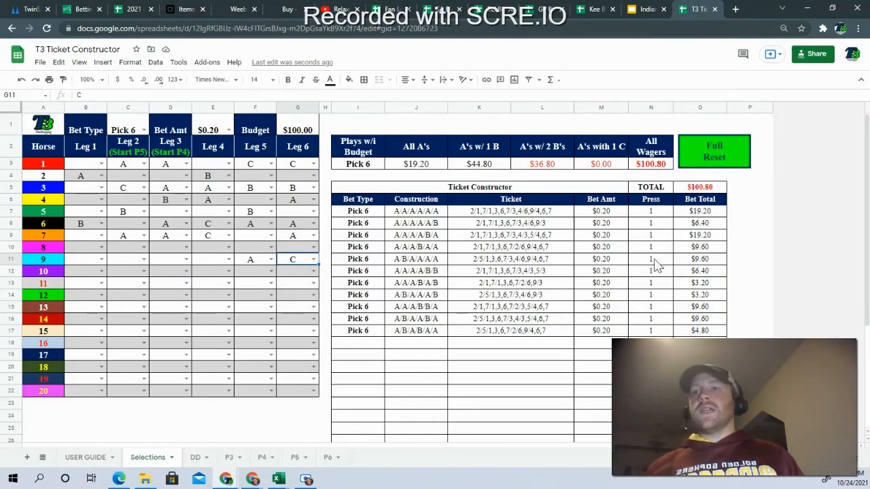
click(298, 130)
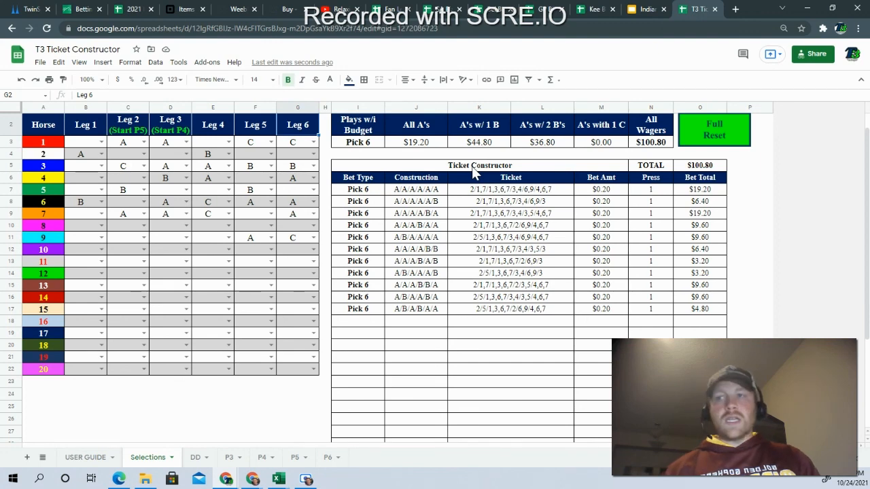
- Run Full Reset, clearing all leg grades, ticket rows and wager totals to $0.00
click(714, 129)
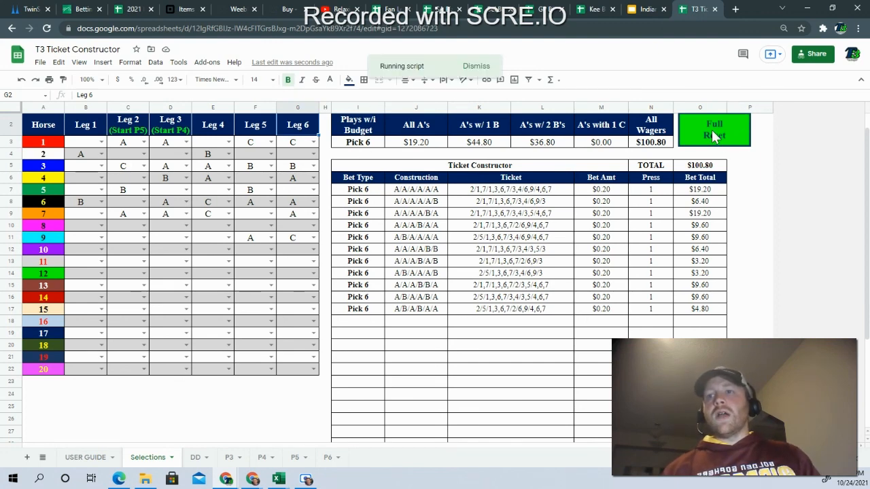
click(714, 129)
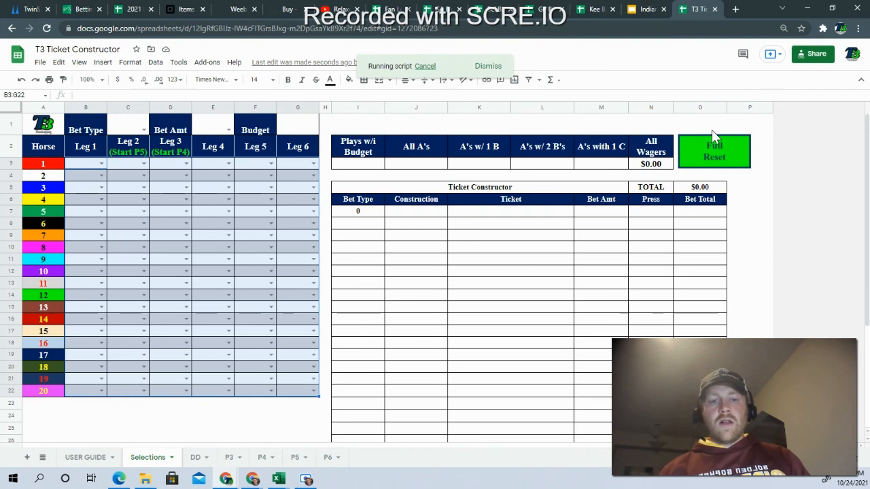
click(714, 150)
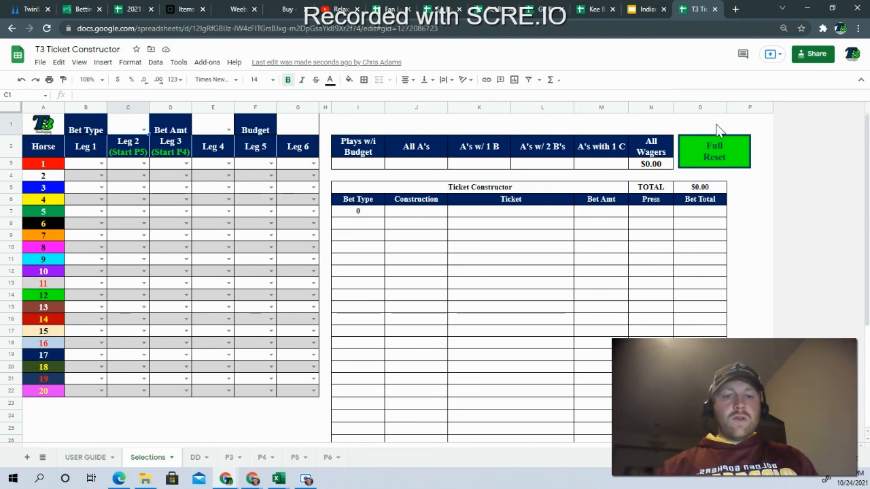
mouse_move(763, 170)
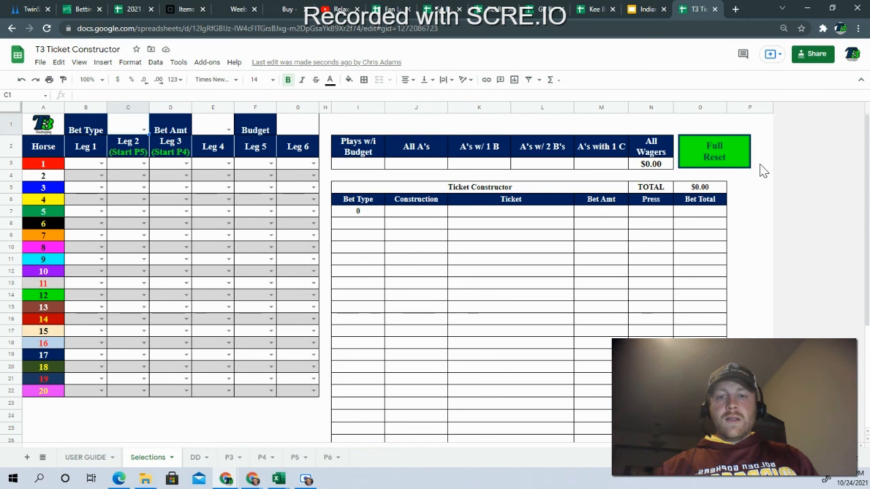